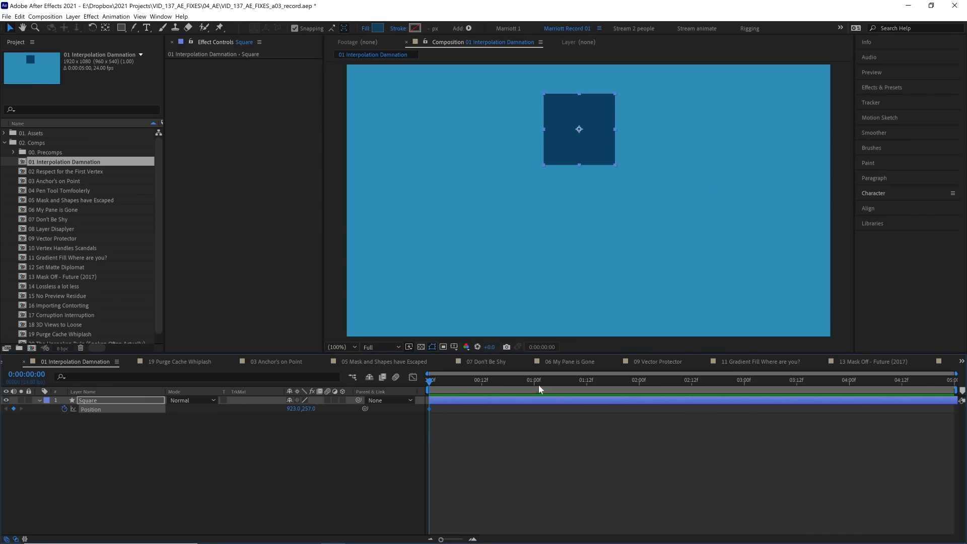
- Set the middle Square Position keyframe's spatial interpolation to Linear for a straight motion path
{"action": "left_click", "coordinate": [664, 381]}
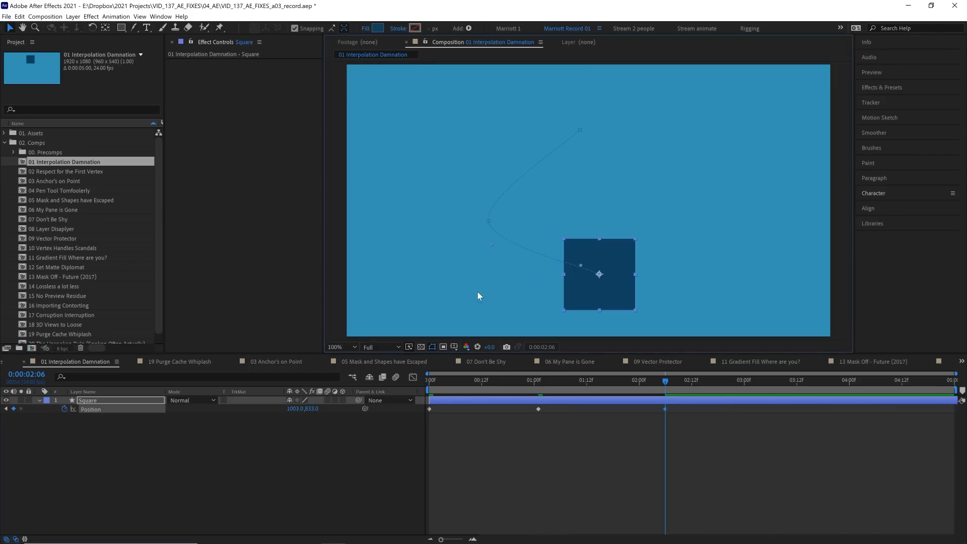
{"action": "mouse_move", "coordinate": [546, 220]}
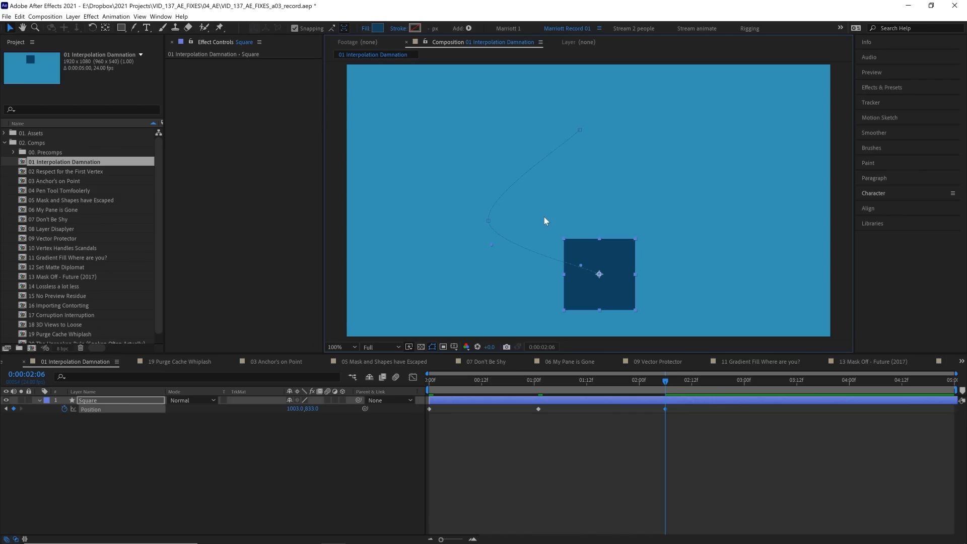
{"action": "mouse_move", "coordinate": [732, 318]}
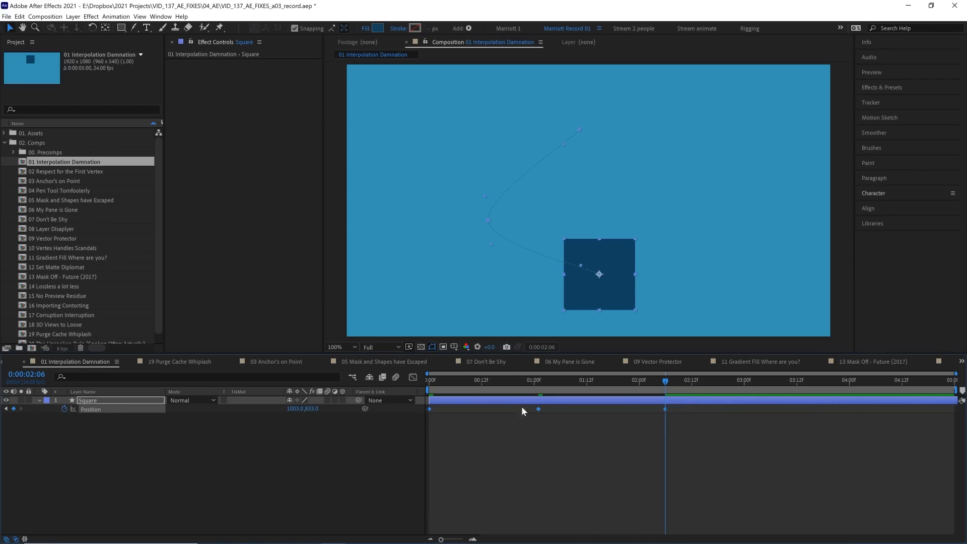
{"action": "right_click", "coordinate": [538, 408]}
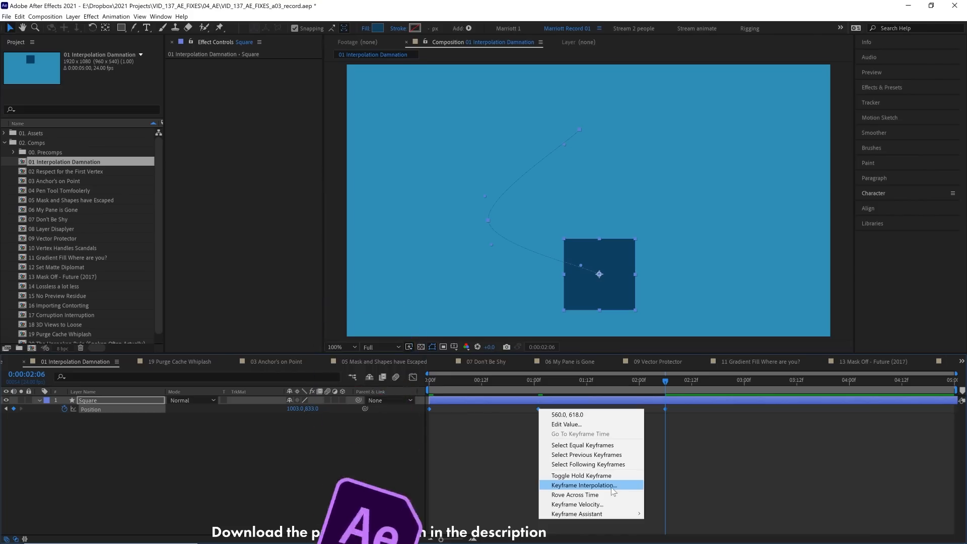
{"action": "left_click", "coordinate": [584, 485]}
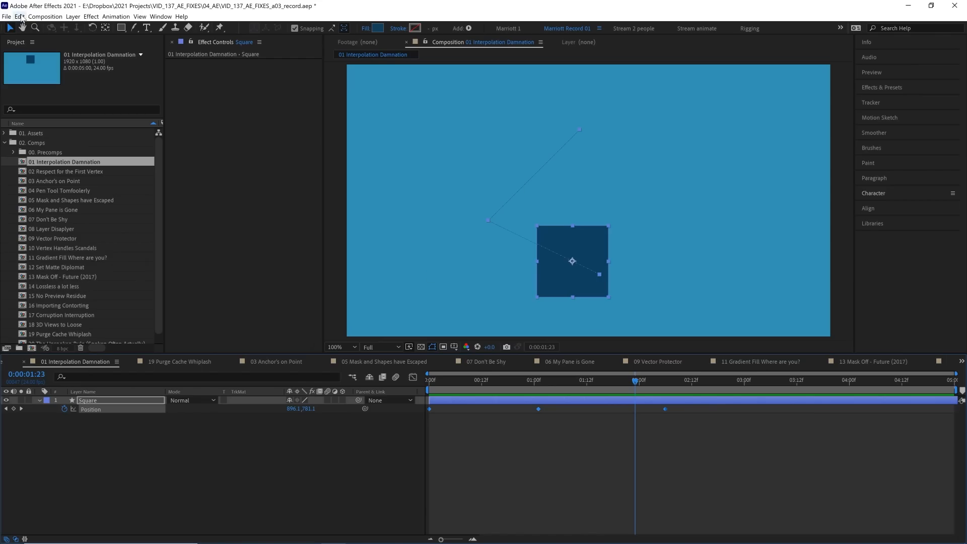
- Enable 'Default Spatial Interpolation to Linear' in the General preferences
{"action": "left_click", "coordinate": [22, 16]}
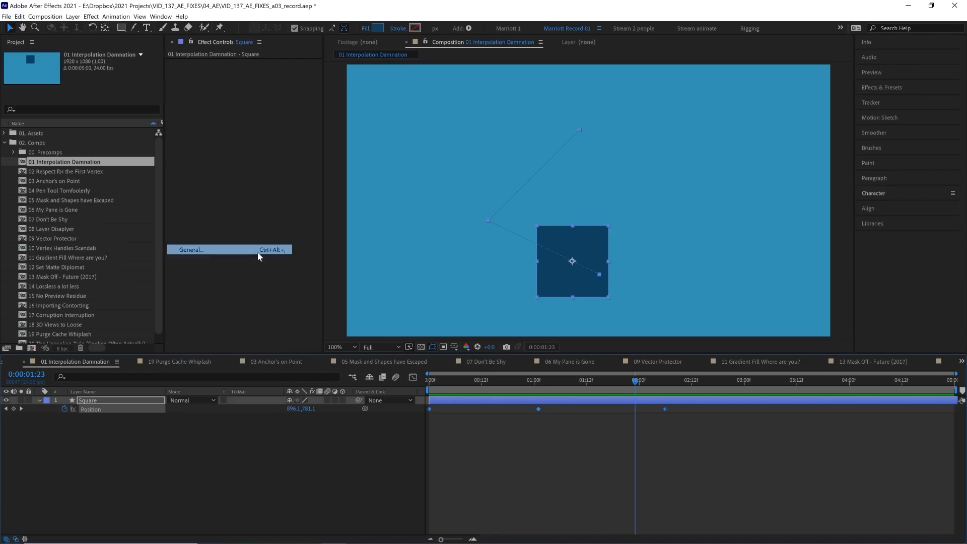
{"action": "left_click", "coordinate": [189, 250]}
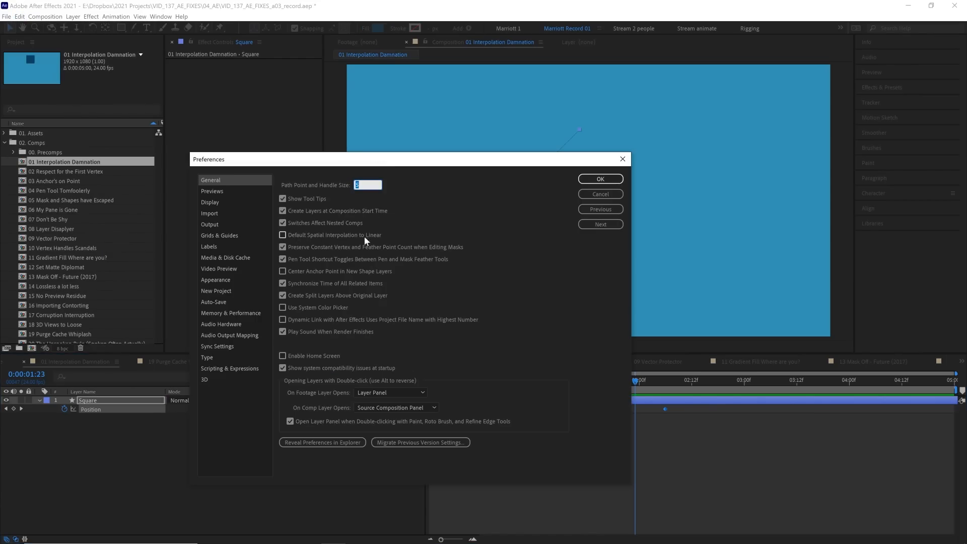
{"action": "left_click", "coordinate": [600, 178]}
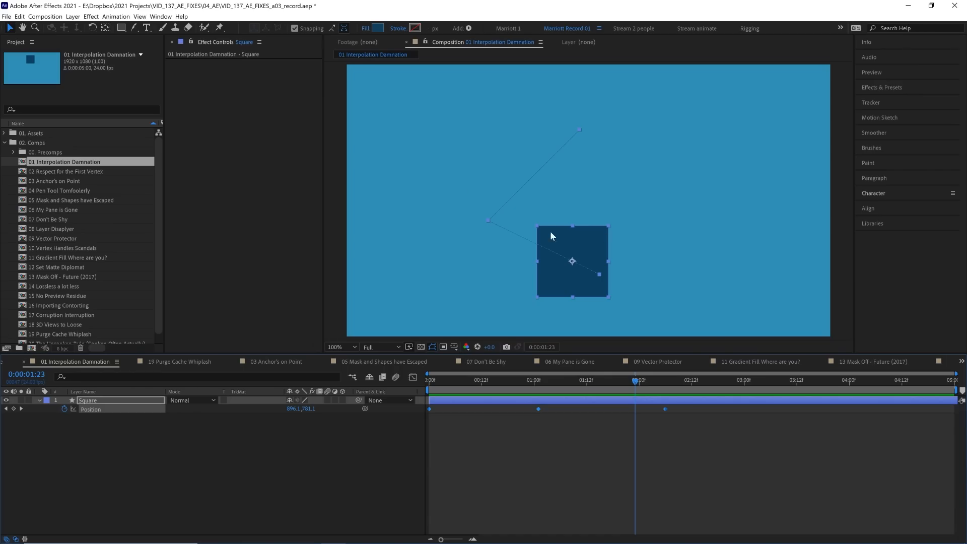
{"action": "left_click", "coordinate": [145, 28]}
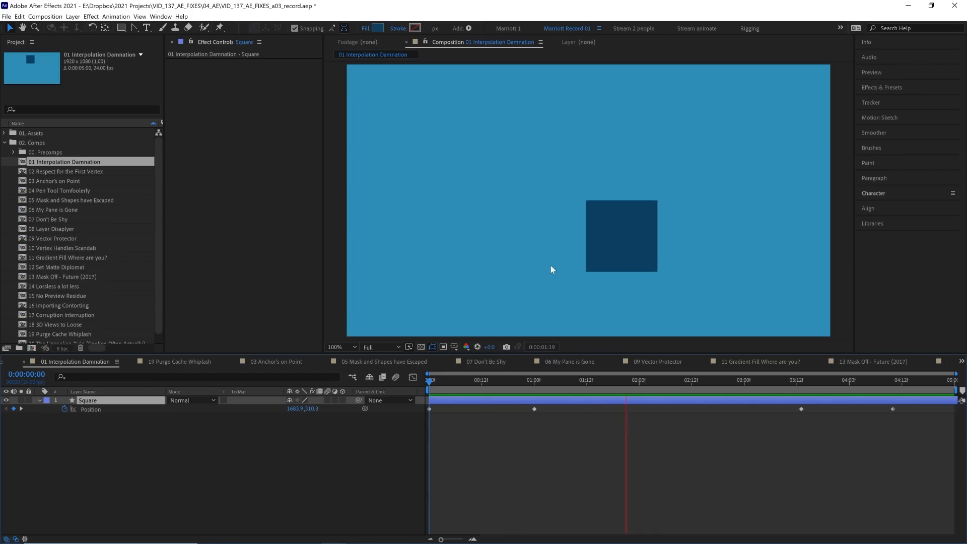
- Play back the square's straight-line animation, then open the 02 Respect for the First Vertex comp
{"action": "left_click", "coordinate": [835, 380]}
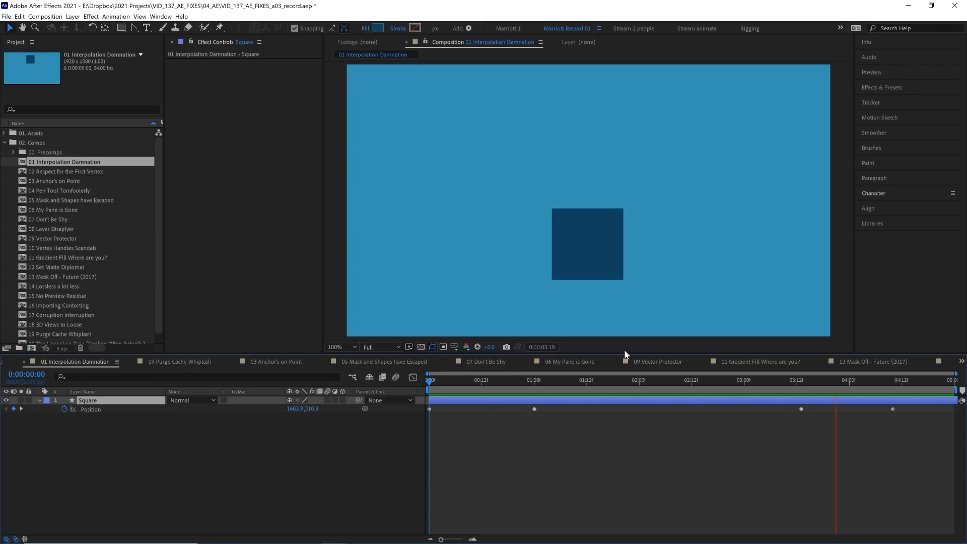
{"action": "left_click", "coordinate": [534, 380]}
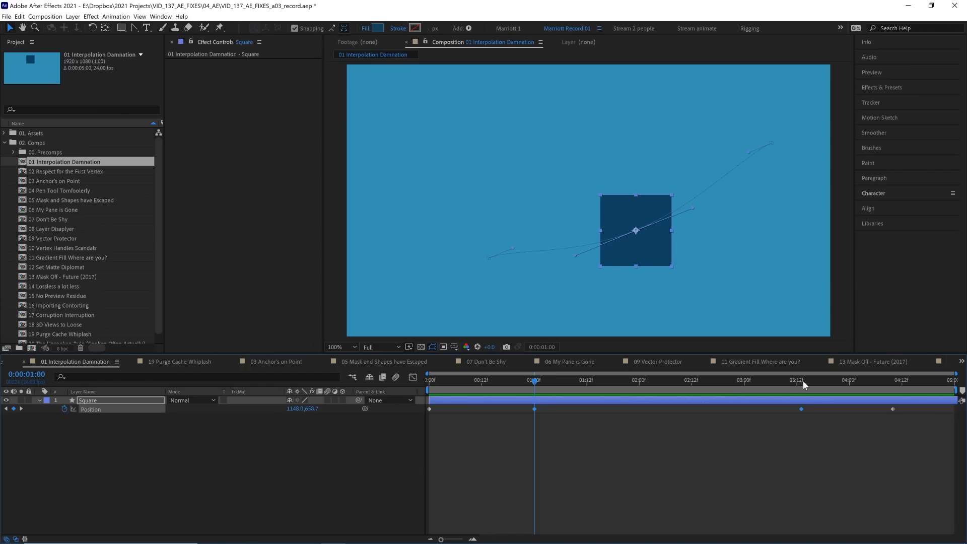
{"action": "key", "text": "space"}
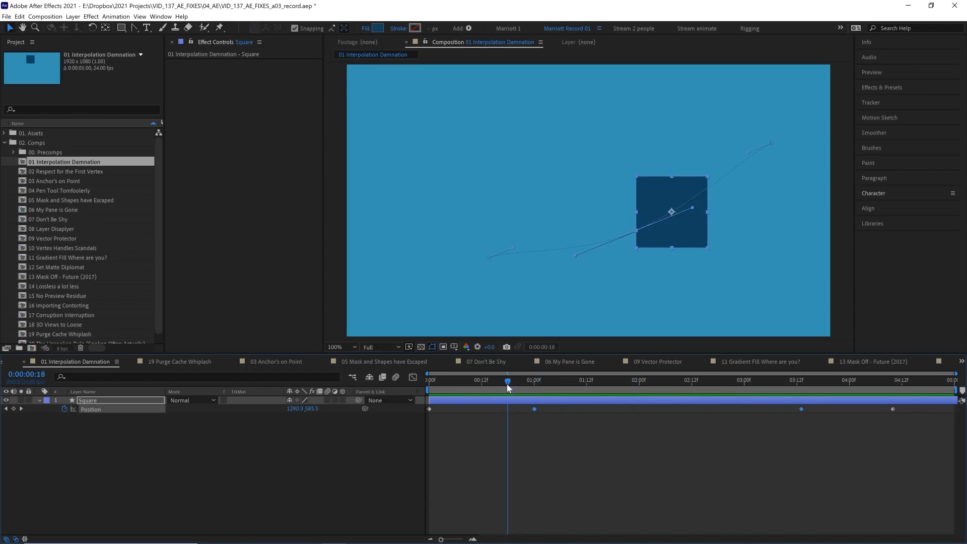
{"action": "key", "text": "Space"}
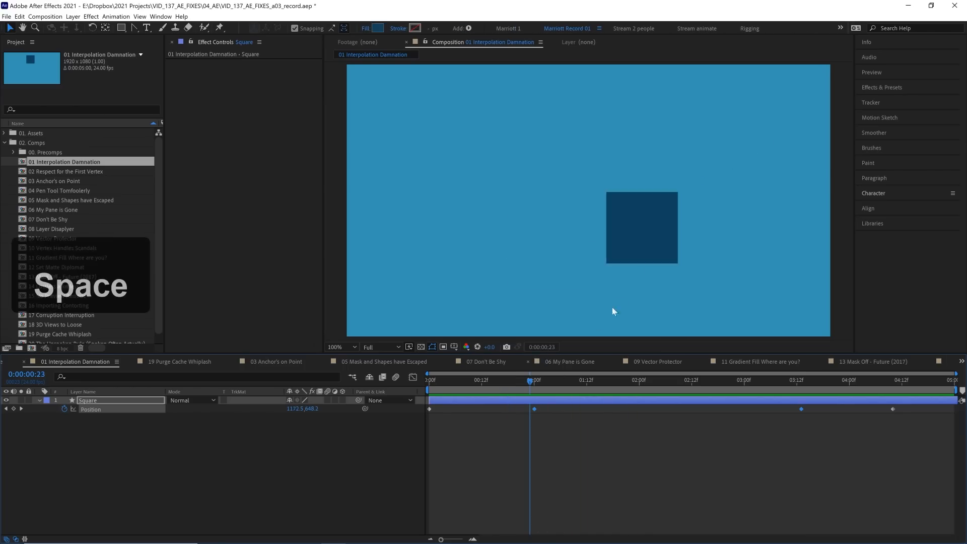
{"action": "key", "text": "Space"}
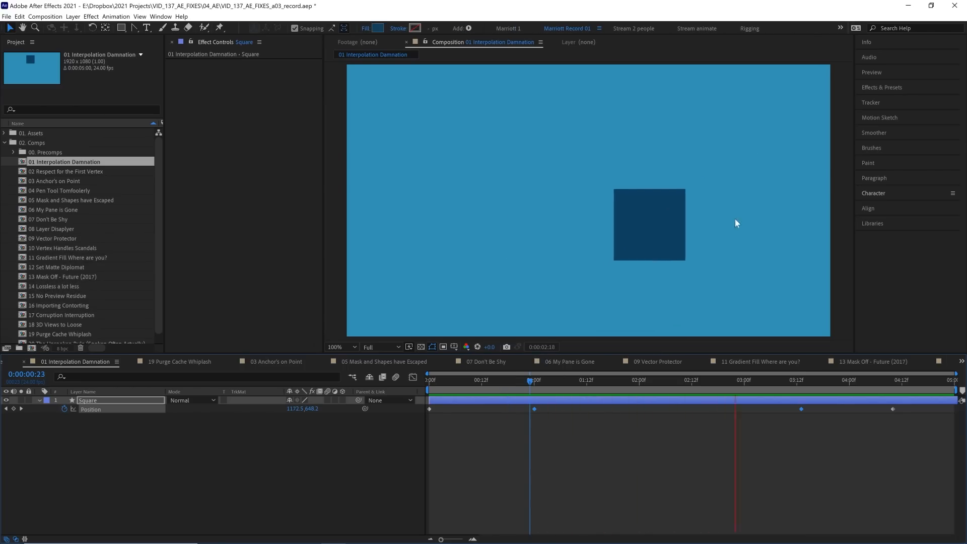
{"action": "double_click", "coordinate": [67, 172]}
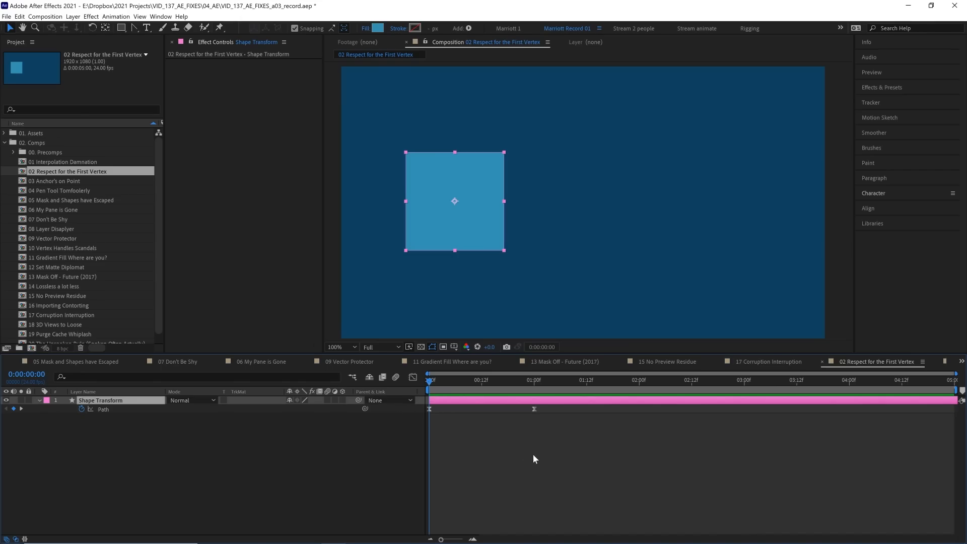
- Preview the trapezoid shape morph from the start of the timeline
{"action": "left_click", "coordinate": [533, 381]}
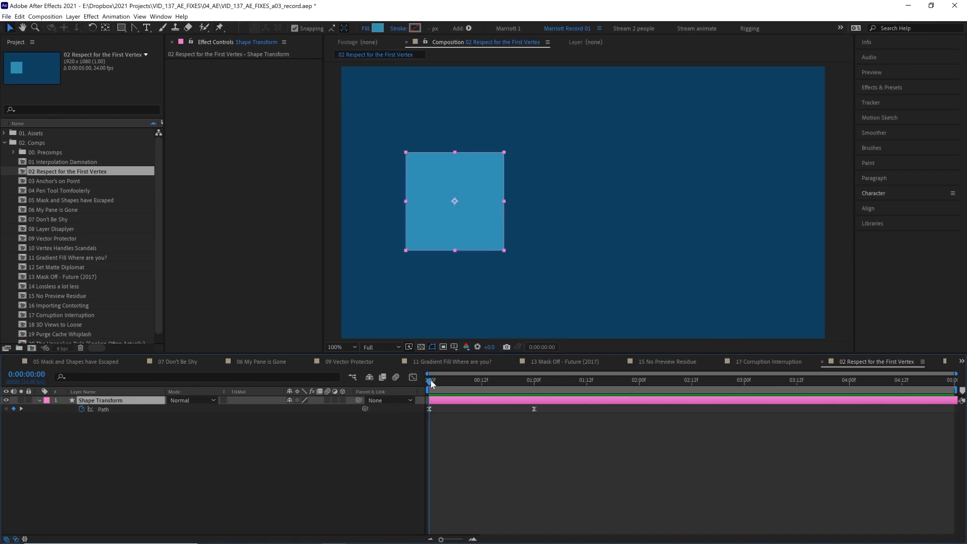
{"action": "key", "text": "Space"}
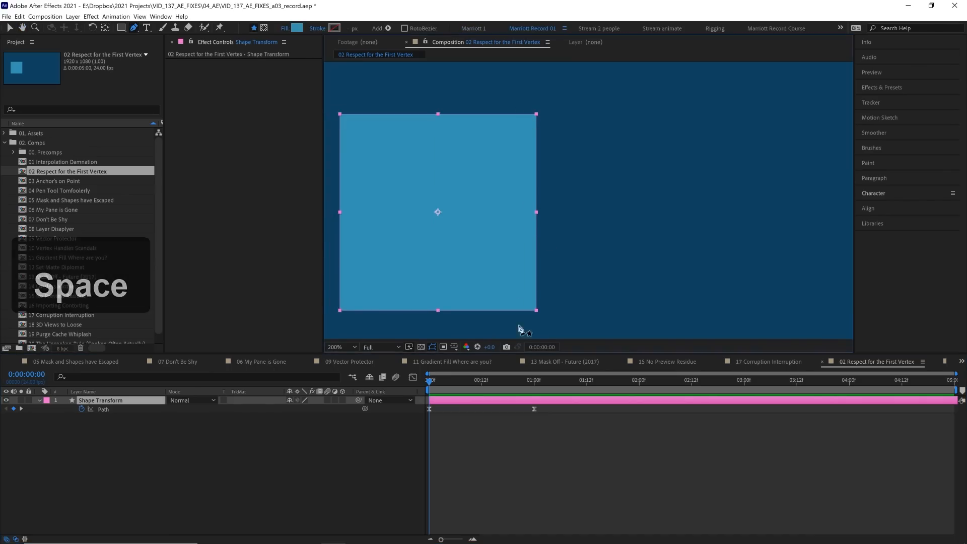
{"action": "left_click", "coordinate": [534, 379]}
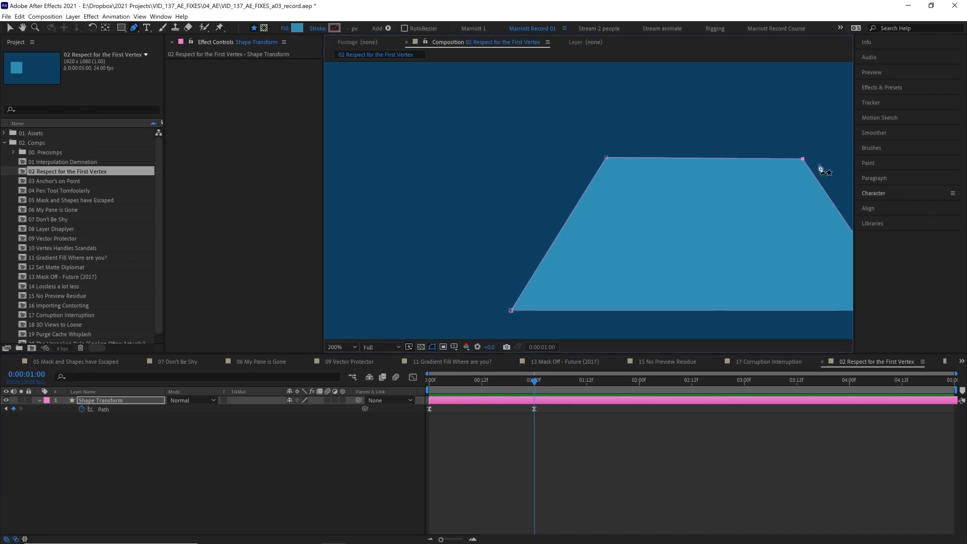
- Set the top-right corner as the first vertex, replay the morph, and open 03 Anchor's on Point
{"action": "right_click", "coordinate": [803, 157]}
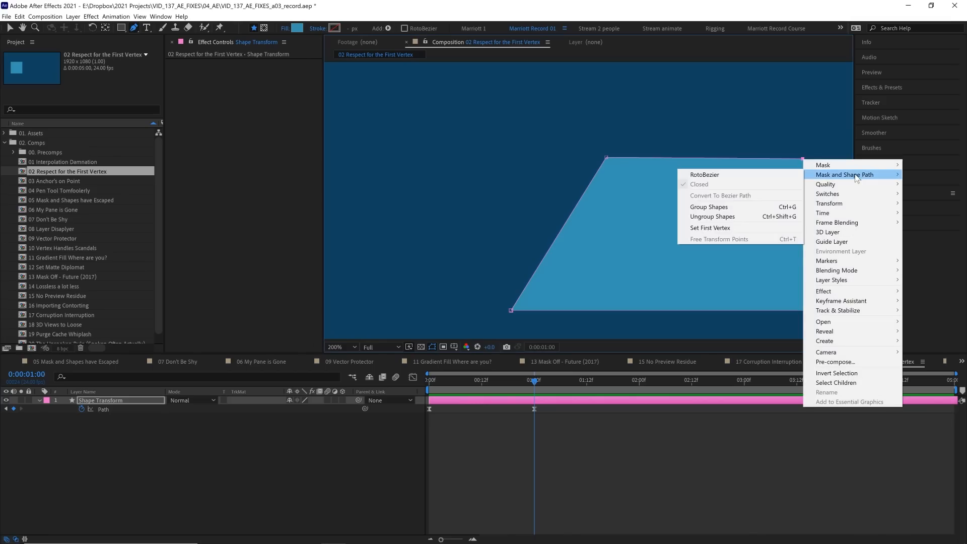
{"action": "left_click", "coordinate": [710, 227]}
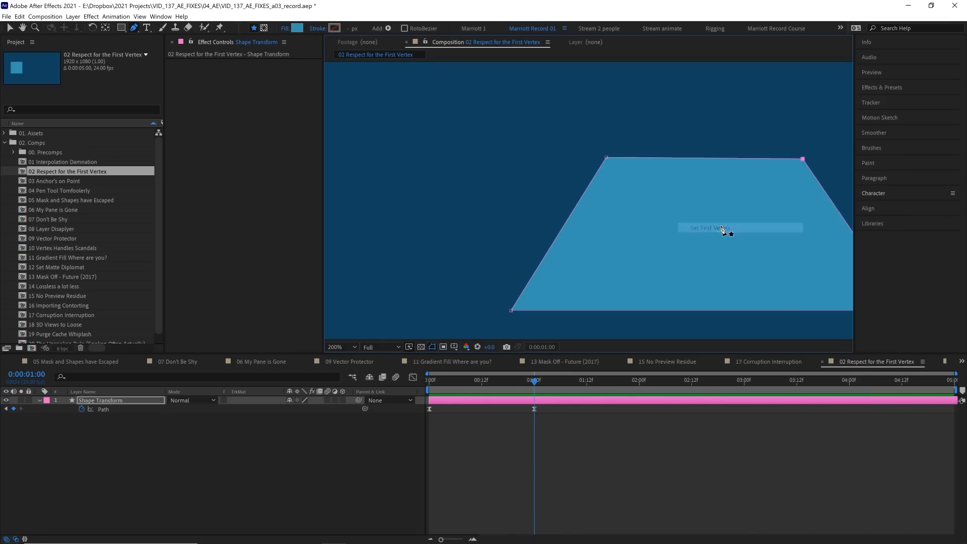
{"action": "key", "text": "Space"}
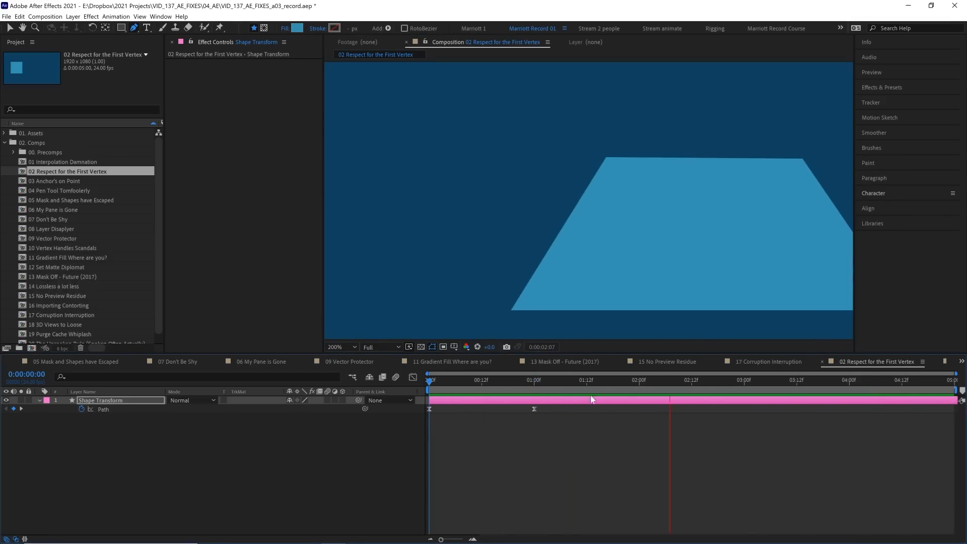
{"action": "double_click", "coordinate": [55, 180]}
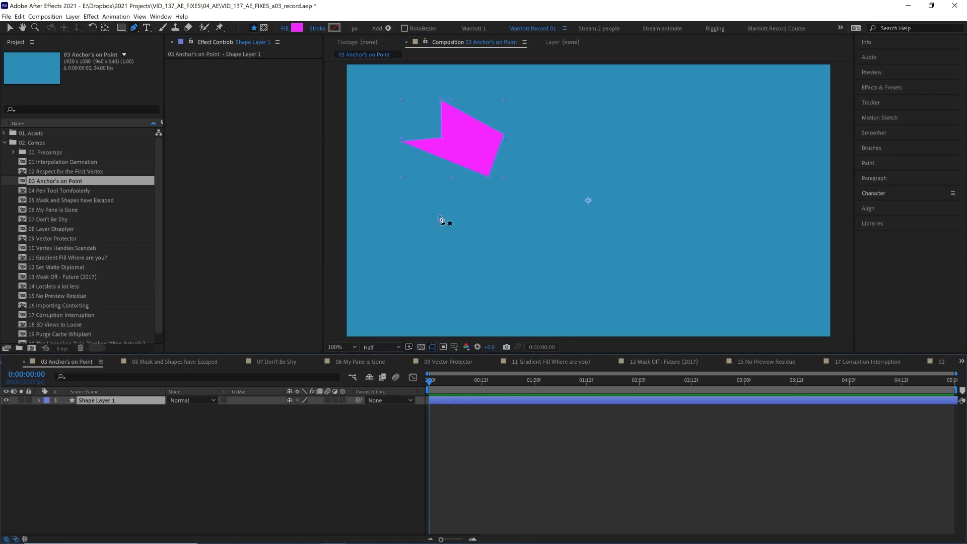
{"action": "mouse_move", "coordinate": [565, 180]}
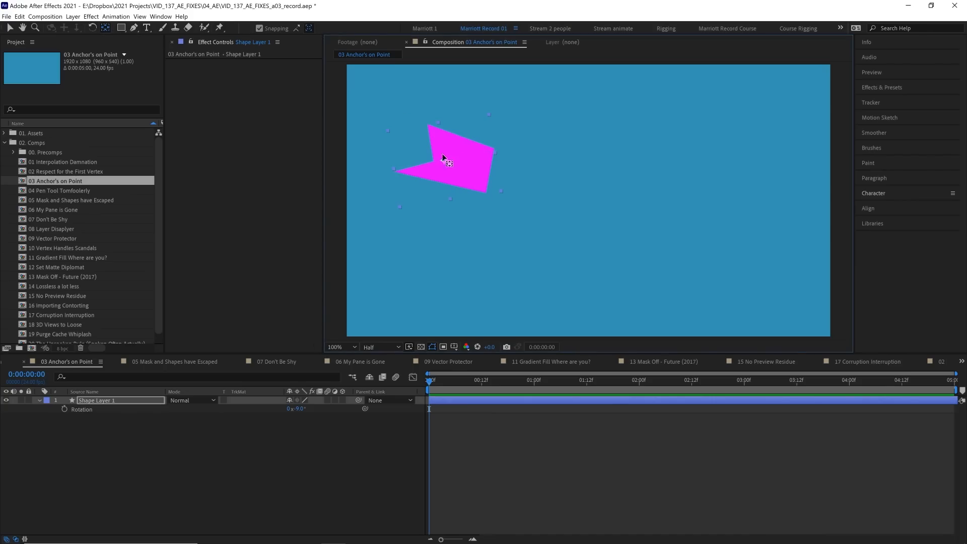
- Turn on 'Center Anchor Point in New Shape Layers' in the General preferences
{"action": "left_click", "coordinate": [21, 16]}
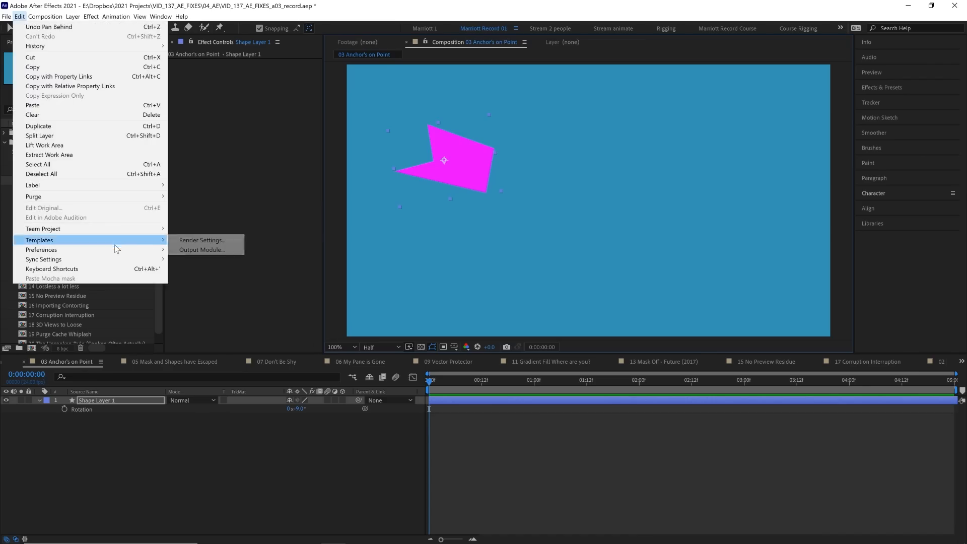
{"action": "left_click", "coordinate": [41, 250]}
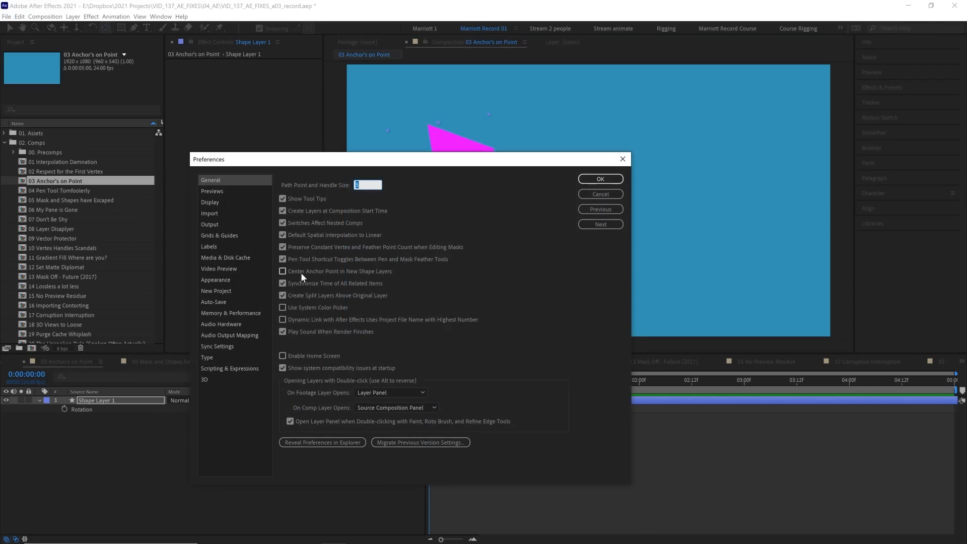
{"action": "left_click", "coordinate": [600, 179]}
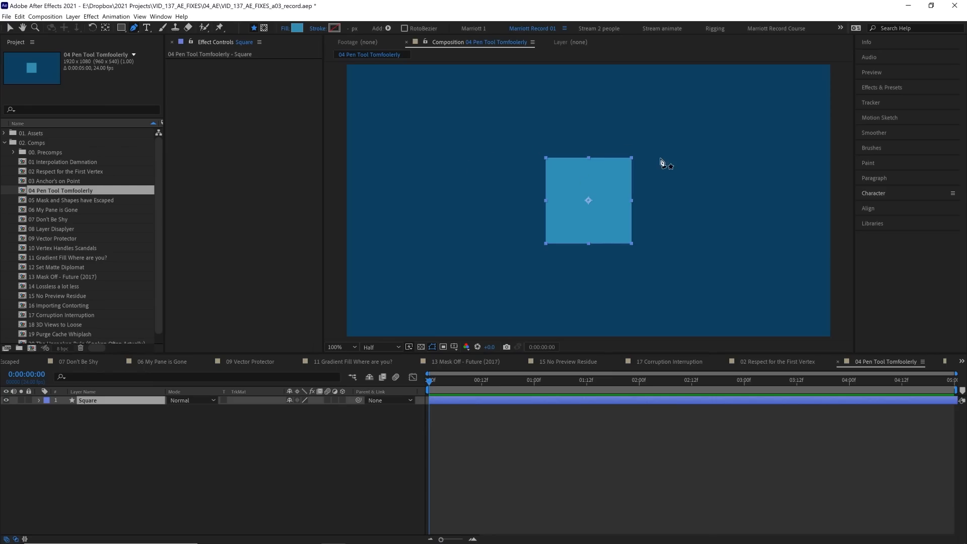
{"action": "mouse_move", "coordinate": [554, 180]}
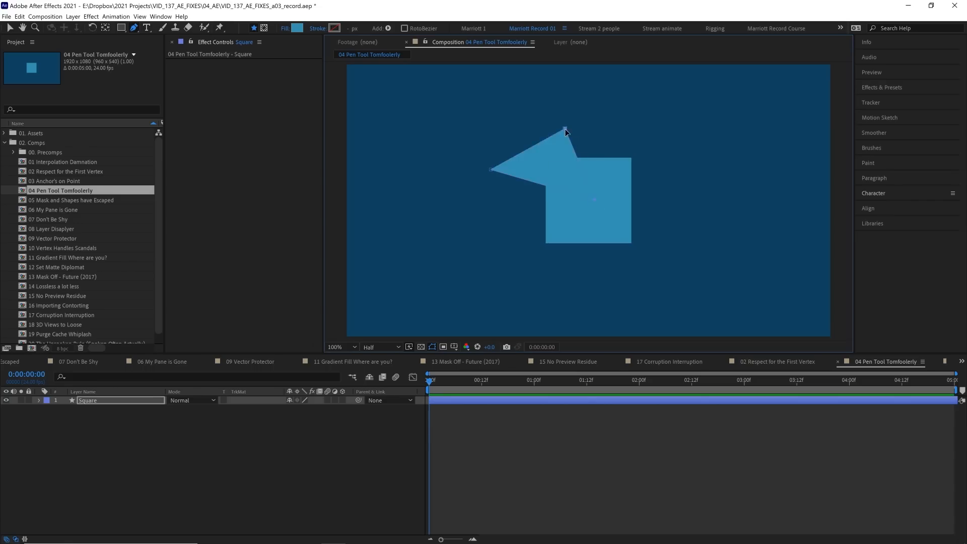
- Pull out a point on the square, then open the 05 Mask and Shapes have Escaped comp
{"action": "left_click_drag", "start_coordinate": [566, 124], "coordinate": [640, 153]}
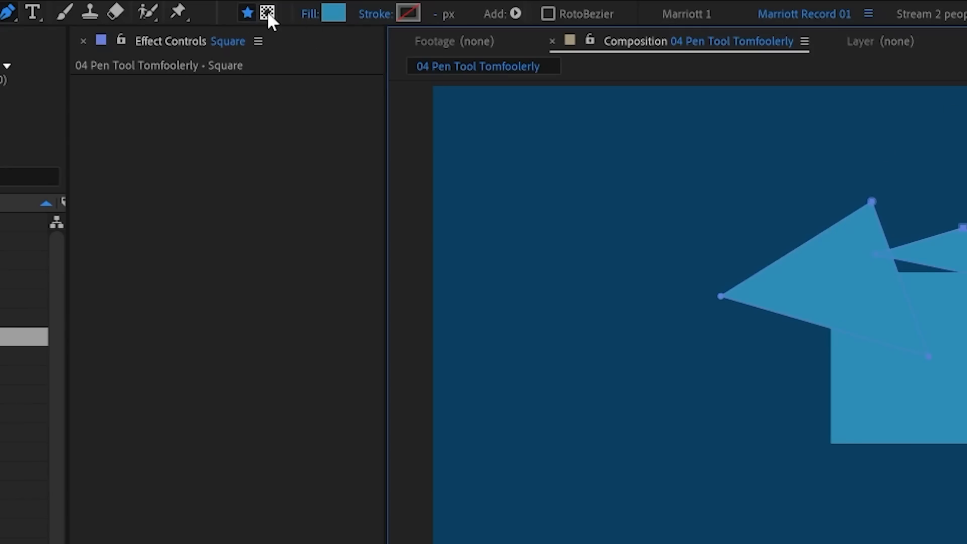
{"action": "mouse_move", "coordinate": [265, 12]}
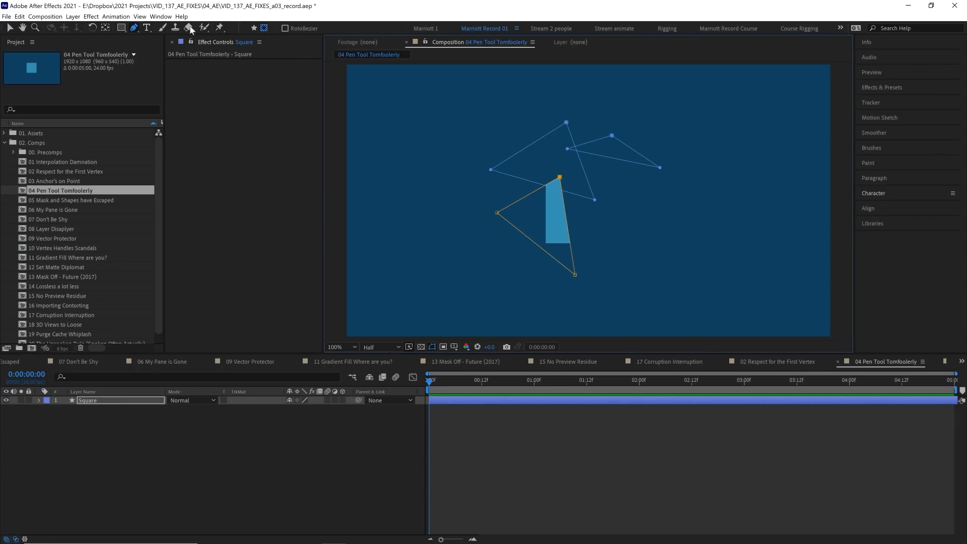
{"action": "left_click", "coordinate": [127, 28]}
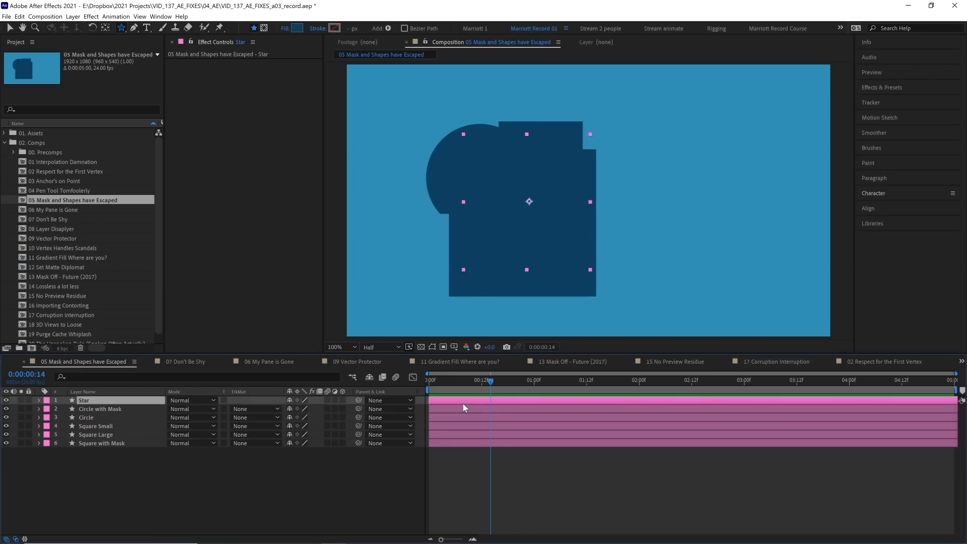
- Select Circle with Mask and turn on Toggle Mask and Shape Path Visibility
{"action": "left_click", "coordinate": [86, 417]}
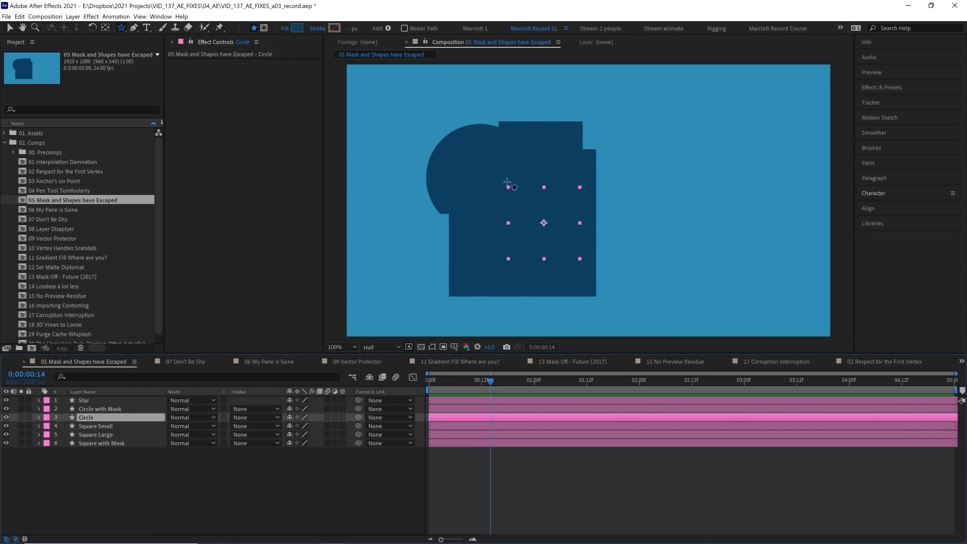
{"action": "left_click", "coordinate": [100, 409]}
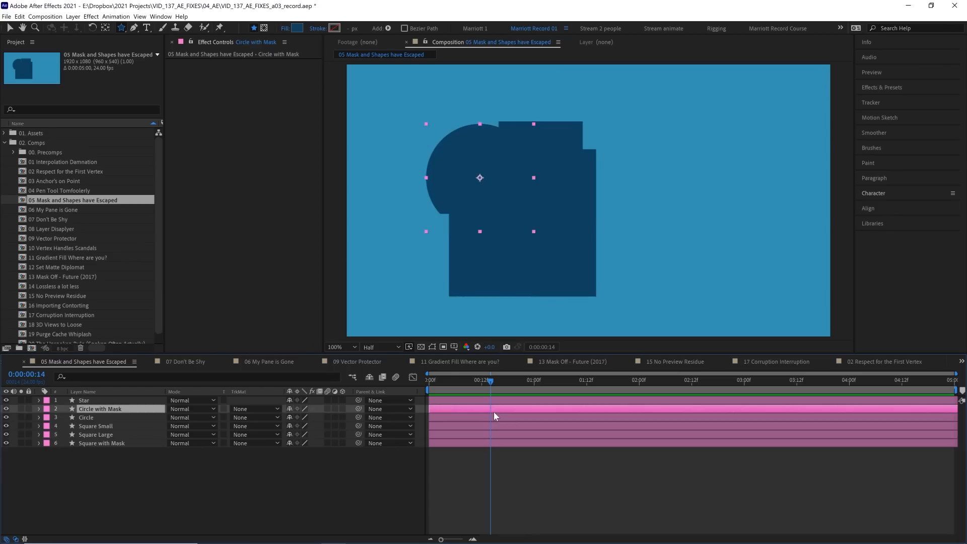
{"action": "mouse_move", "coordinate": [545, 174]}
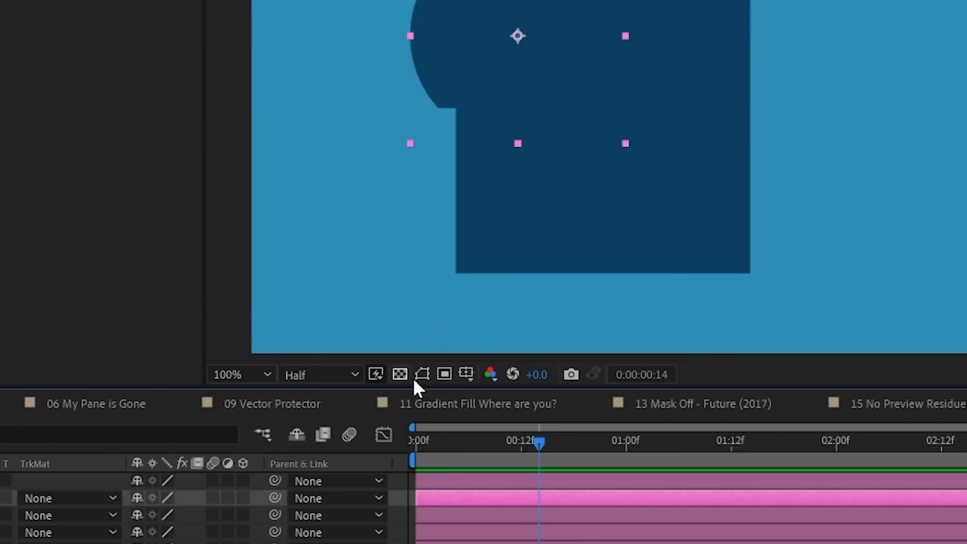
{"action": "mouse_move", "coordinate": [423, 374]}
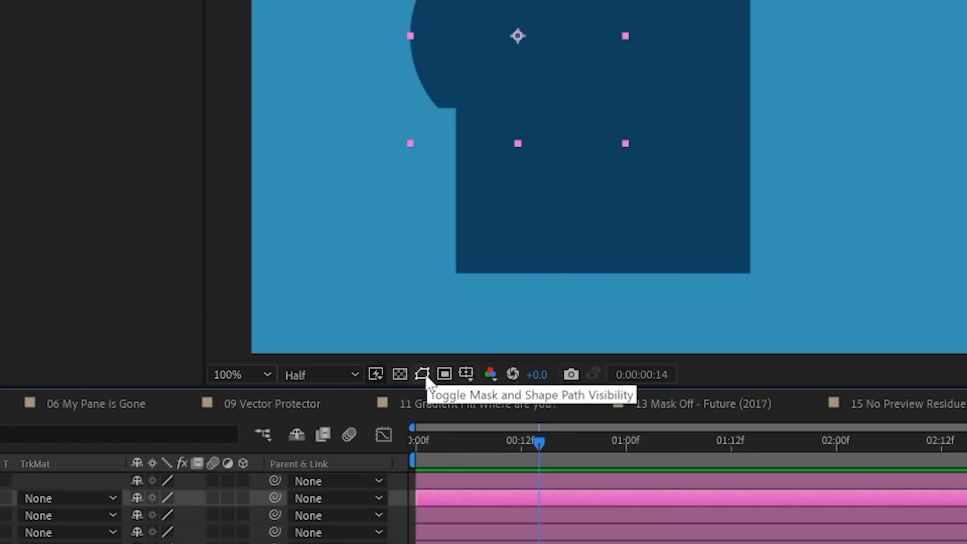
{"action": "left_click", "coordinate": [422, 374]}
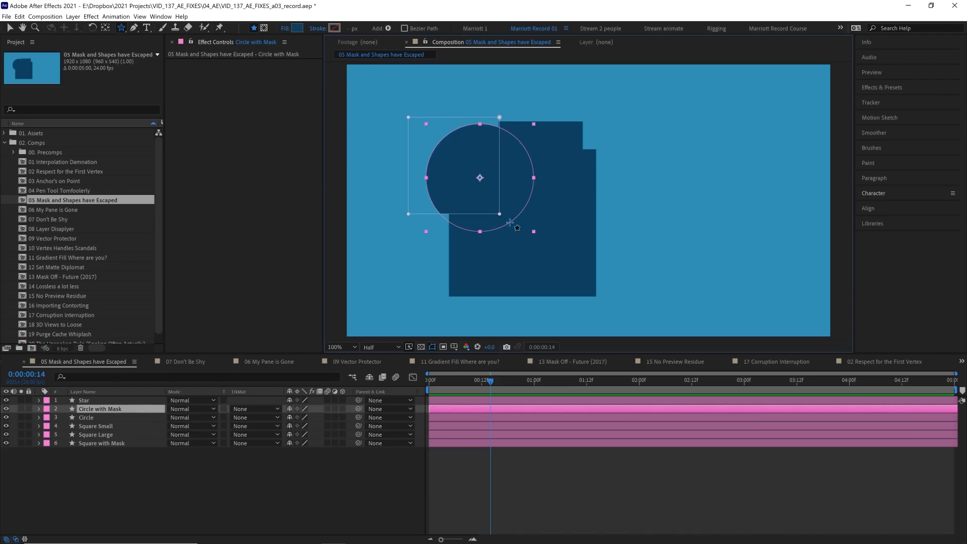
{"action": "left_click", "coordinate": [96, 425]}
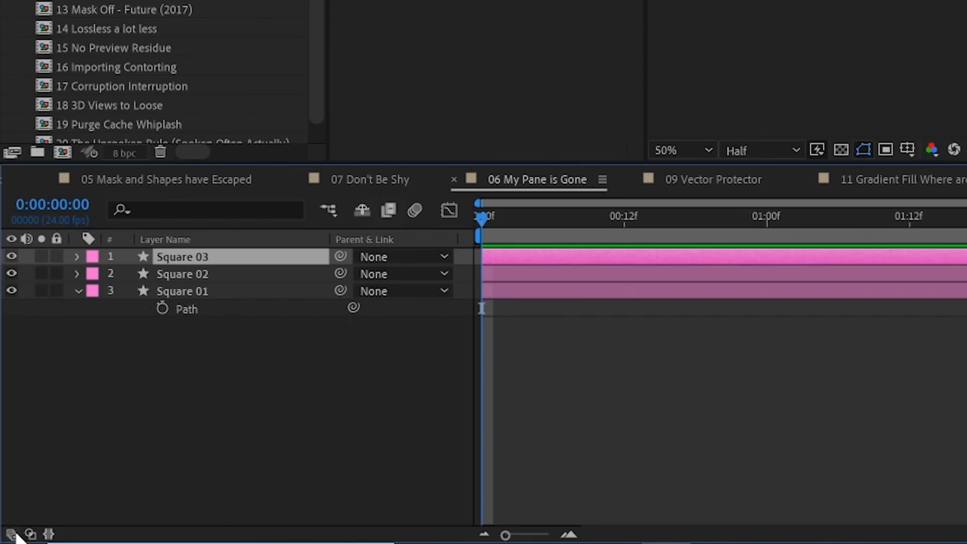
- Restore the Switches, Modes and In/Out timeline columns with the bottom-left pane toggles
{"action": "left_click", "coordinate": [31, 532]}
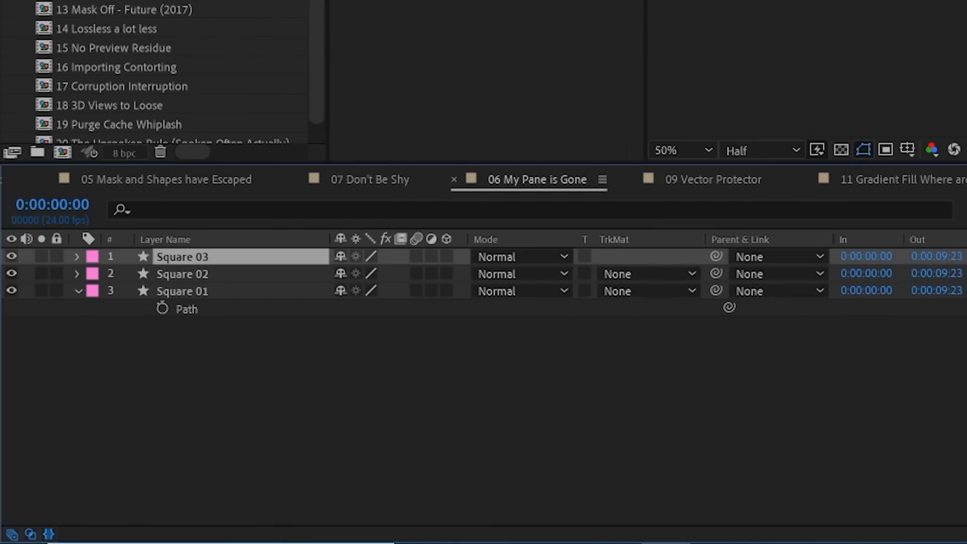
{"action": "mouse_move", "coordinate": [188, 373]}
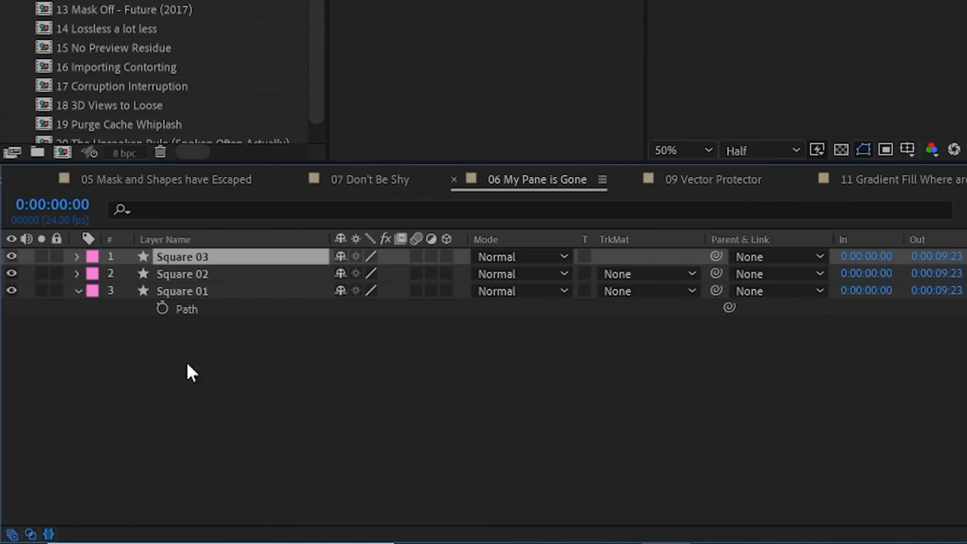
{"action": "left_click", "coordinate": [369, 179]}
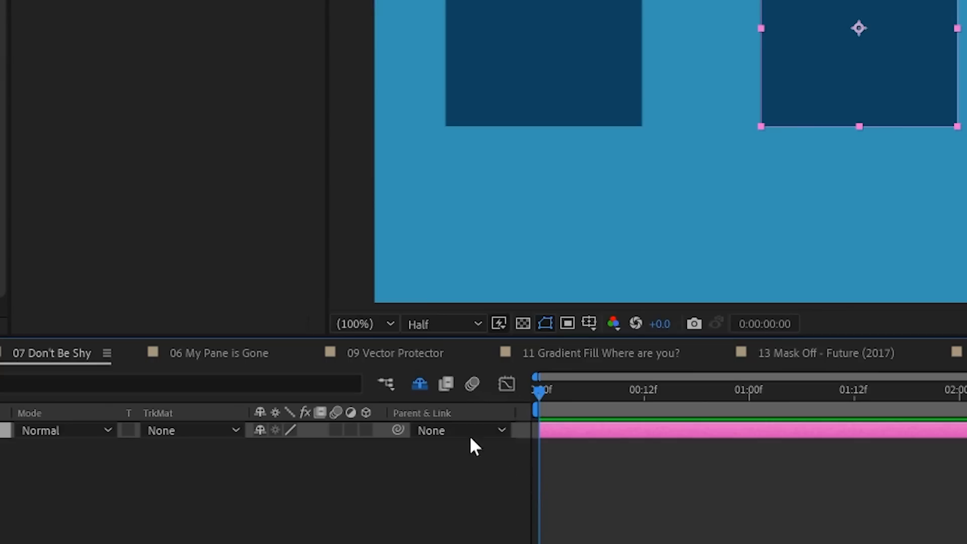
{"action": "mouse_move", "coordinate": [420, 384]}
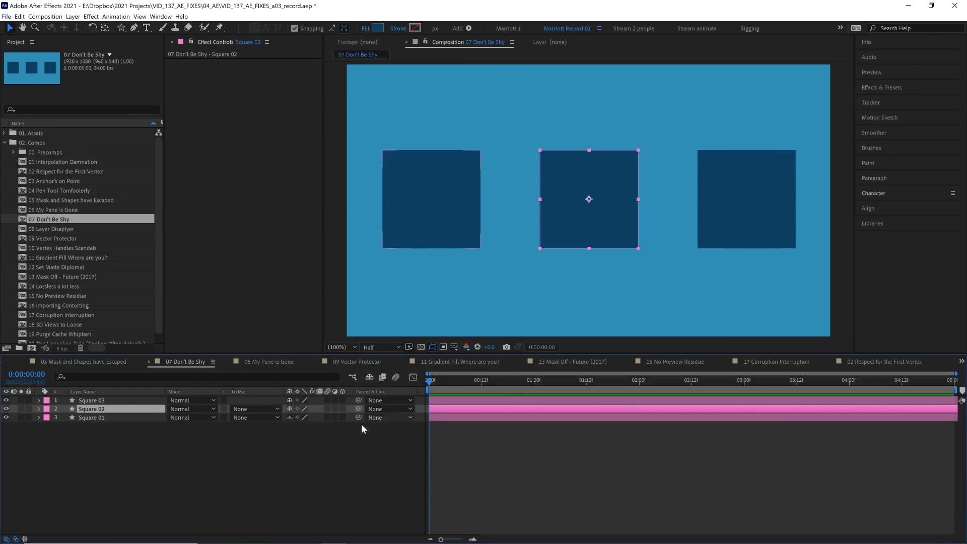
{"action": "mouse_move", "coordinate": [369, 377]}
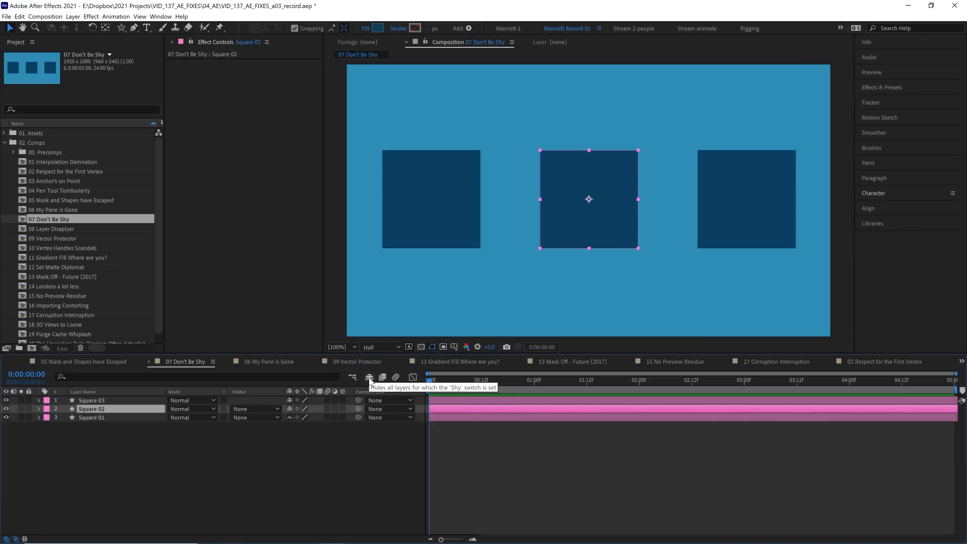
- Enable the Hide Shy Layers master switch, then open the 08 Layer Displayer comp
{"action": "left_click", "coordinate": [369, 377]}
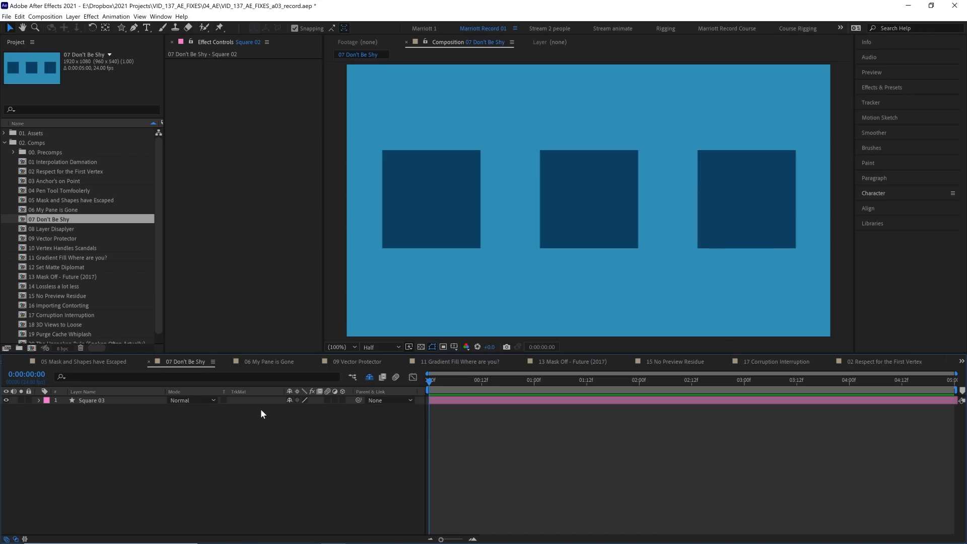
{"action": "mouse_move", "coordinate": [297, 426]}
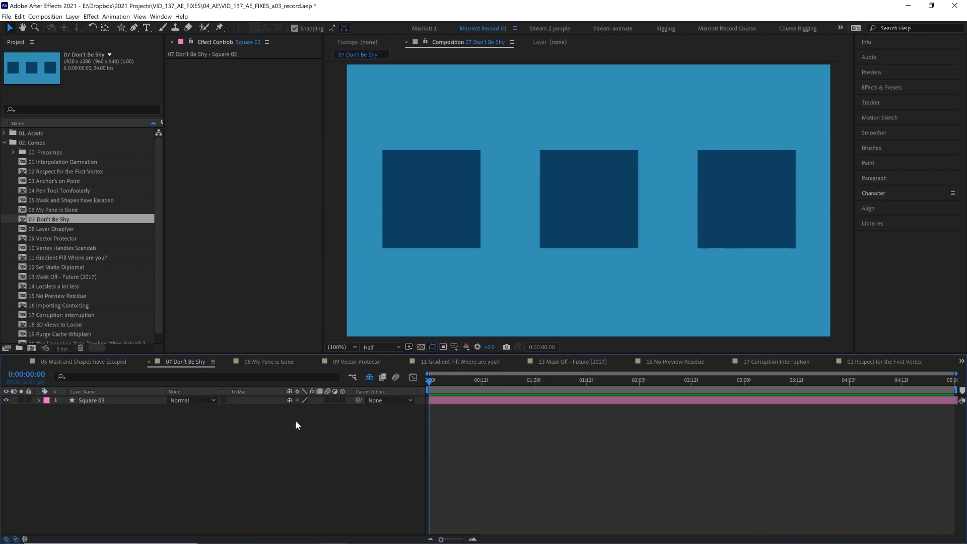
{"action": "double_click", "coordinate": [51, 229]}
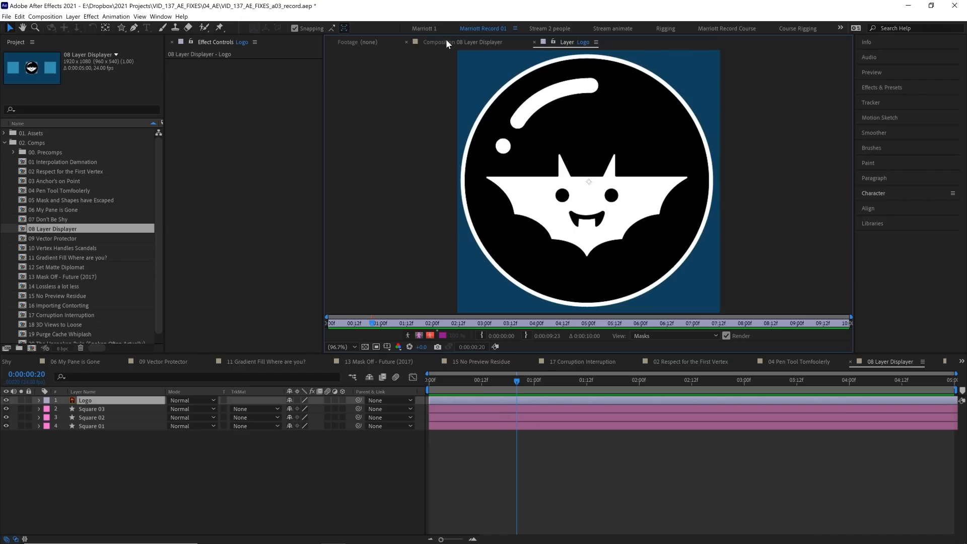
- View the Logo layer in its own Layer viewer, then open 09 Vector Protector
{"action": "left_click", "coordinate": [440, 42]}
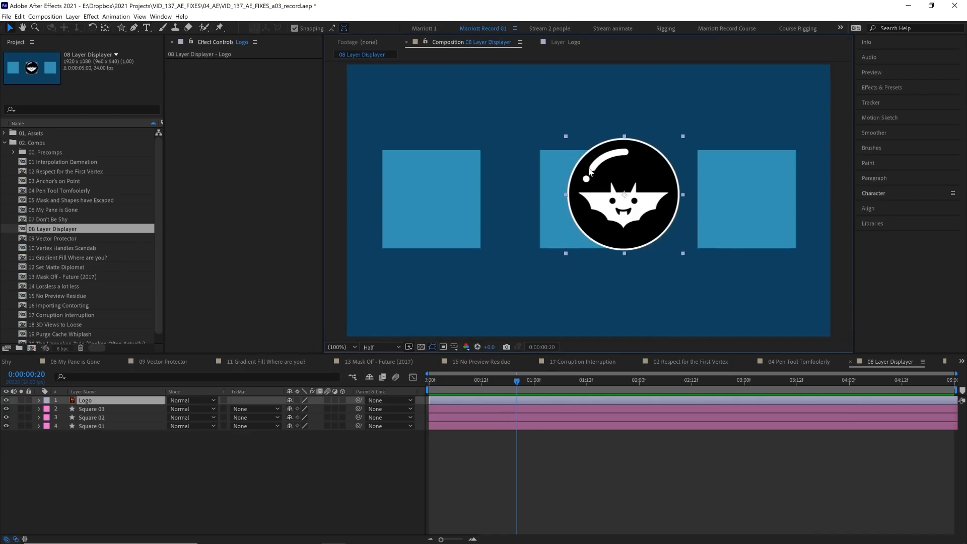
{"action": "mouse_move", "coordinate": [536, 443]}
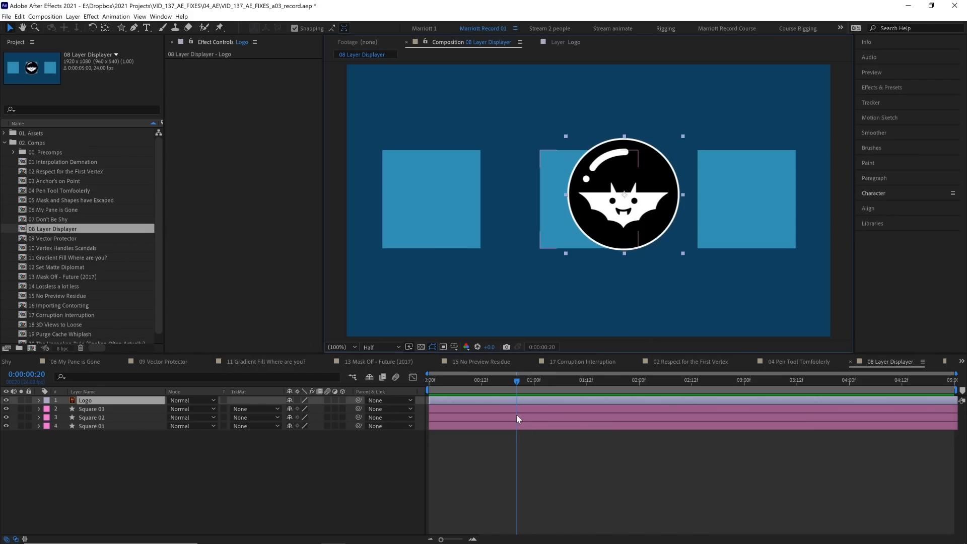
{"action": "left_click", "coordinate": [92, 417]}
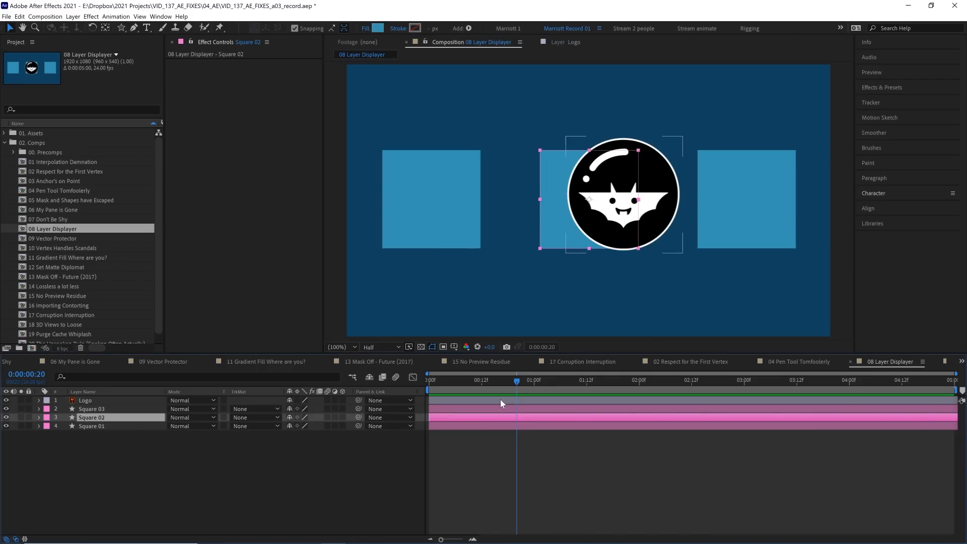
{"action": "double_click", "coordinate": [84, 399]}
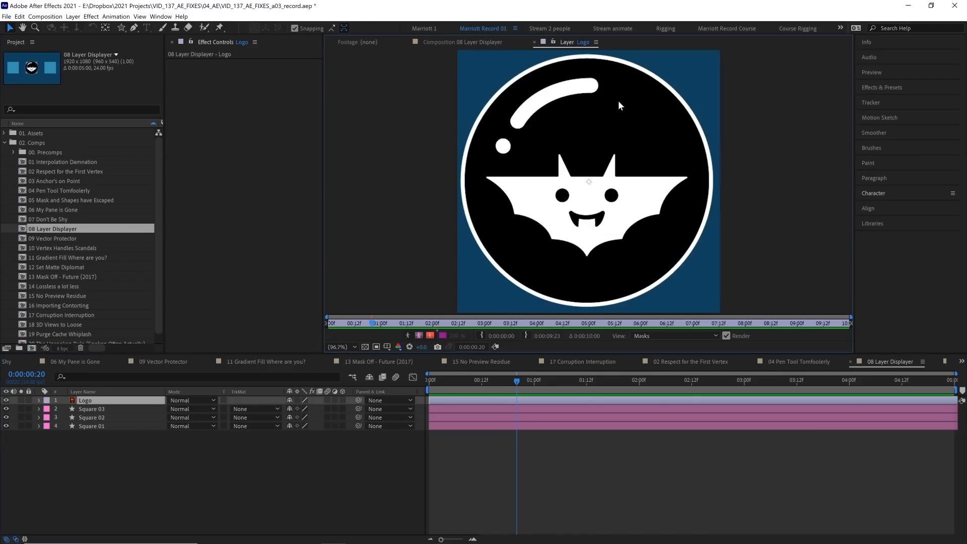
{"action": "double_click", "coordinate": [52, 238]}
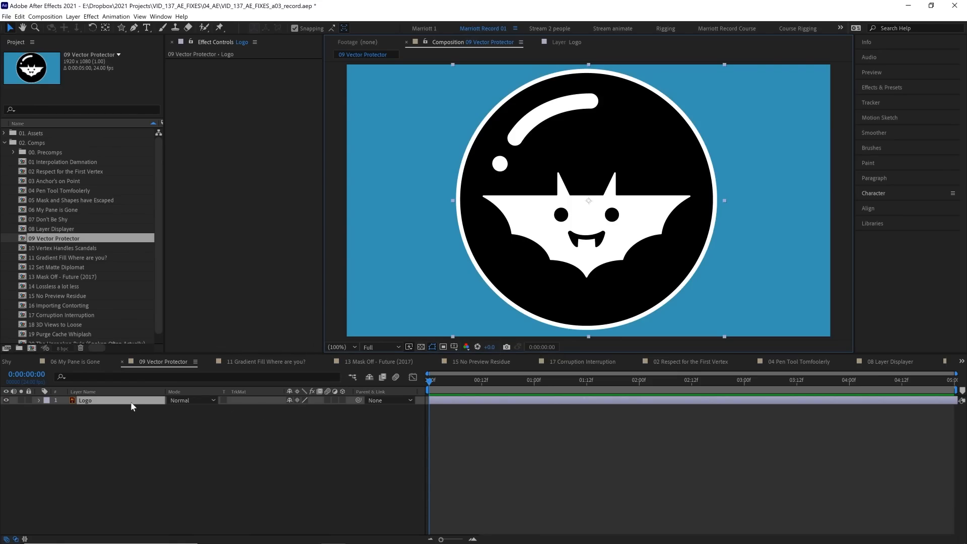
{"action": "mouse_move", "coordinate": [591, 248]}
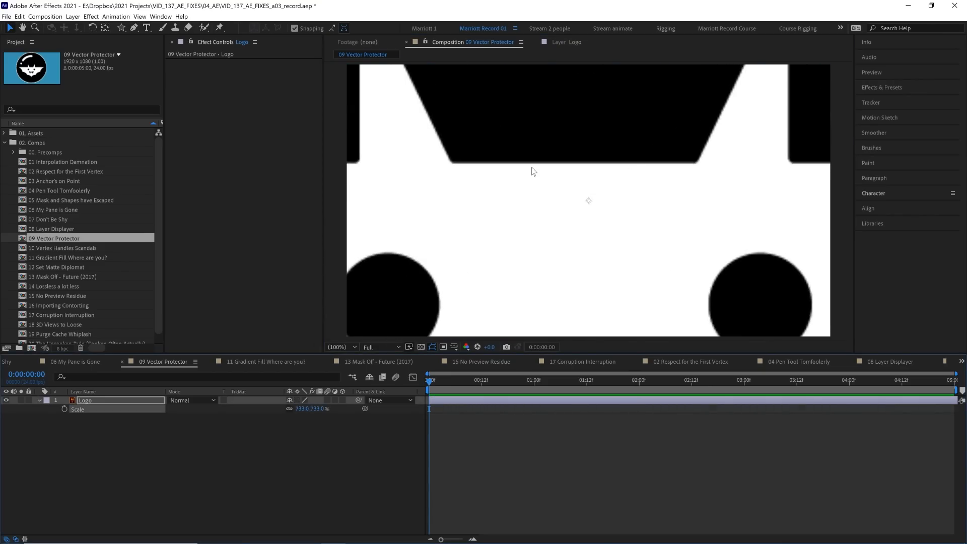
{"action": "mouse_move", "coordinate": [299, 404]}
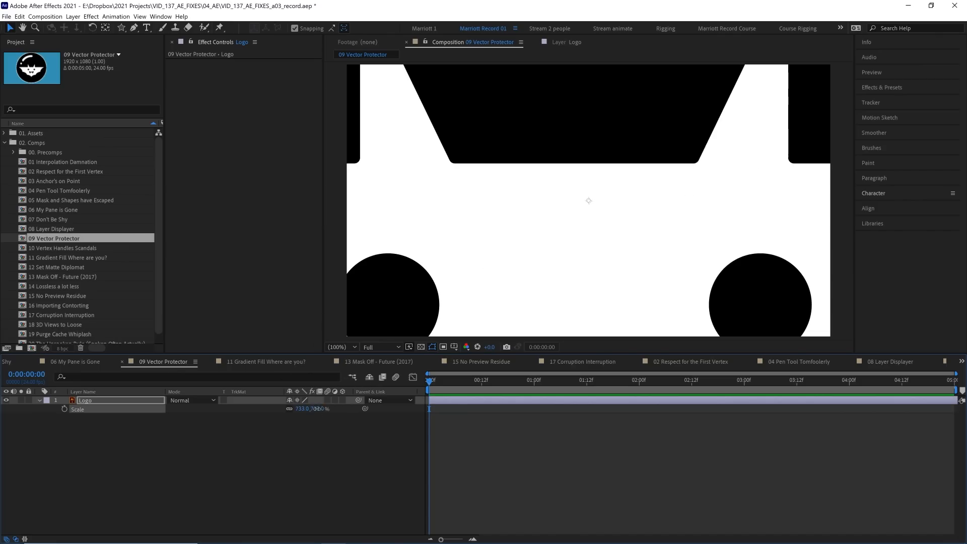
- Open the 10 Vertex Handles Scandals composition from the Project panel
{"action": "double_click", "coordinate": [62, 248]}
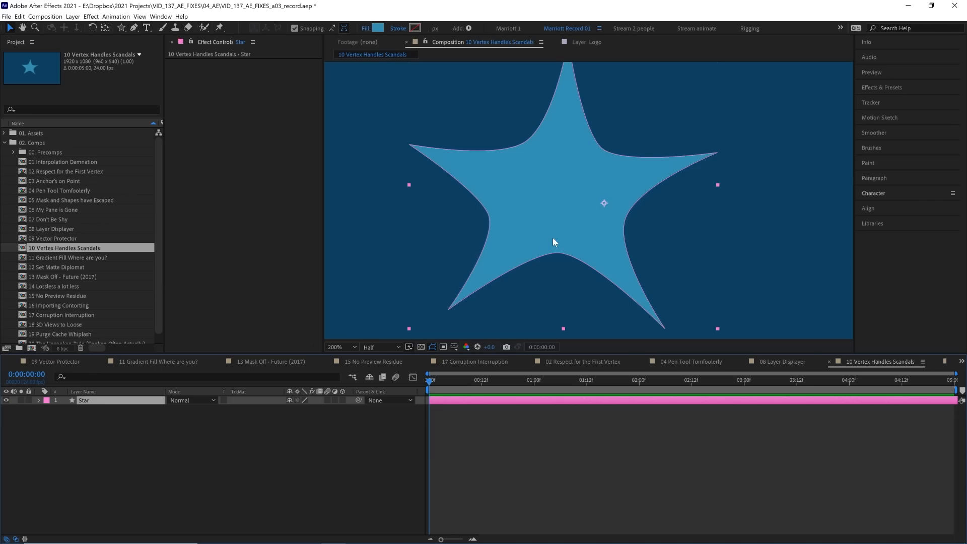
{"action": "mouse_move", "coordinate": [570, 254]}
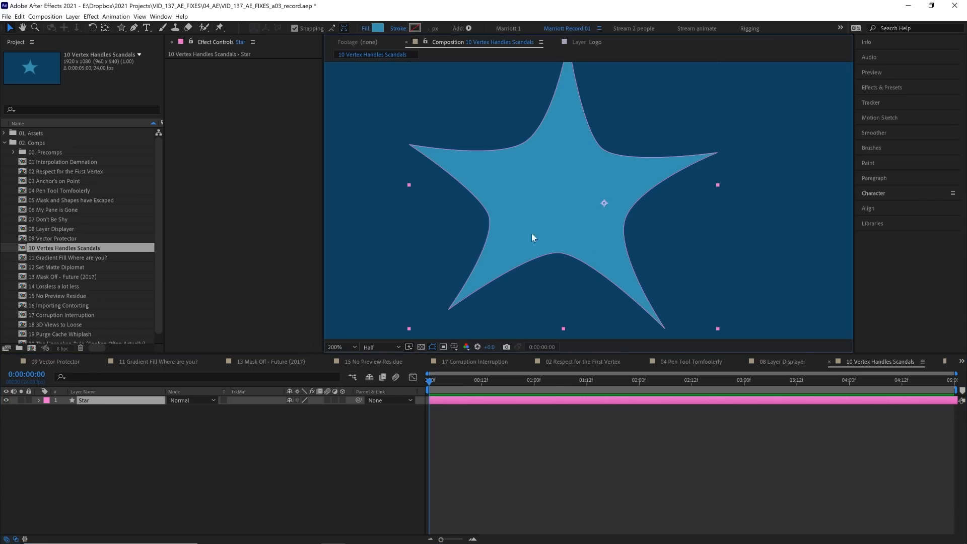
{"action": "mouse_move", "coordinate": [546, 235]}
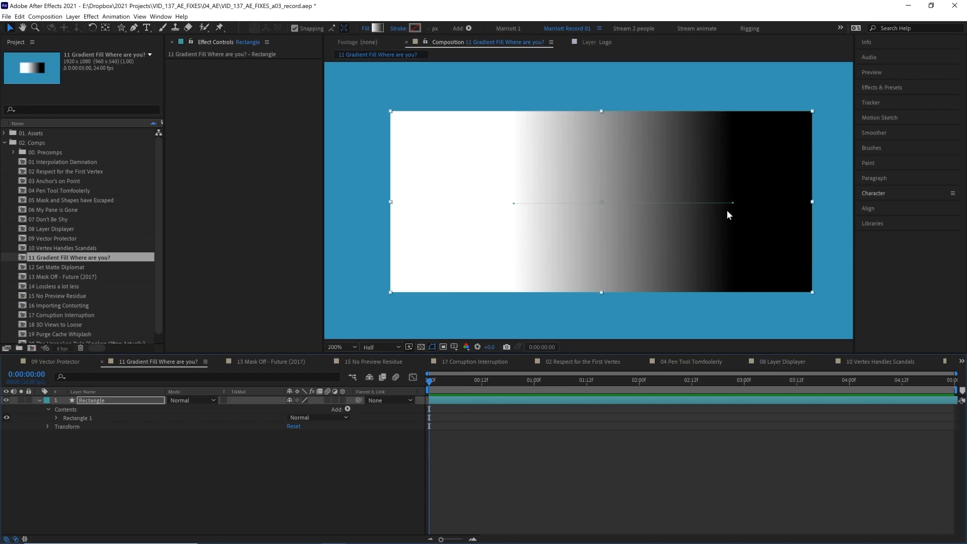
{"action": "mouse_move", "coordinate": [534, 215]}
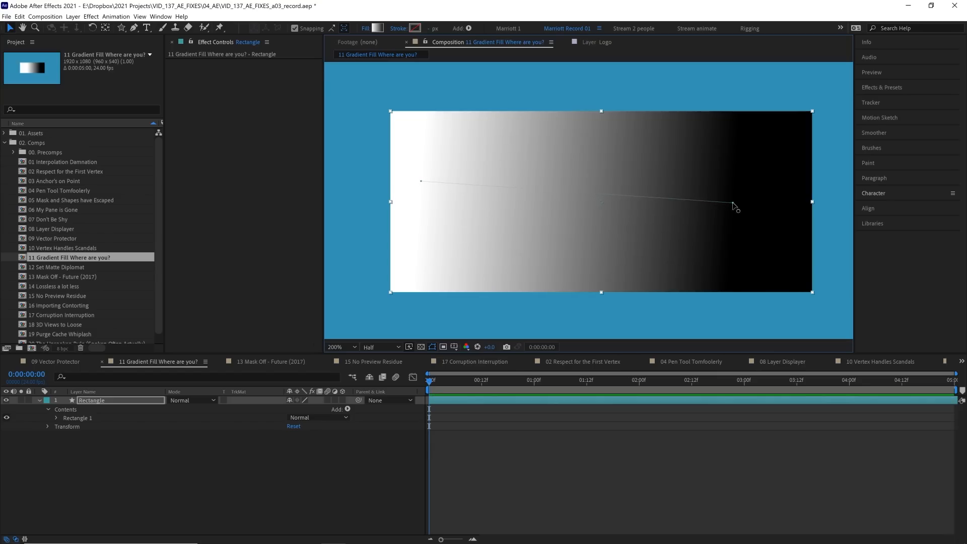
- Reposition the rectangle's gradient end and confirm the white-to-black stops in the Gradient Editor
{"action": "left_click_drag", "start_coordinate": [734, 207], "coordinate": [722, 203]}
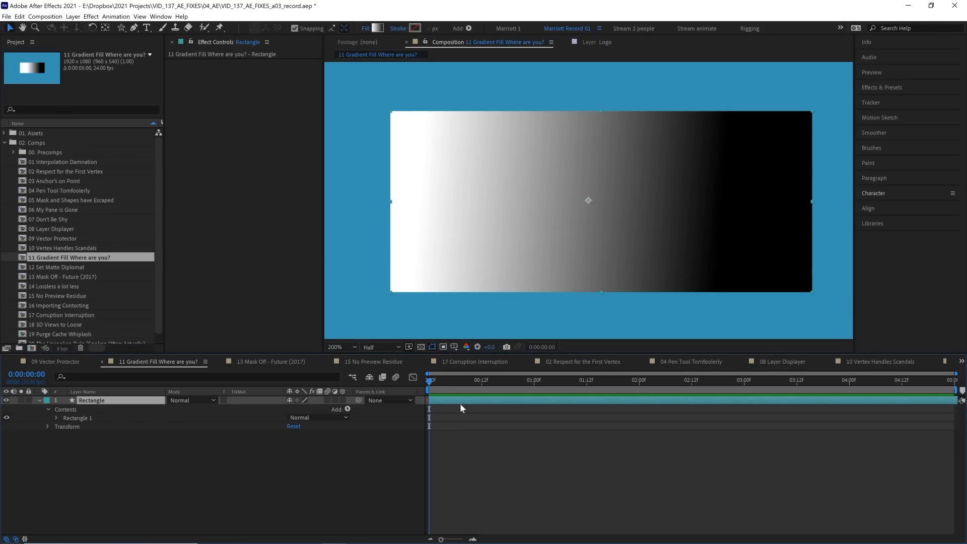
{"action": "mouse_move", "coordinate": [617, 226]}
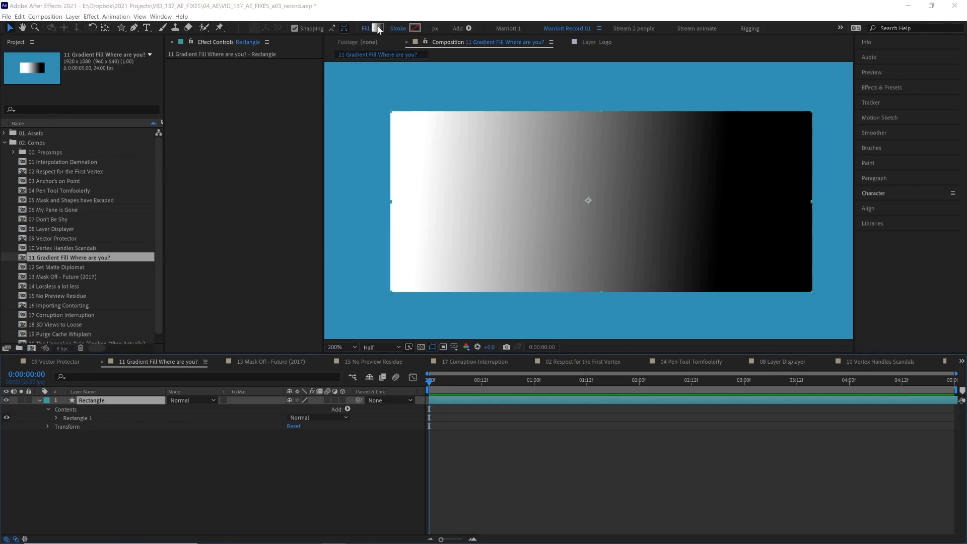
{"action": "left_click", "coordinate": [374, 27]}
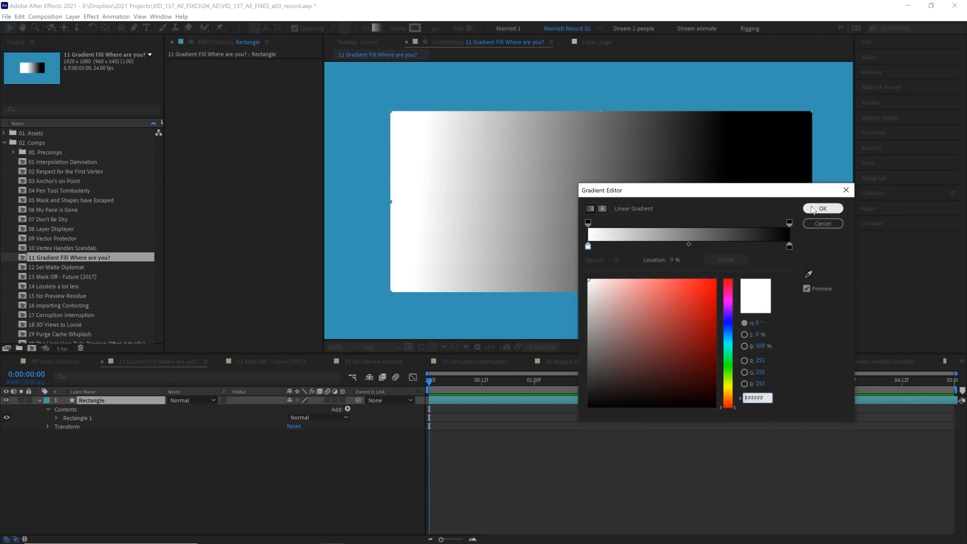
{"action": "left_click", "coordinate": [823, 208]}
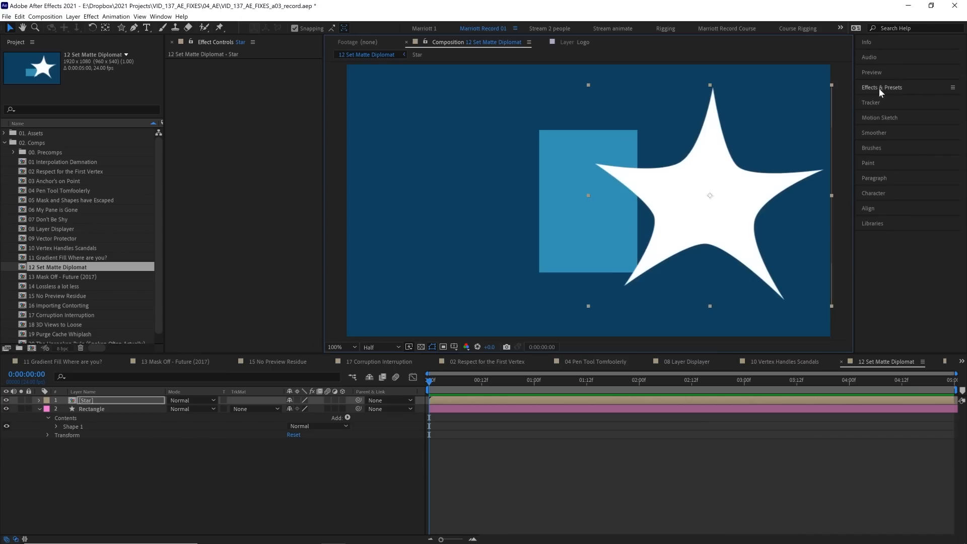
- Apply Set Matte to Star using the Rectangle layer, then open 13 Mask Off - Future (2017)
{"action": "type", "text": "set"}
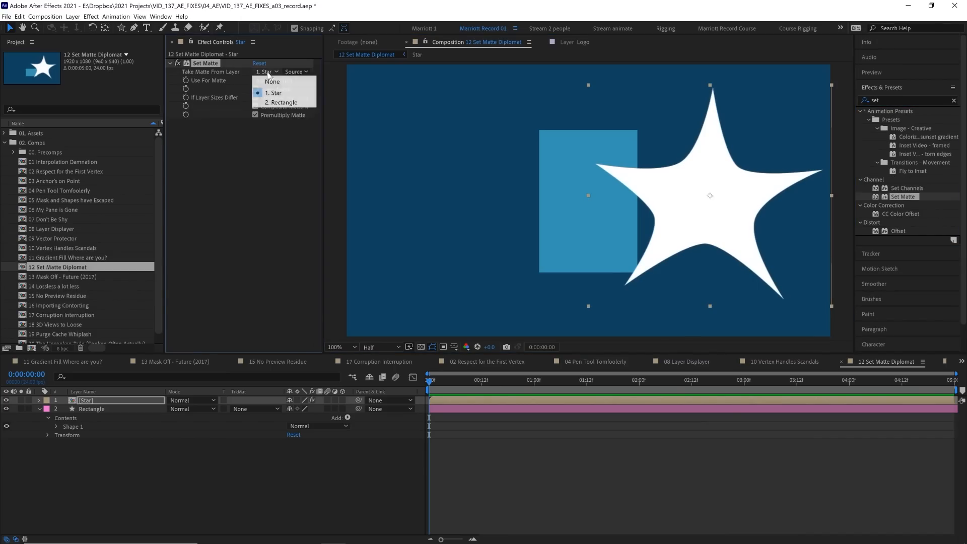
{"action": "left_click", "coordinate": [283, 102]}
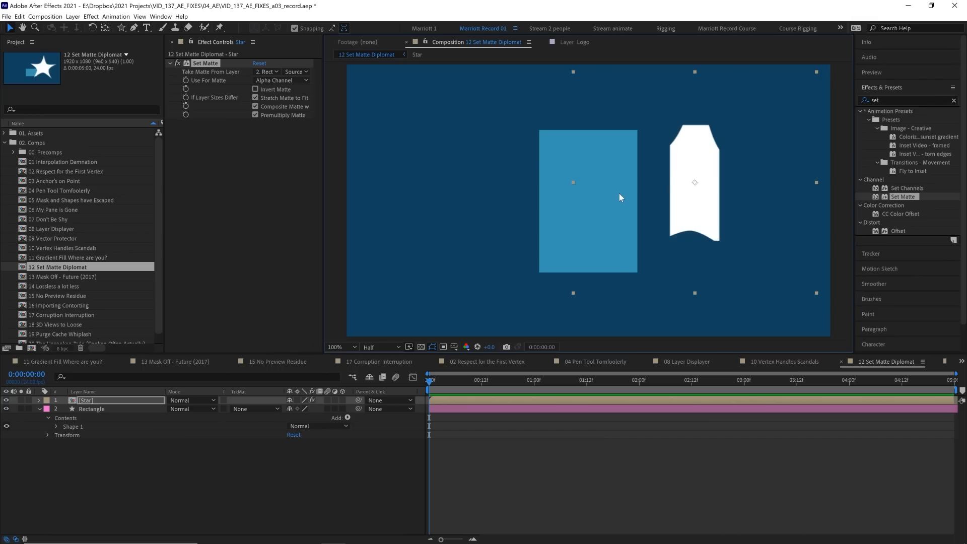
{"action": "mouse_move", "coordinate": [601, 206]}
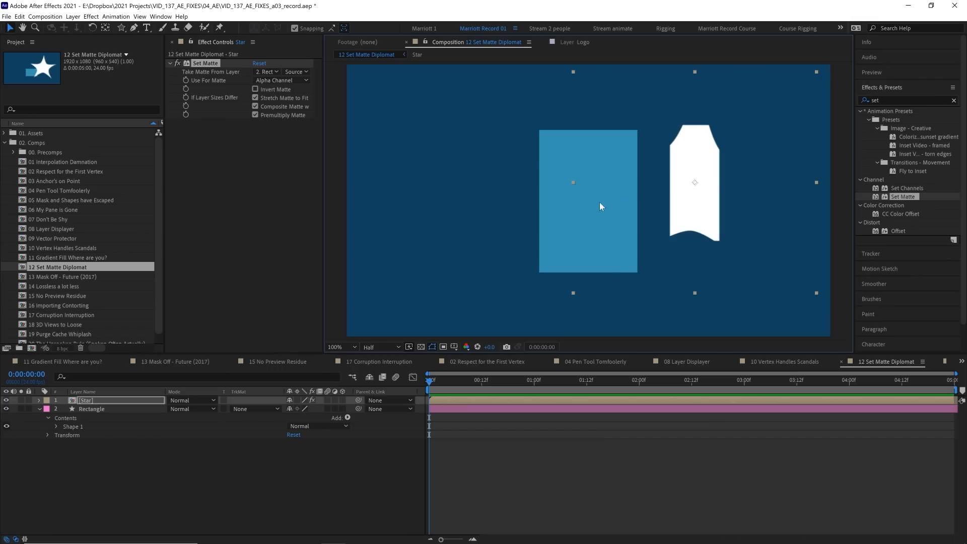
{"action": "mouse_move", "coordinate": [301, 404]}
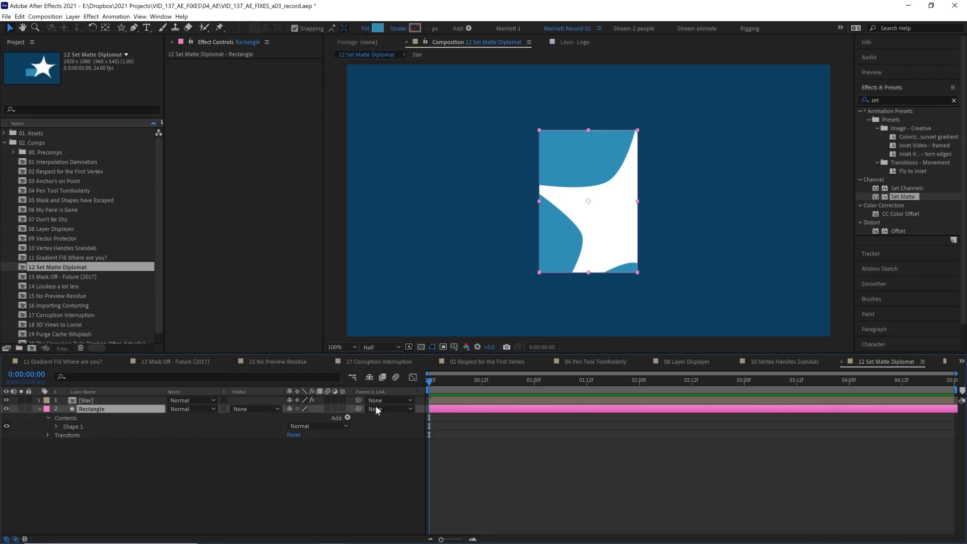
{"action": "double_click", "coordinate": [55, 276]}
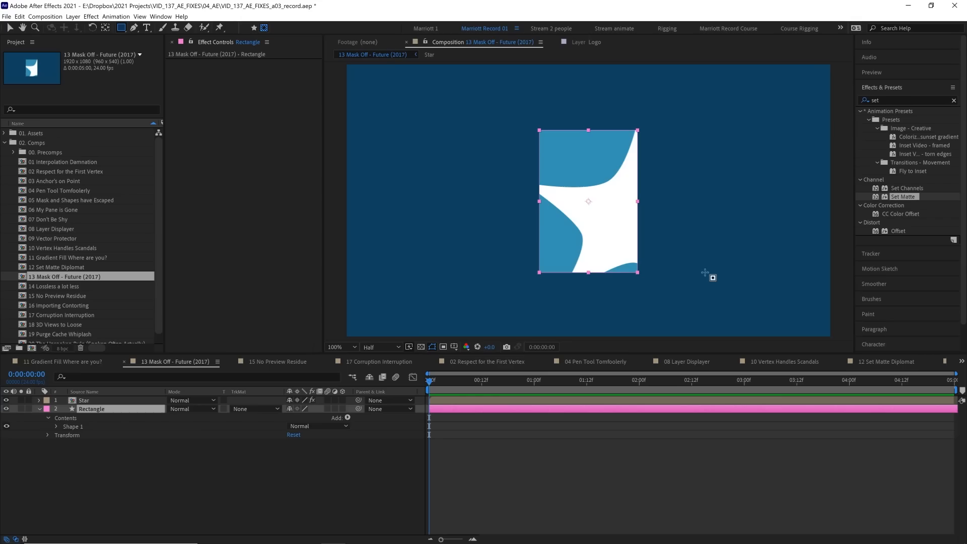
{"action": "mouse_move", "coordinate": [496, 280]}
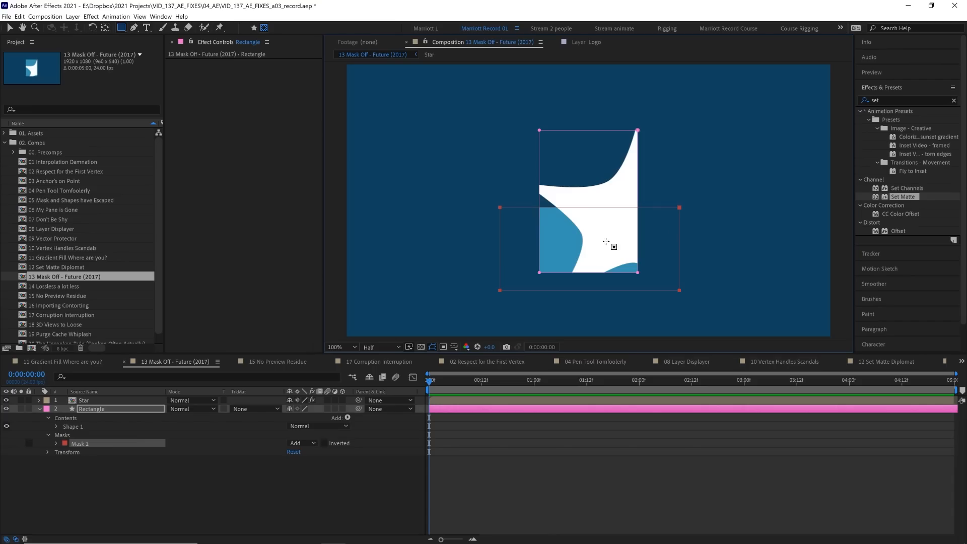
- Switch Star's Set Matte source to Rectangle's Effects & Masks, then open 14 Lossless a lot less
{"action": "left_click", "coordinate": [84, 400]}
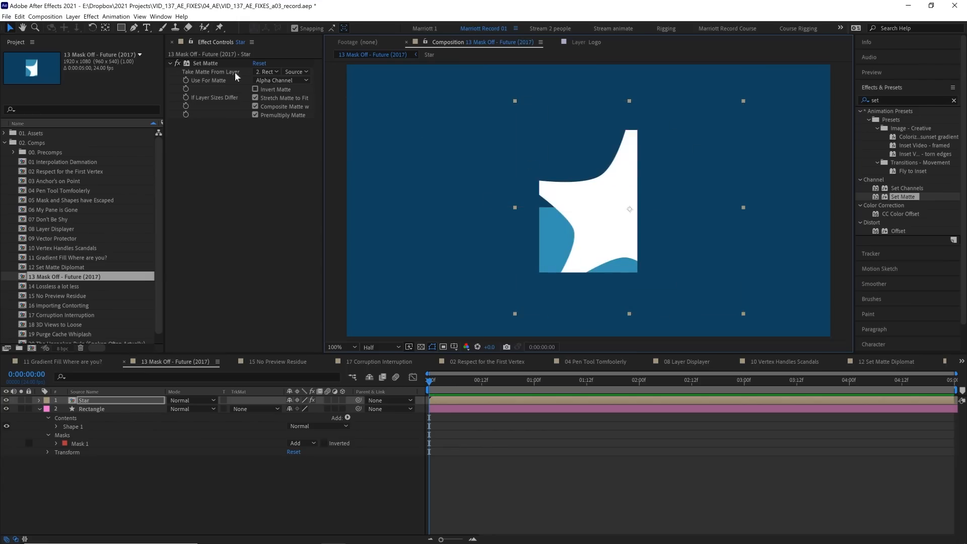
{"action": "left_click", "coordinate": [296, 71]}
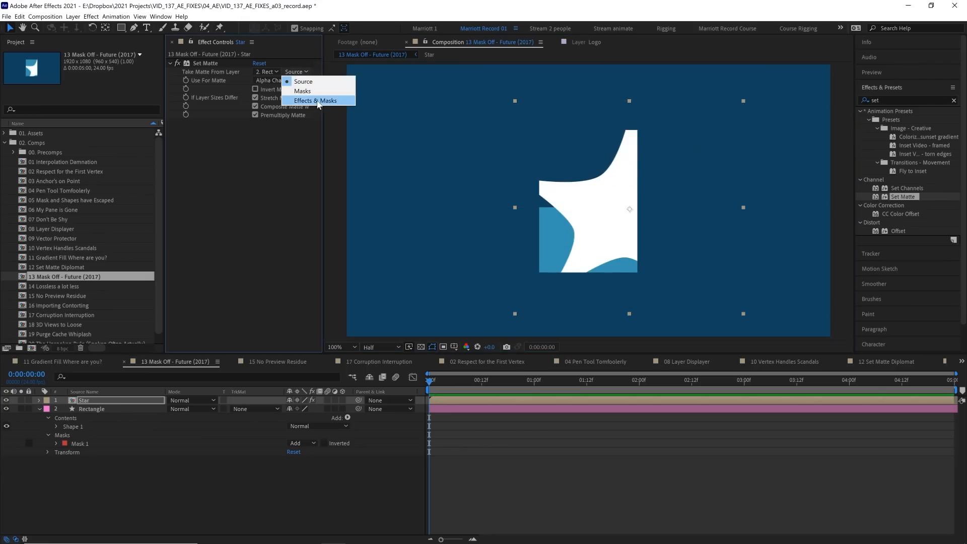
{"action": "left_click", "coordinate": [315, 101]}
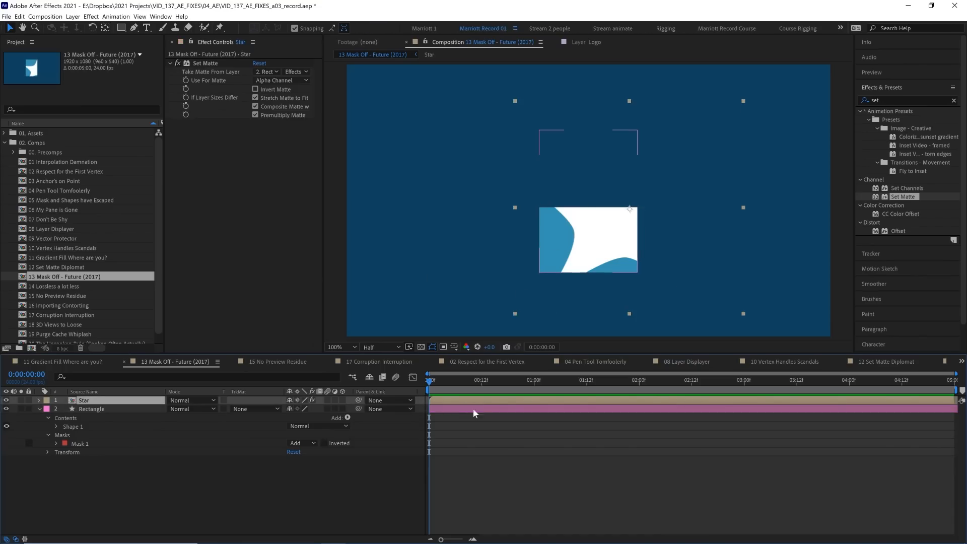
{"action": "mouse_move", "coordinate": [509, 417]}
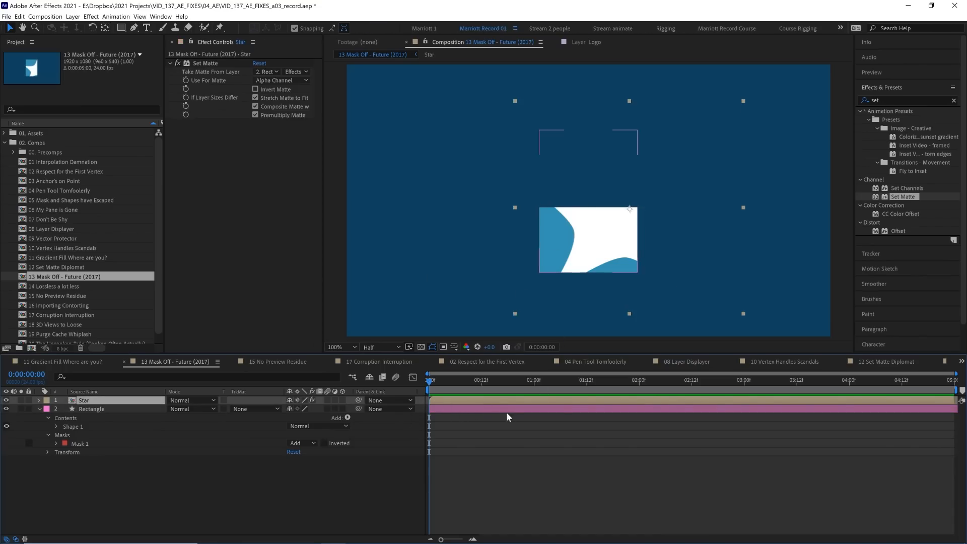
{"action": "double_click", "coordinate": [54, 286]}
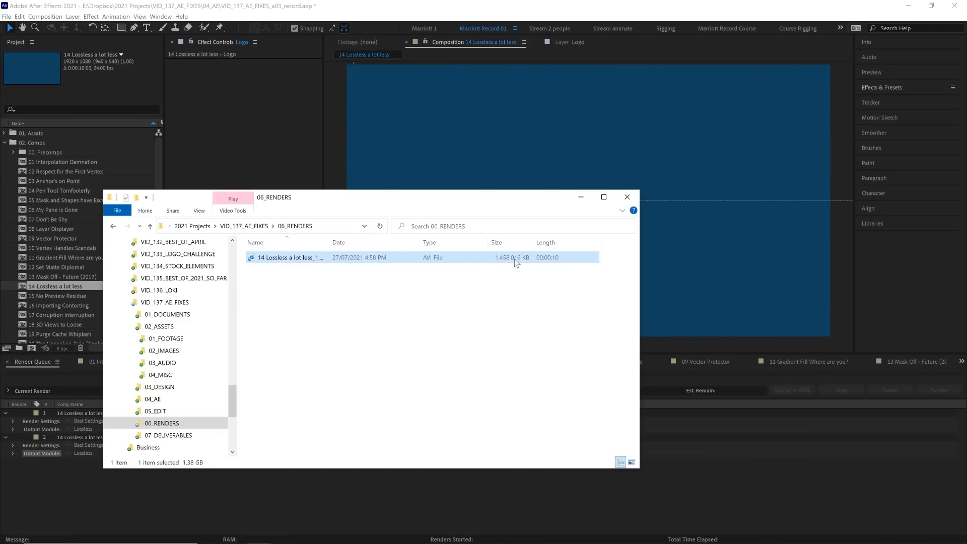
- Return to After Effects after checking the 1.38 GB AVI in 06_RENDERS
{"action": "left_click", "coordinate": [627, 197]}
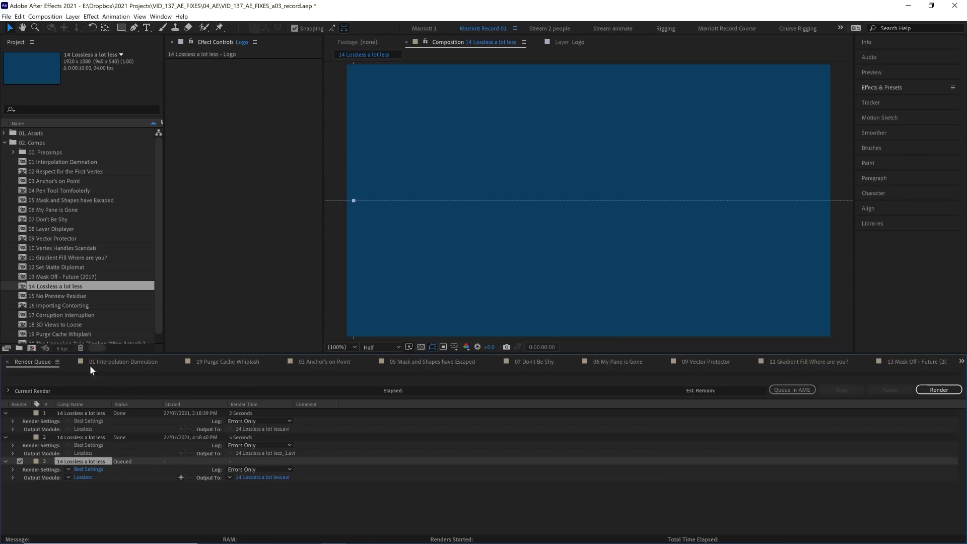
{"action": "mouse_move", "coordinate": [63, 501]}
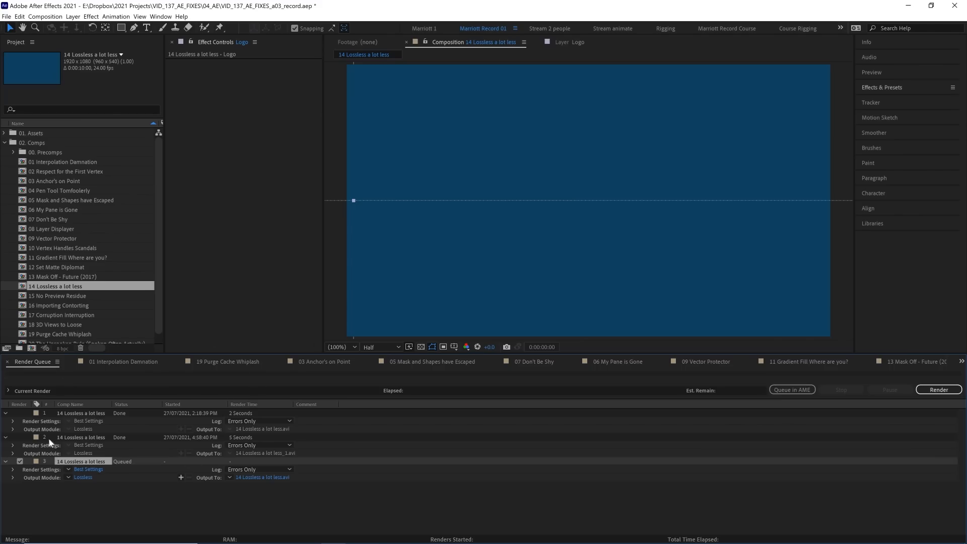
- Set the queued render's output format to QuickTime with the Apple ProRes 422 HQ codec
{"action": "left_click", "coordinate": [83, 477]}
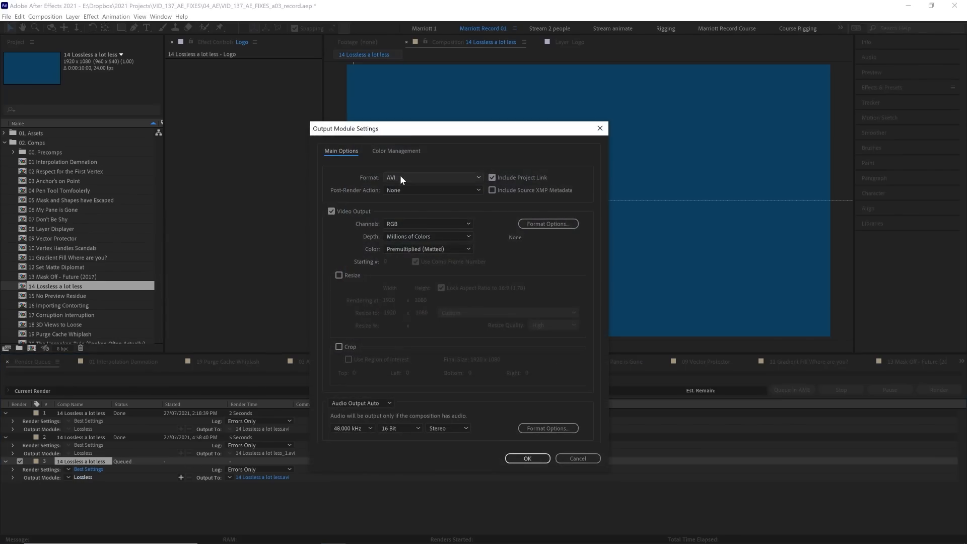
{"action": "left_click", "coordinate": [432, 177]}
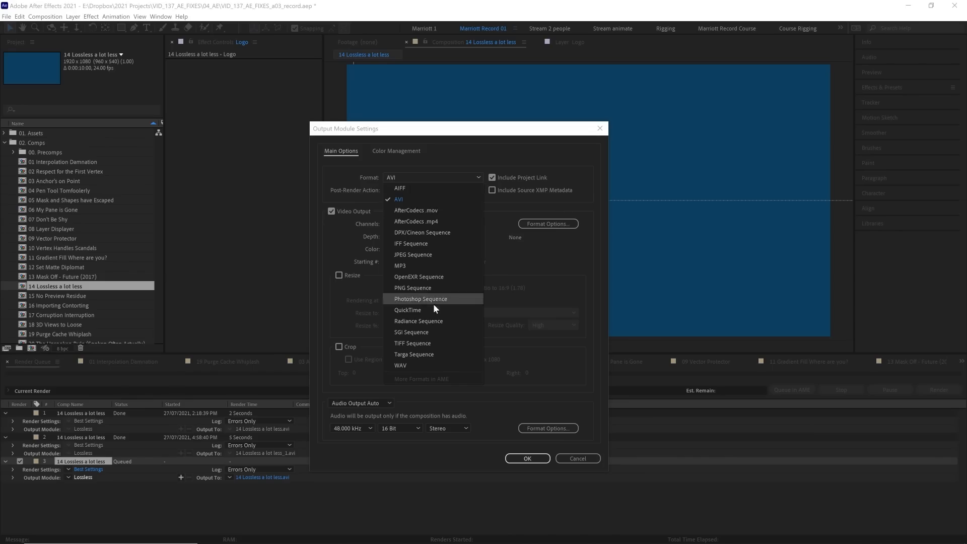
{"action": "left_click", "coordinate": [407, 310]}
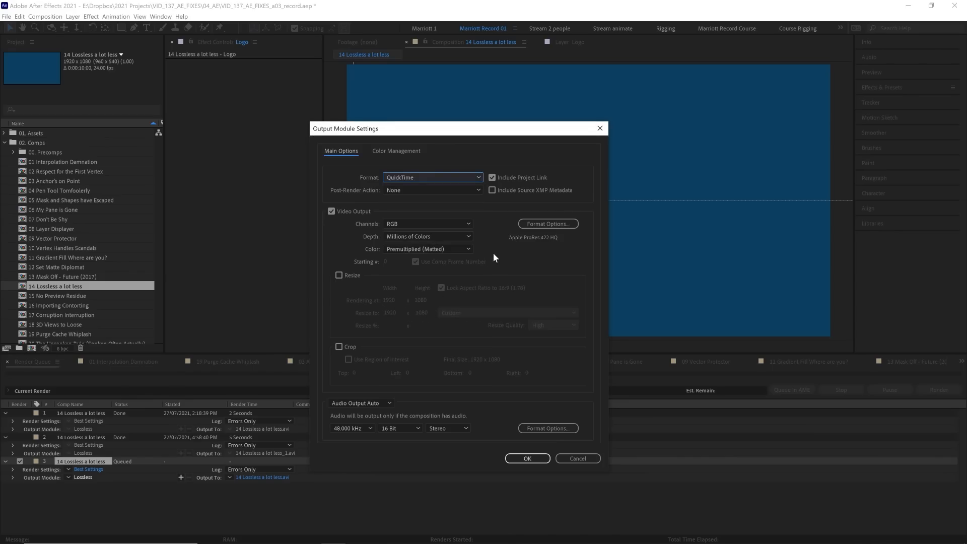
{"action": "left_click", "coordinate": [548, 223]}
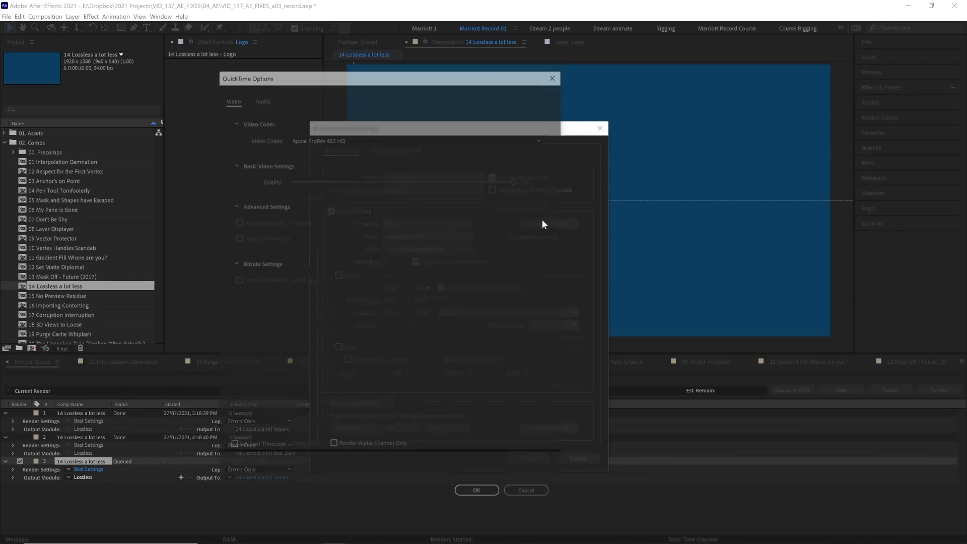
{"action": "left_click", "coordinate": [413, 137]}
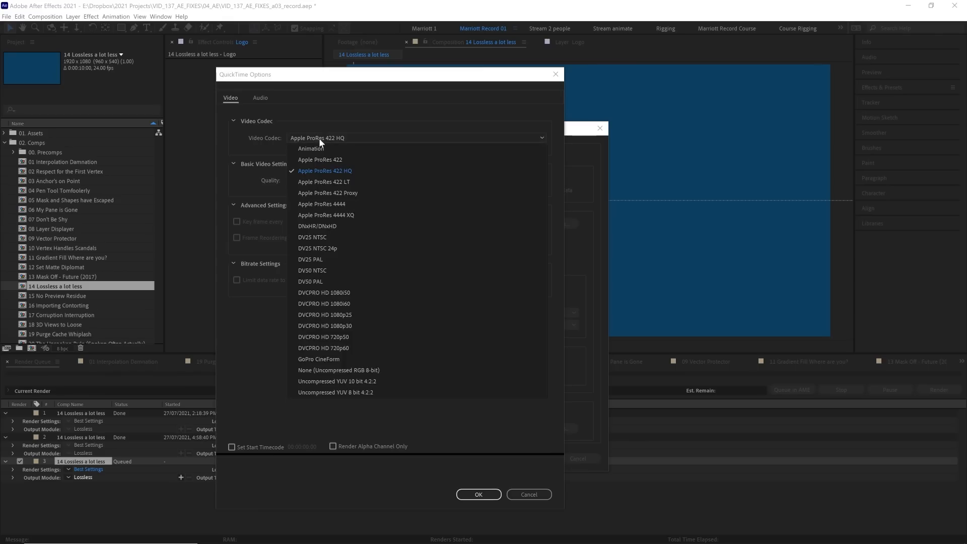
{"action": "mouse_move", "coordinate": [337, 171]}
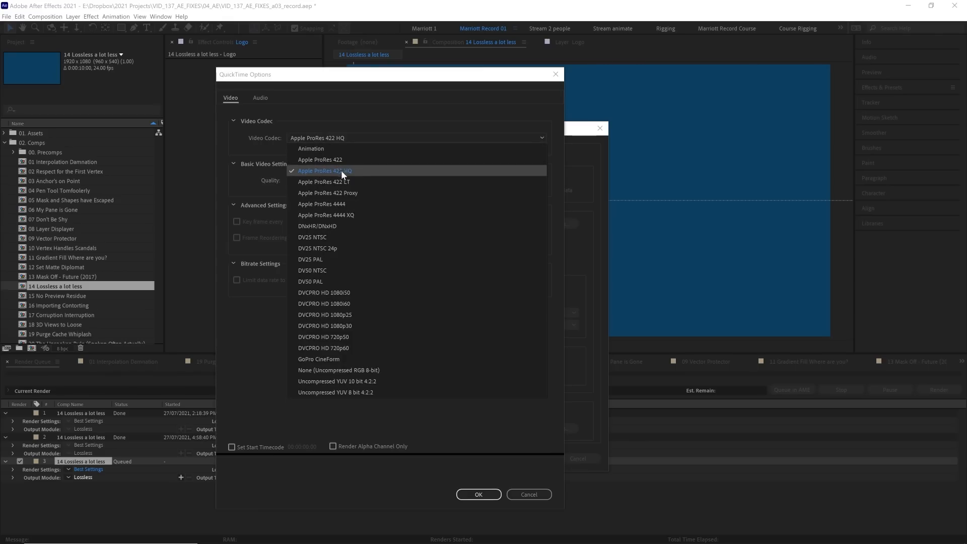
{"action": "mouse_move", "coordinate": [345, 204]}
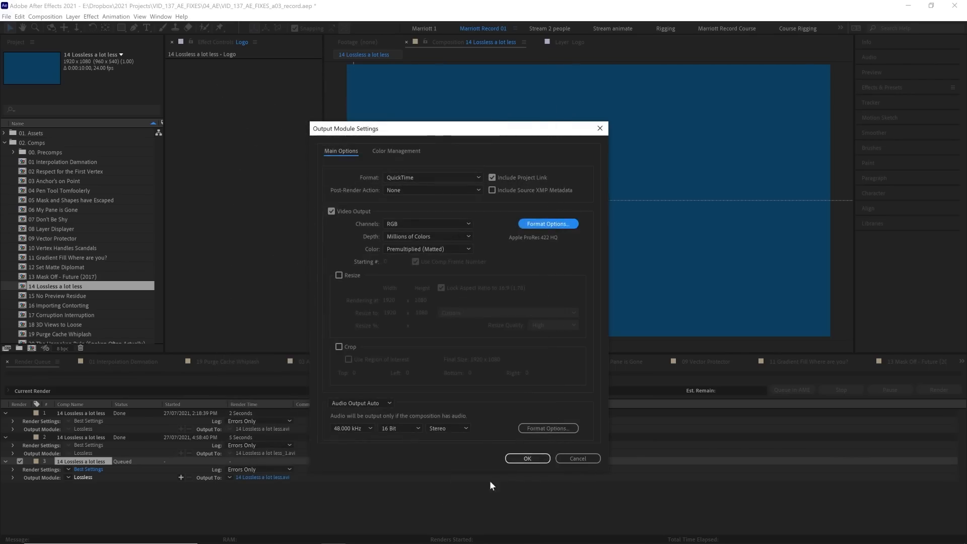
{"action": "left_click", "coordinate": [528, 458]}
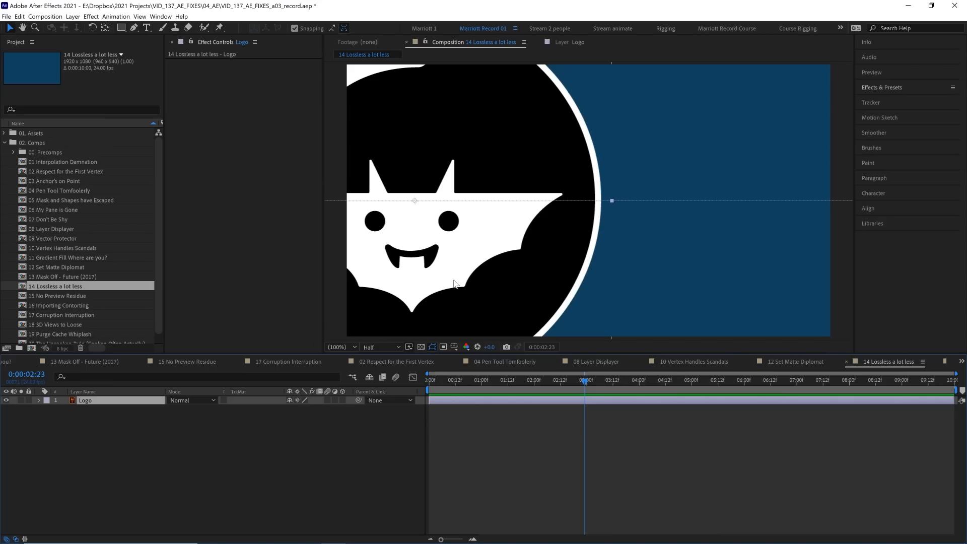
- Keep the H.264 export format in Media Encoder and reveal the render's output folder
{"action": "left_click", "coordinate": [68, 17]}
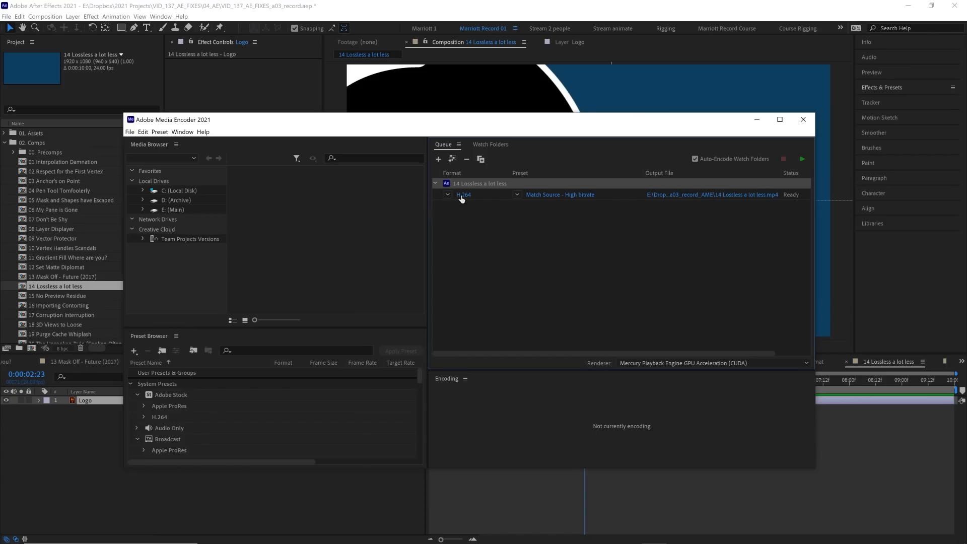
{"action": "left_click", "coordinate": [463, 195]}
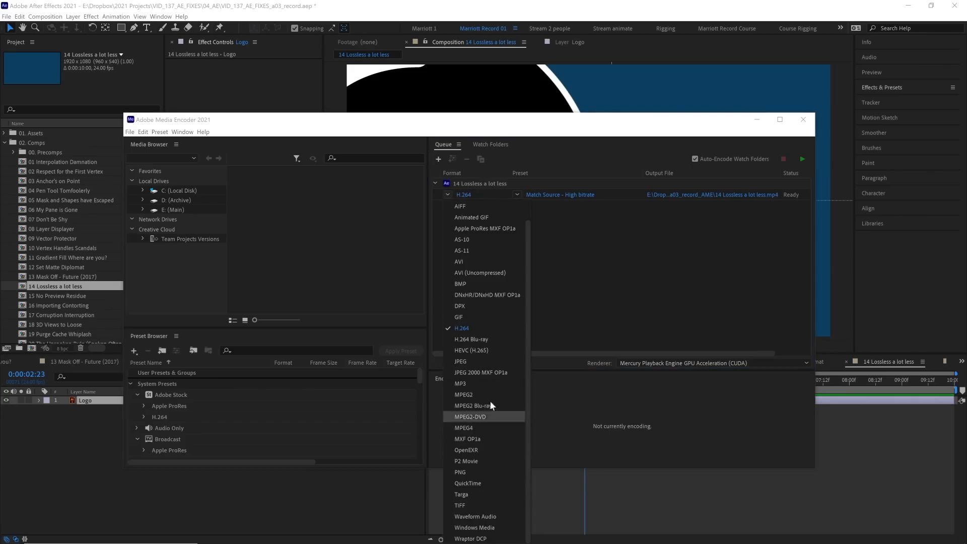
{"action": "left_click", "coordinate": [461, 328]}
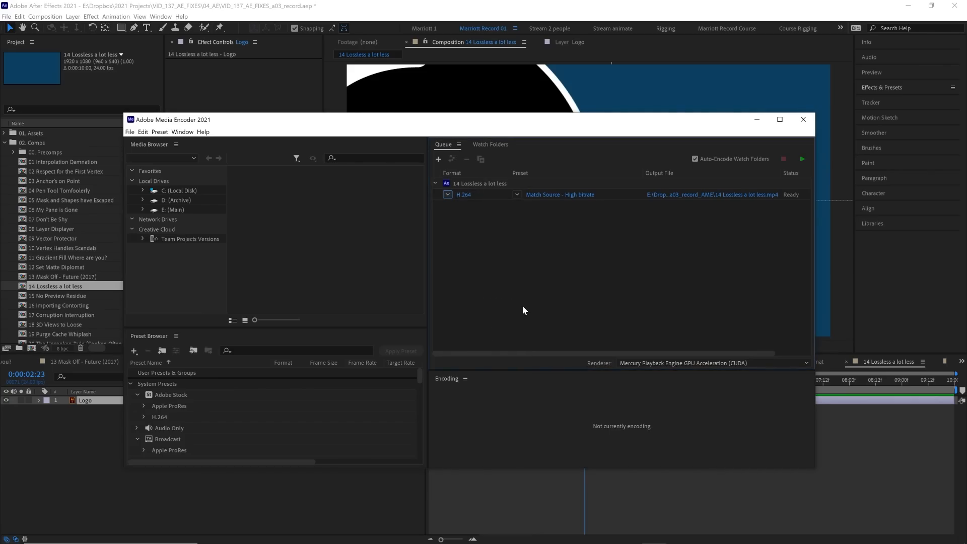
{"action": "mouse_move", "coordinate": [525, 308]}
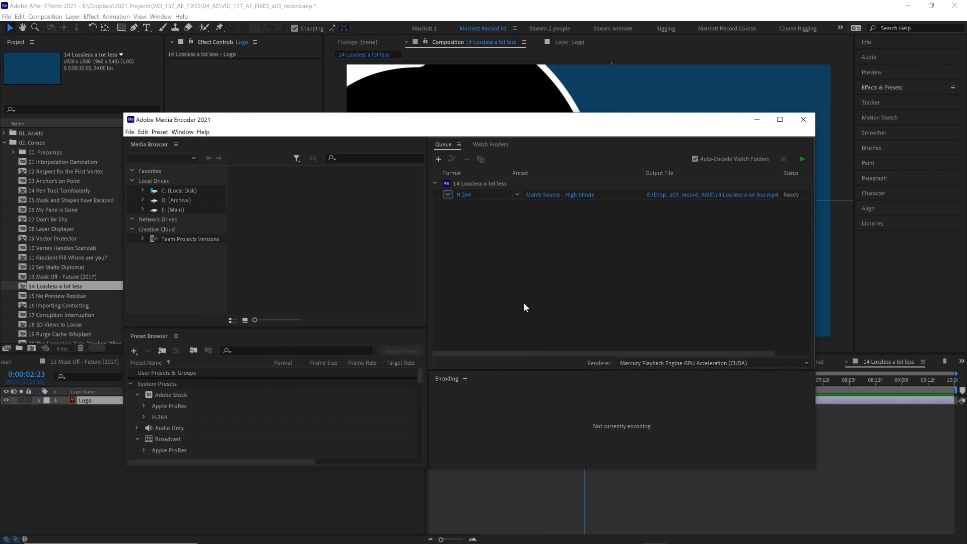
{"action": "mouse_move", "coordinate": [526, 307]}
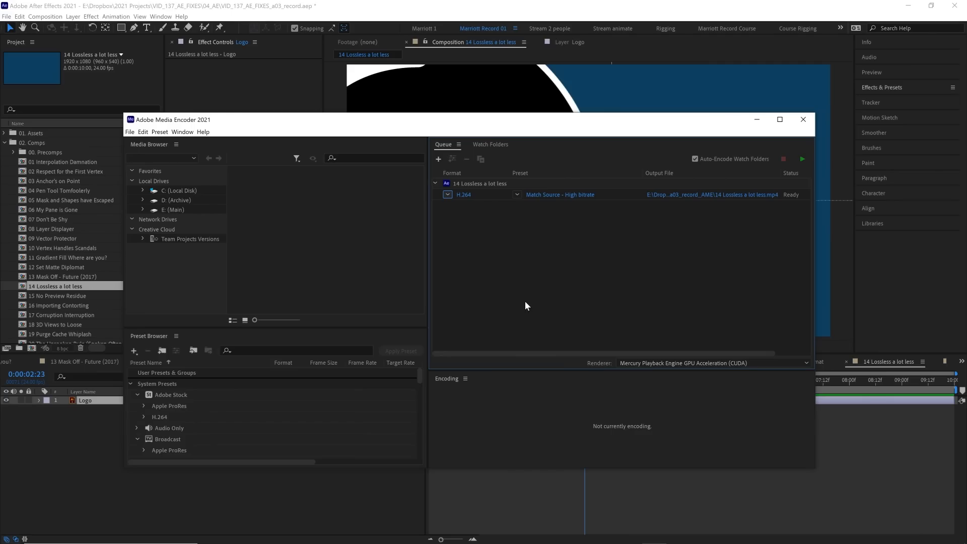
{"action": "mouse_move", "coordinate": [501, 283]}
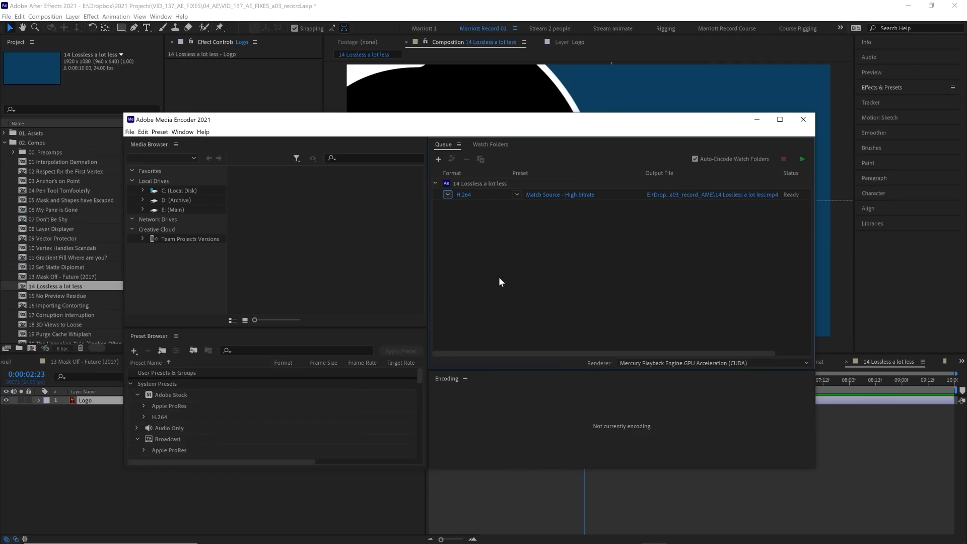
{"action": "mouse_move", "coordinate": [686, 198]}
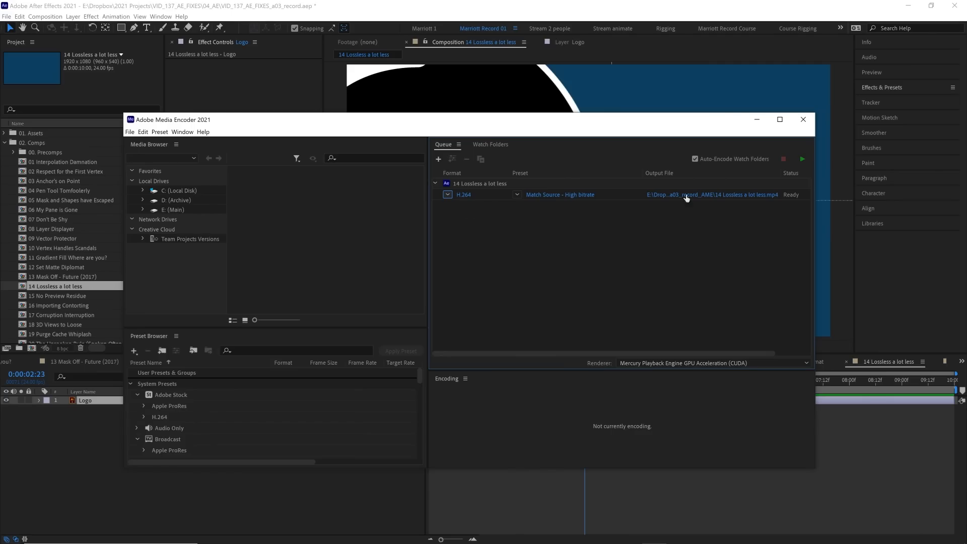
{"action": "left_click", "coordinate": [802, 159]}
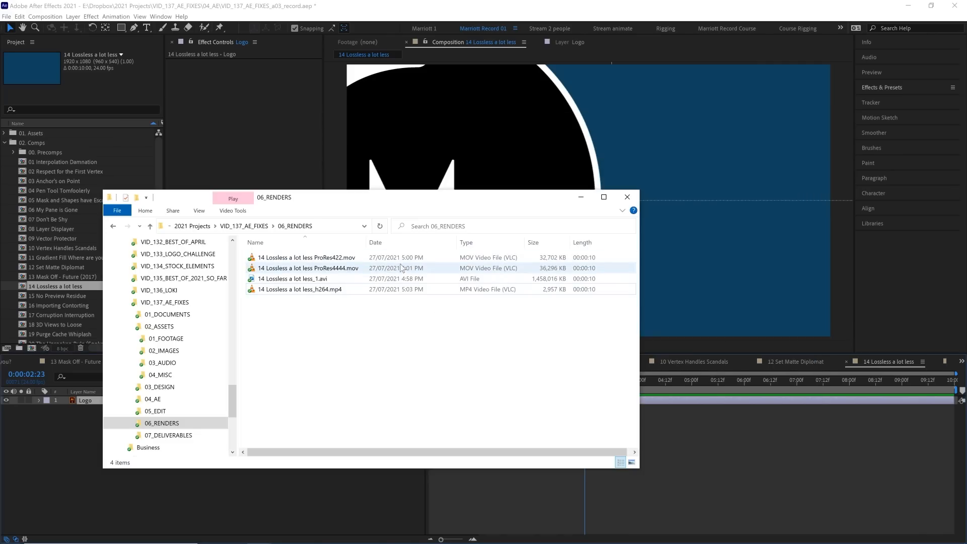
- Compare the ProRes4444 and H.264 file sizes, then play the 2.88 MB MP4
{"action": "left_click", "coordinate": [309, 268]}
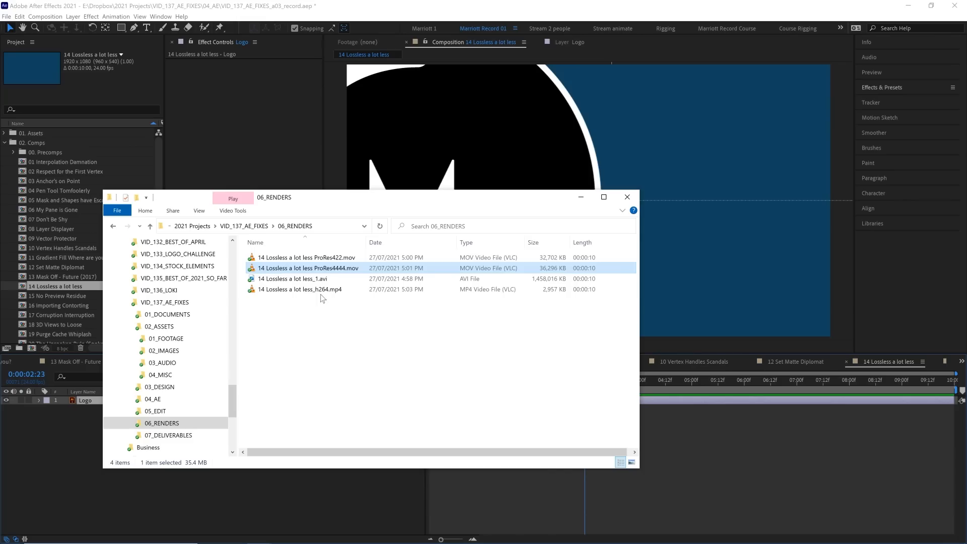
{"action": "left_click", "coordinate": [299, 289]}
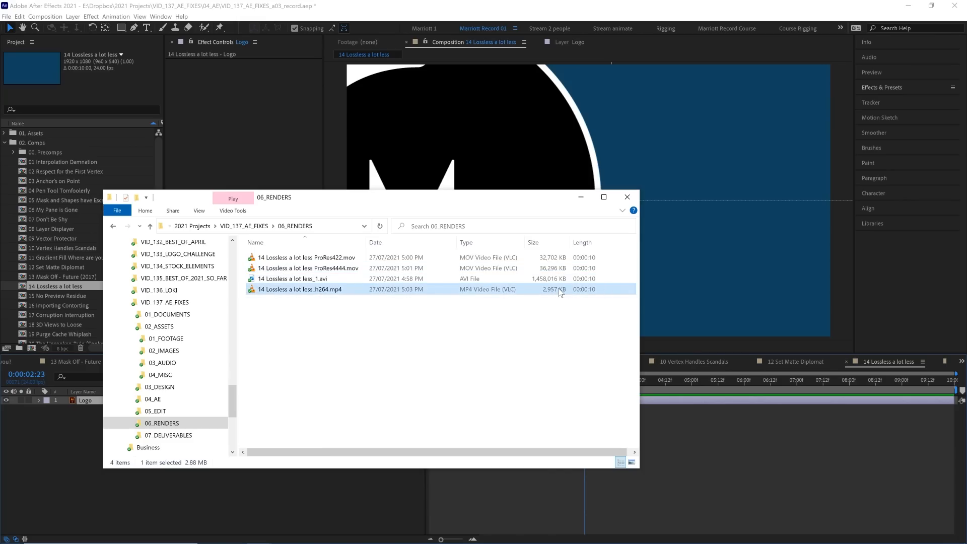
{"action": "double_click", "coordinate": [299, 288]}
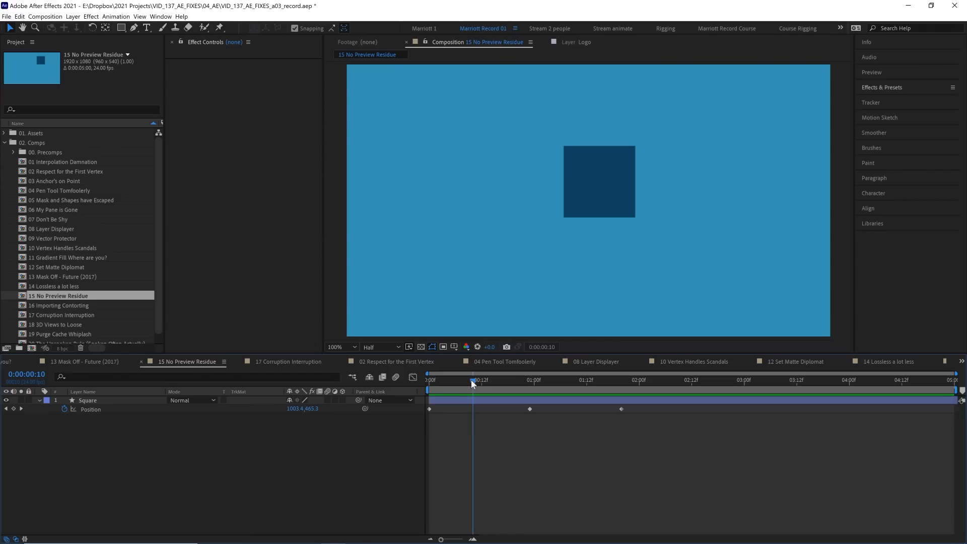
- Preview 15 No Preview Residue and check Audio Hardware, keeping the headset earphone output
{"action": "left_click", "coordinate": [871, 72]}
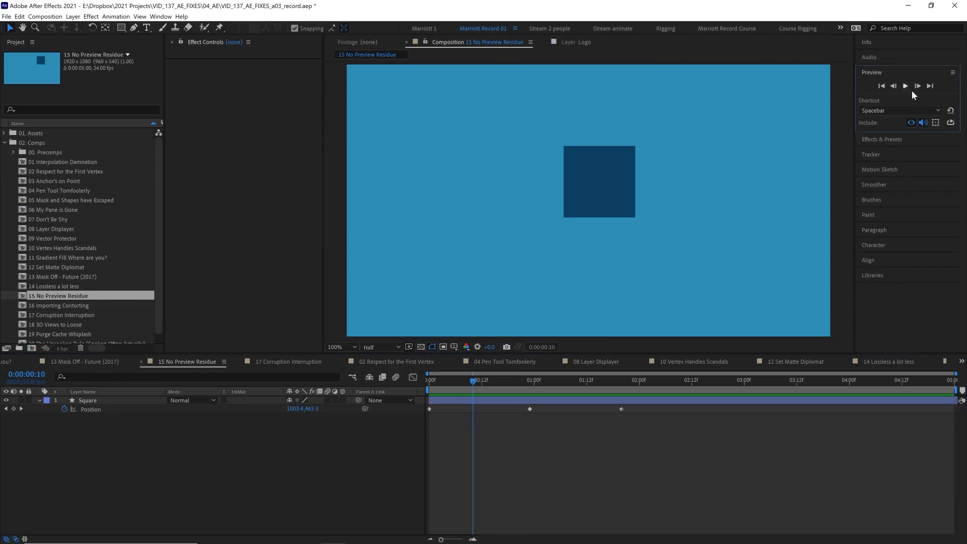
{"action": "left_click", "coordinate": [905, 85]}
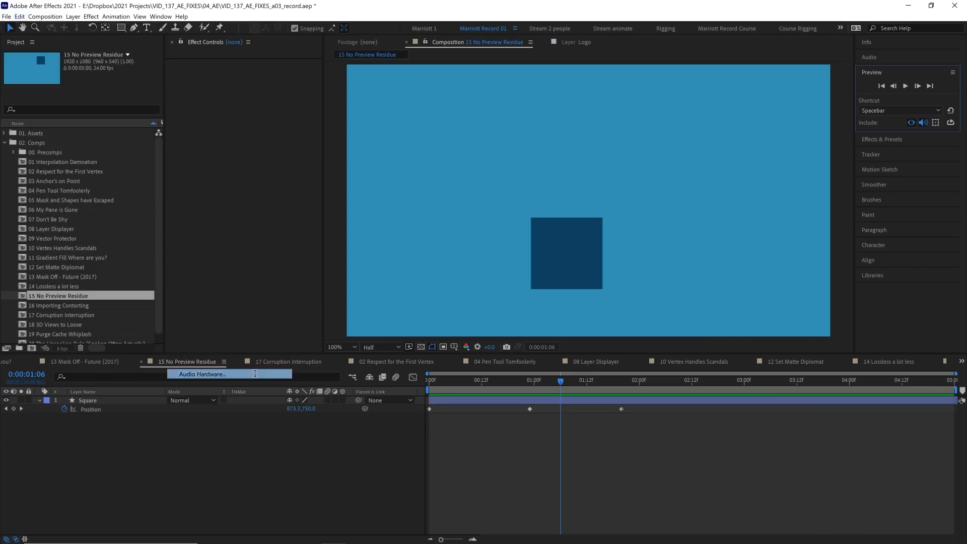
{"action": "left_click", "coordinate": [402, 209]}
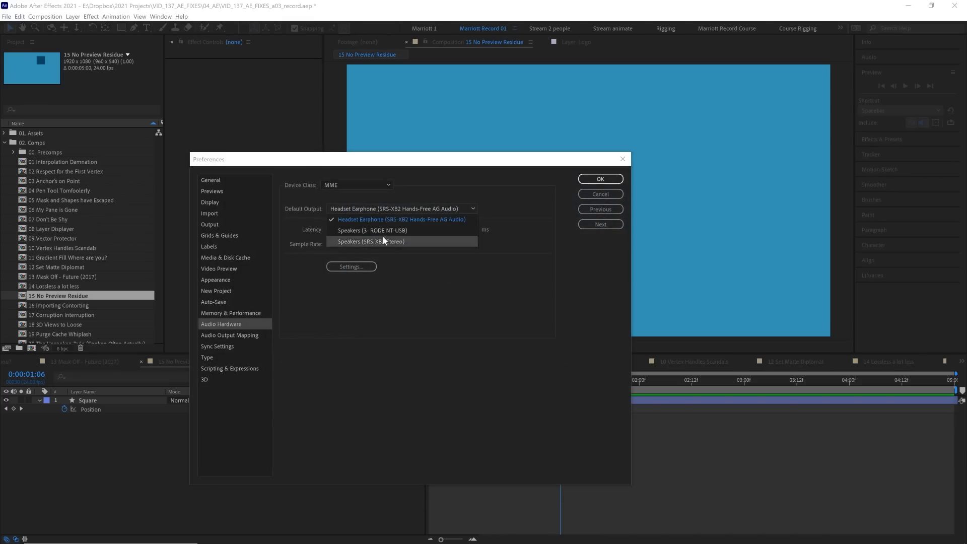
{"action": "left_click", "coordinate": [370, 230]}
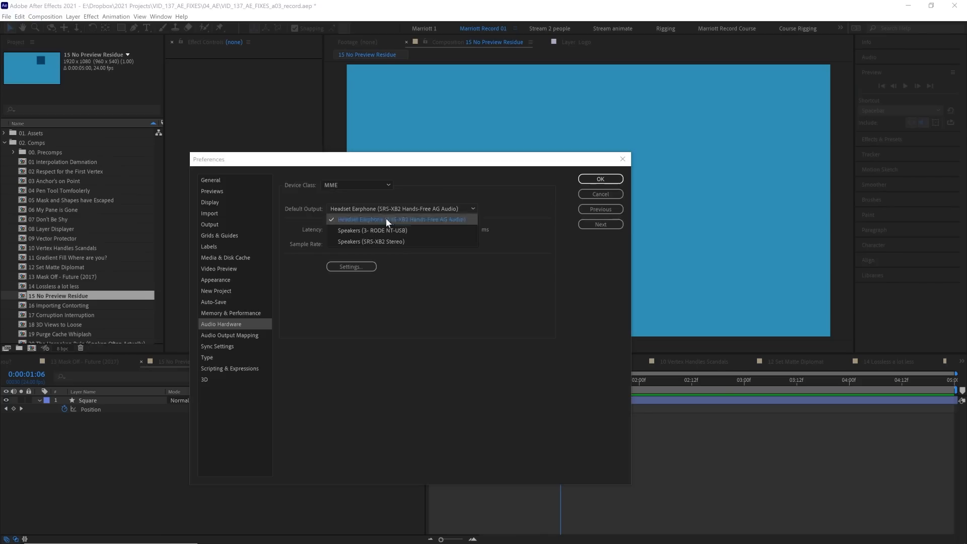
{"action": "left_click", "coordinate": [600, 179]}
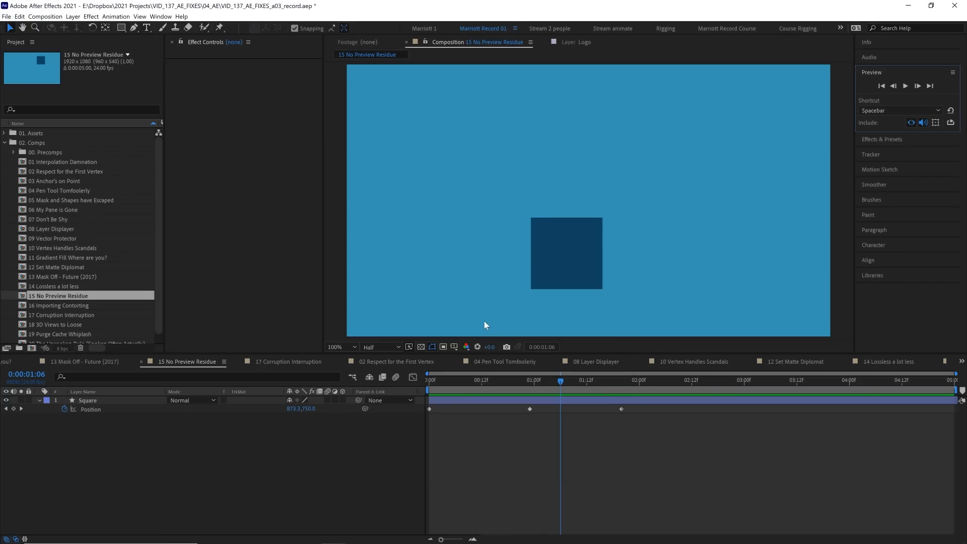
{"action": "mouse_move", "coordinate": [500, 378]}
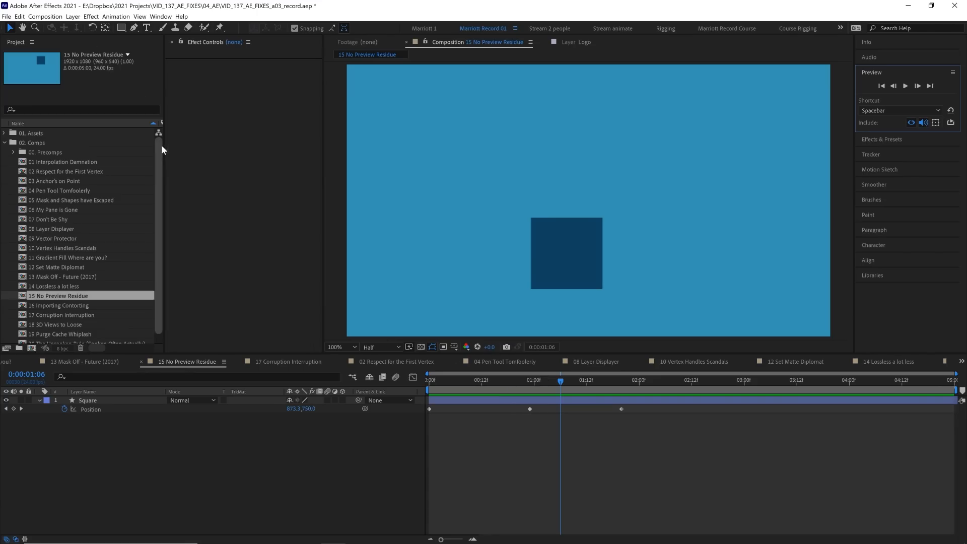
{"action": "mouse_move", "coordinate": [471, 356]}
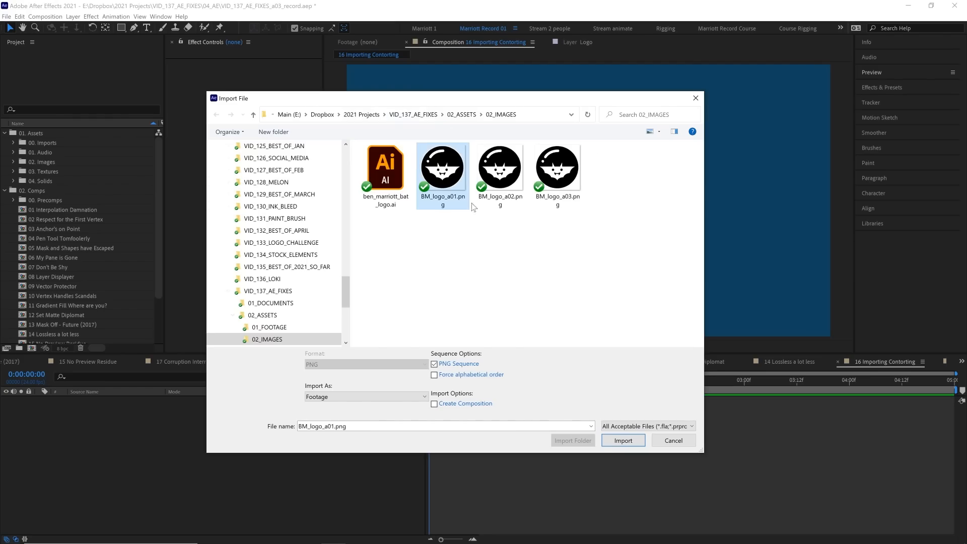
- Import BM_logo_a01.png as a PNG sequence, scrub ahead, then re-import it as a still
{"action": "left_click", "coordinate": [623, 441]}
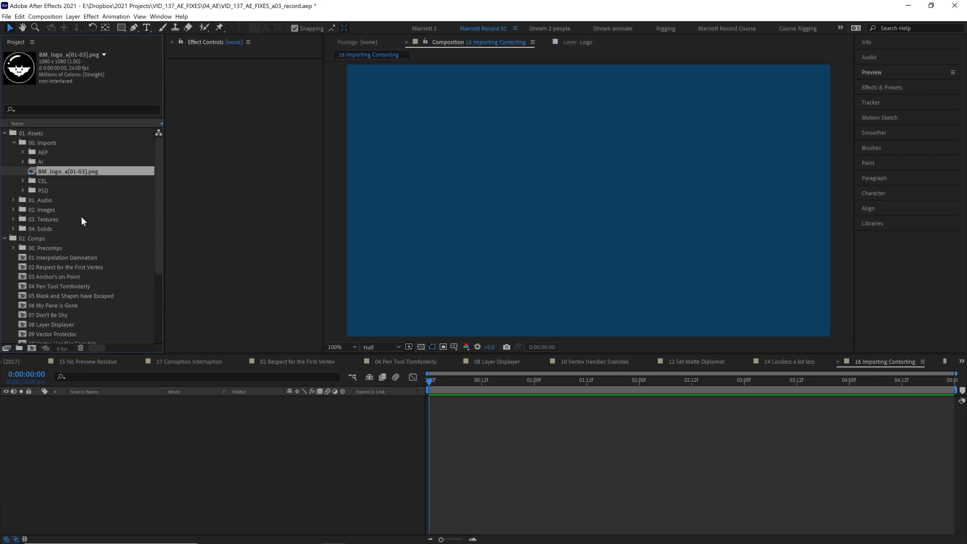
{"action": "mouse_move", "coordinate": [55, 174]}
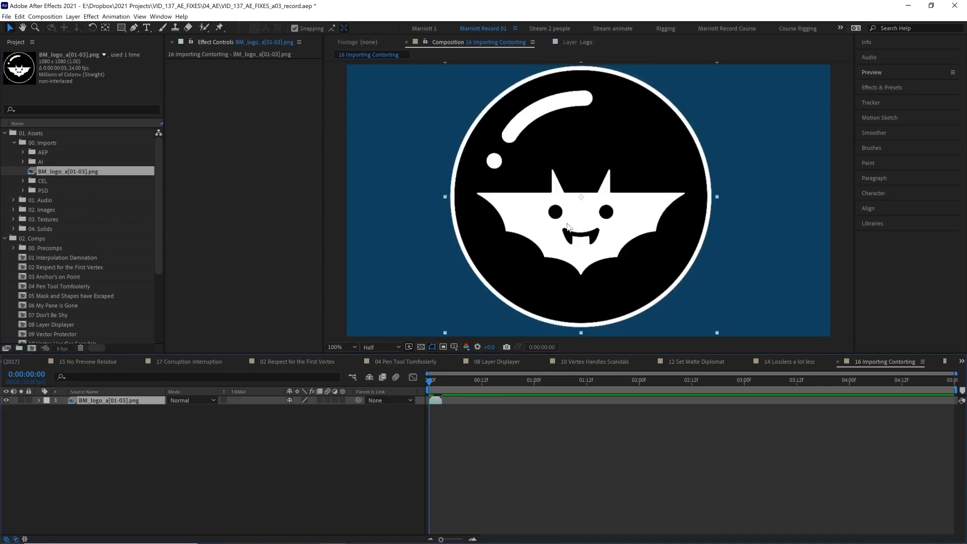
{"action": "left_click", "coordinate": [503, 381]}
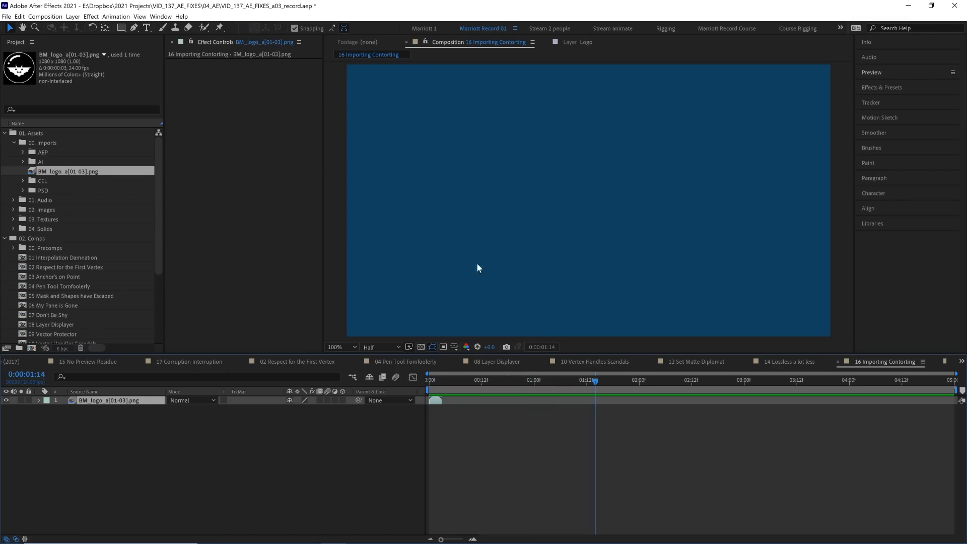
{"action": "mouse_move", "coordinate": [84, 180]}
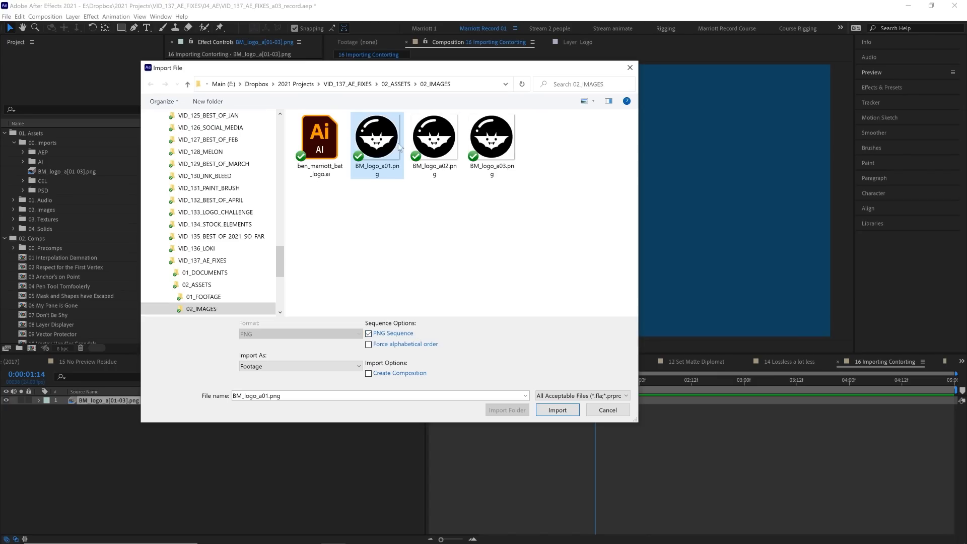
{"action": "mouse_move", "coordinate": [578, 168]}
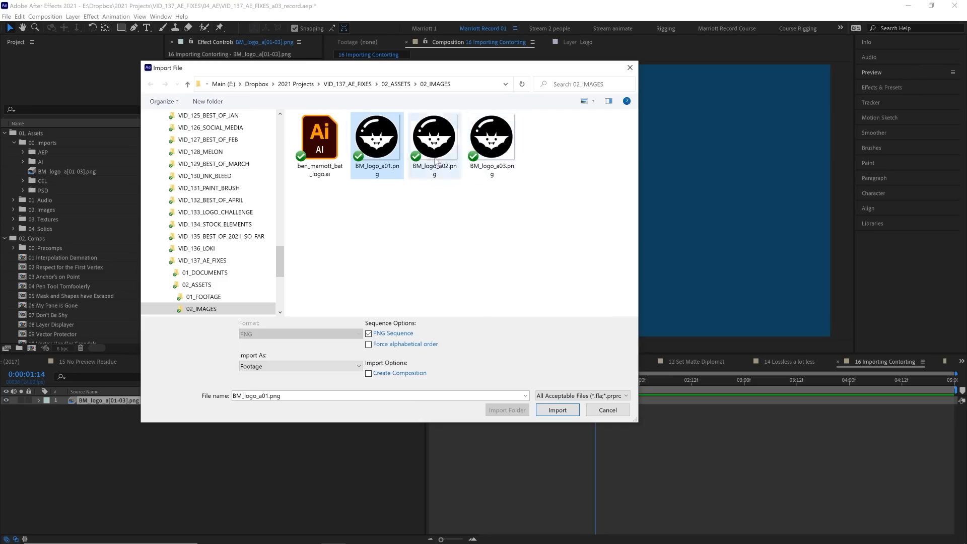
{"action": "mouse_move", "coordinate": [448, 170]}
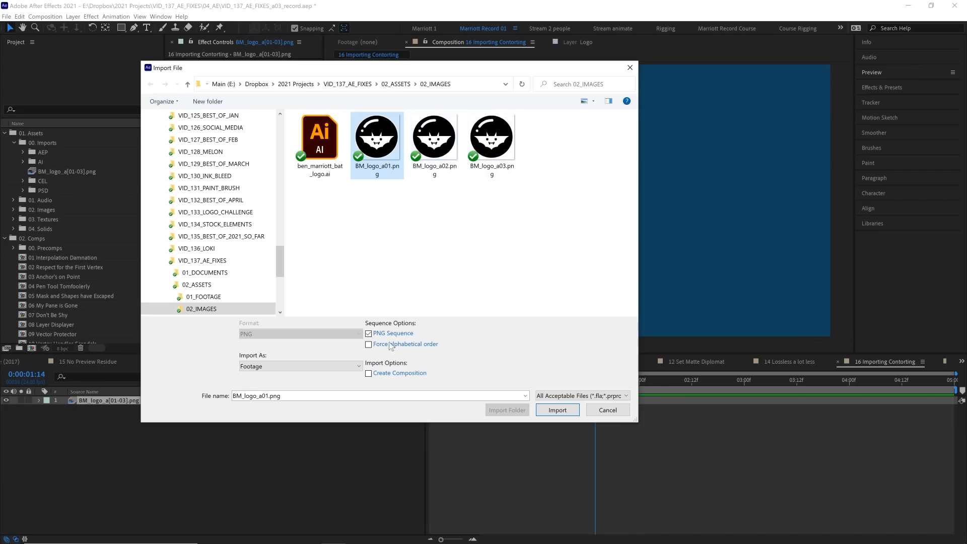
{"action": "left_click", "coordinate": [557, 410]}
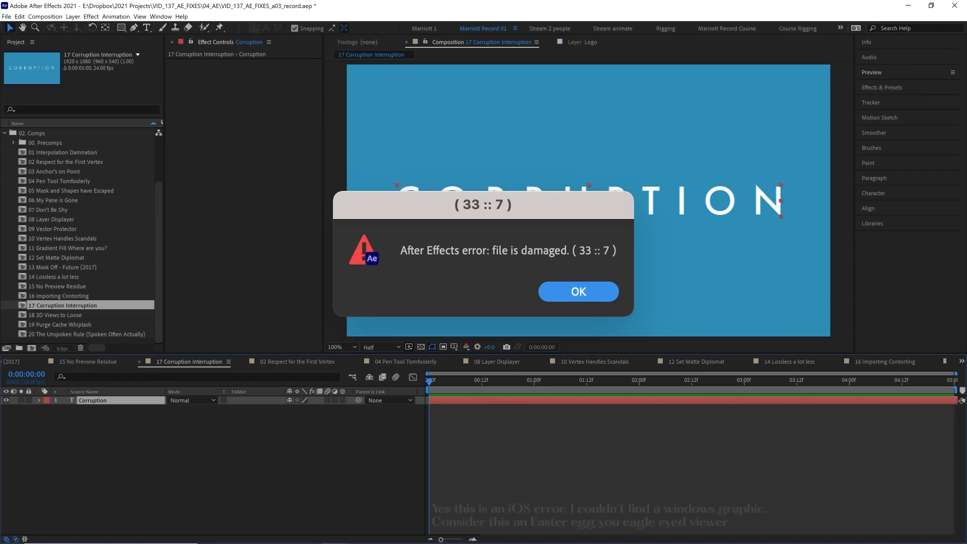
- Dismiss the error, import VID_137_AE_FIXES_a02_corrupt.aep, and open 18 3D Views to Loose
{"action": "left_click", "coordinate": [578, 291]}
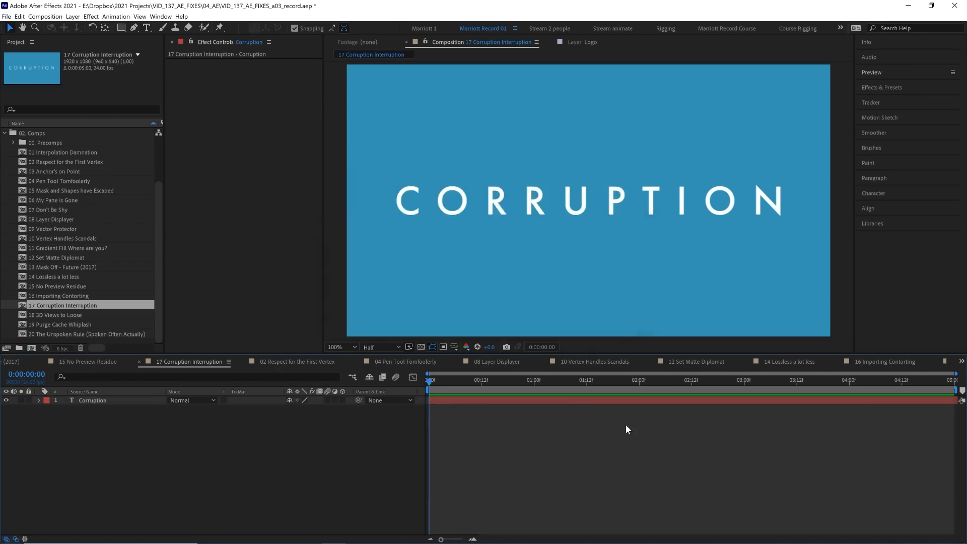
{"action": "mouse_move", "coordinate": [135, 214]}
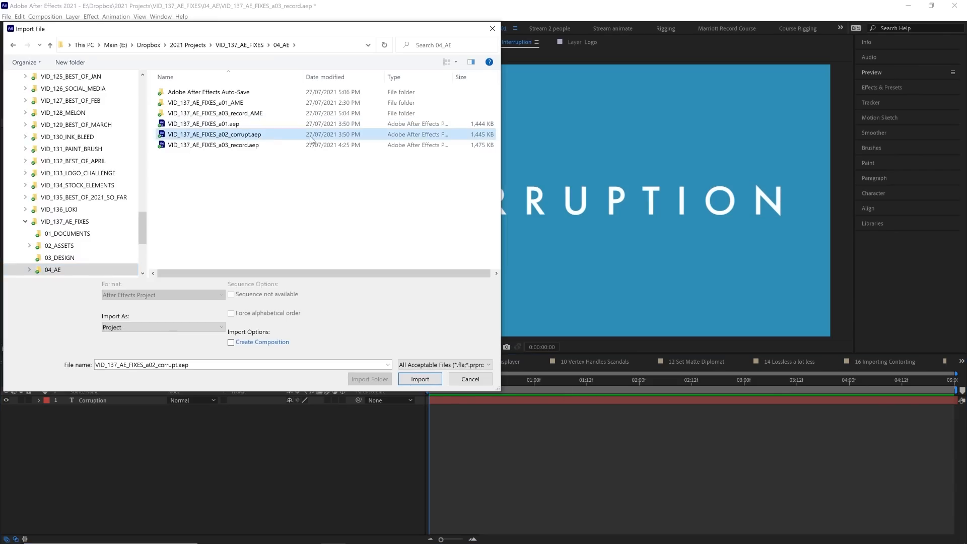
{"action": "left_click", "coordinate": [420, 378]}
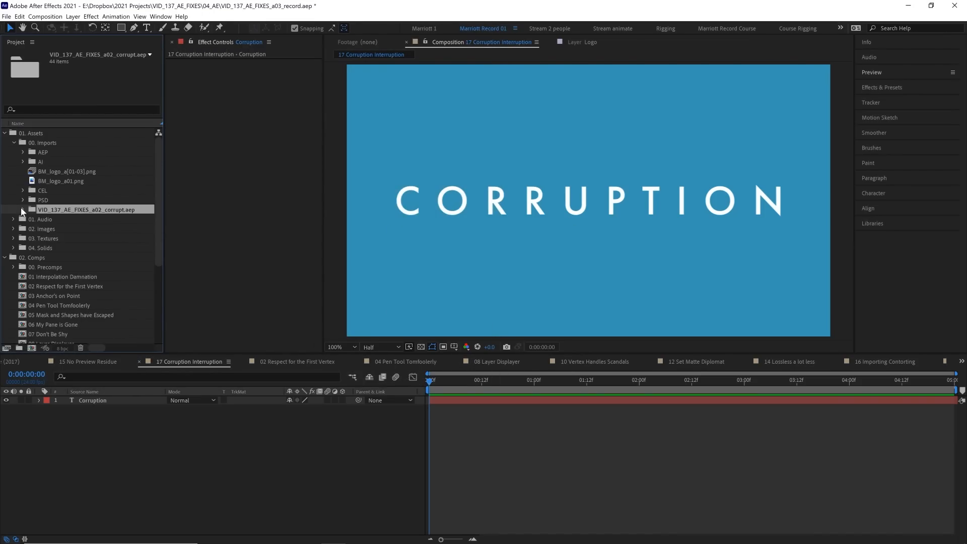
{"action": "left_click", "coordinate": [24, 132]}
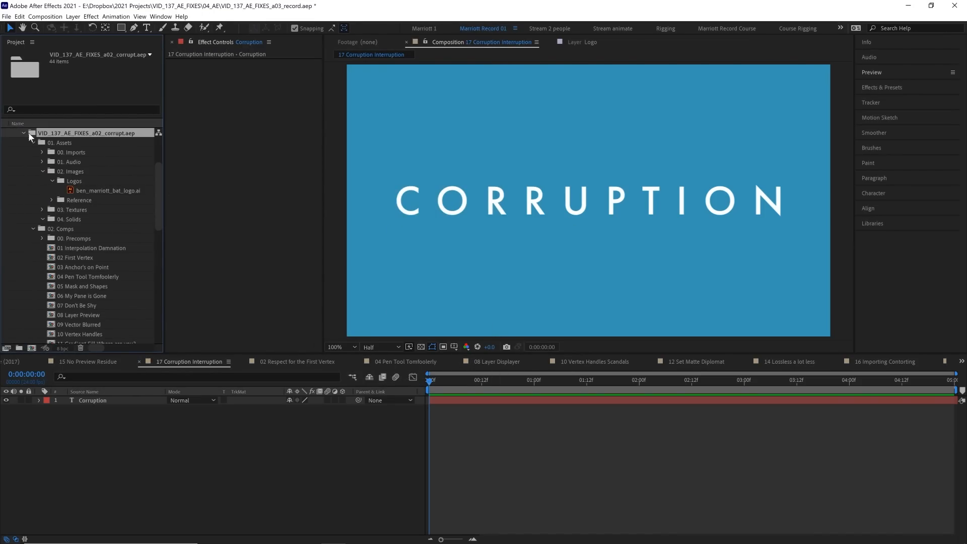
{"action": "double_click", "coordinate": [56, 314]}
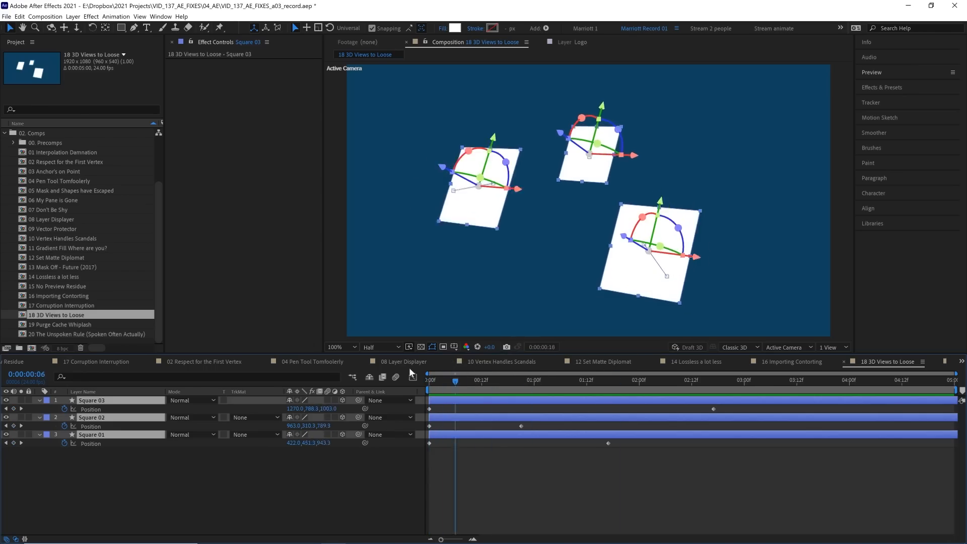
- Switch the three-squares comp's 3D View from Front to Active Camera
{"action": "left_click", "coordinate": [788, 347]}
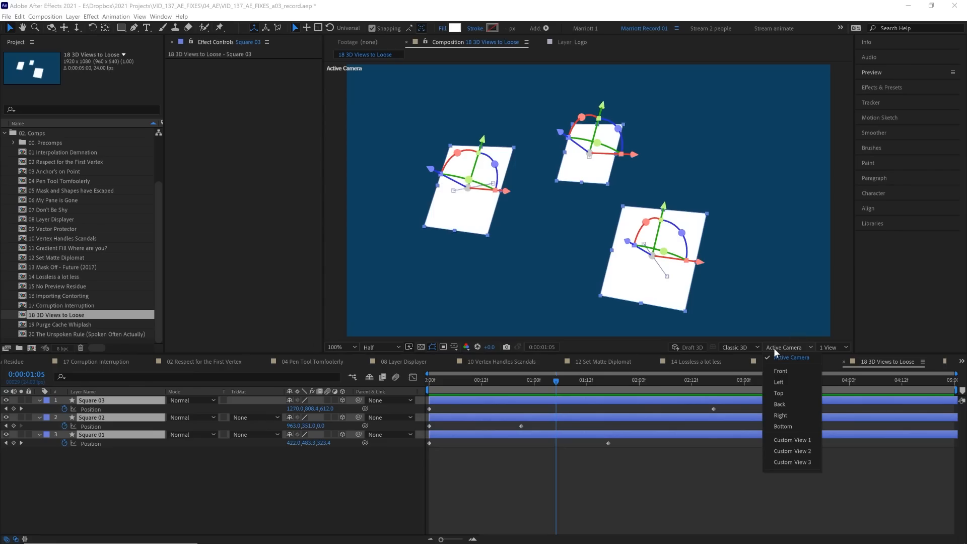
{"action": "left_click", "coordinate": [779, 404]}
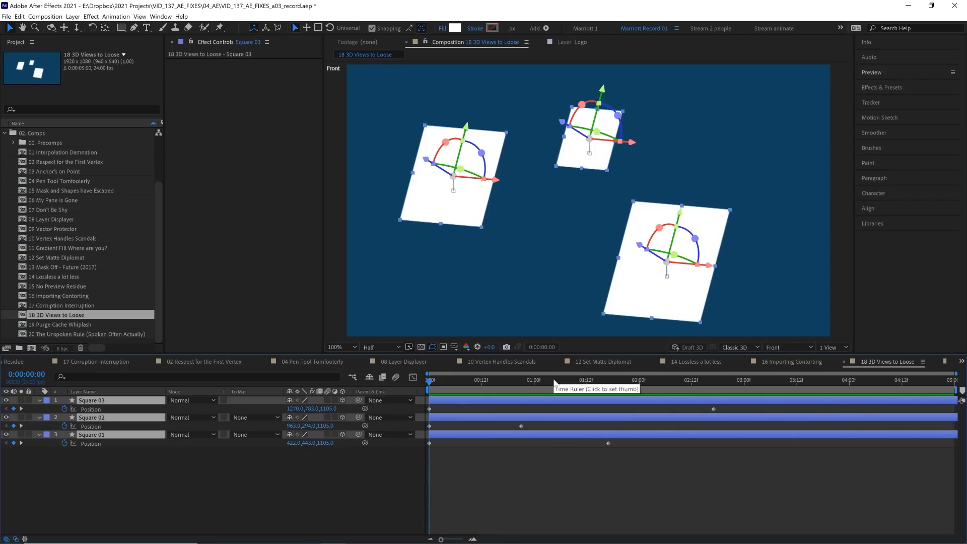
{"action": "mouse_move", "coordinate": [549, 309]}
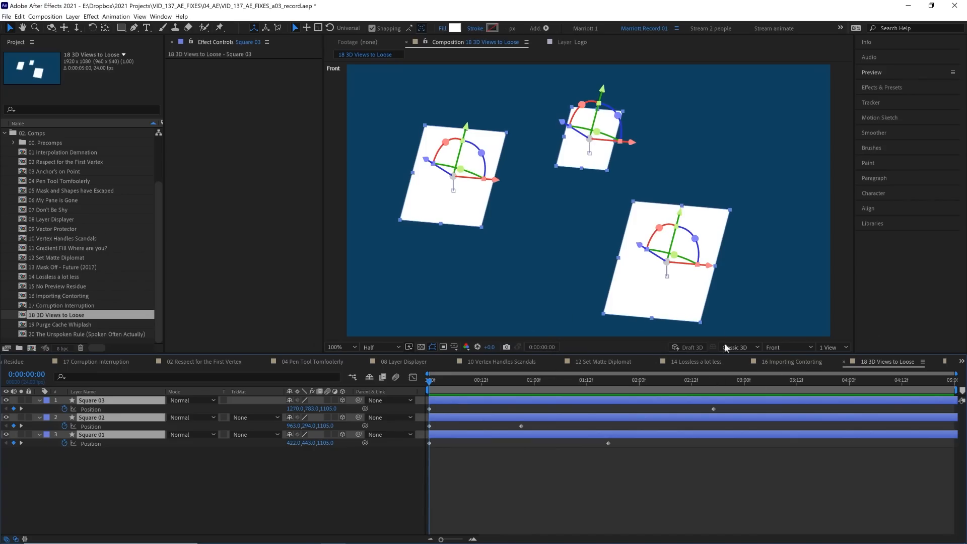
{"action": "left_click", "coordinate": [787, 347]}
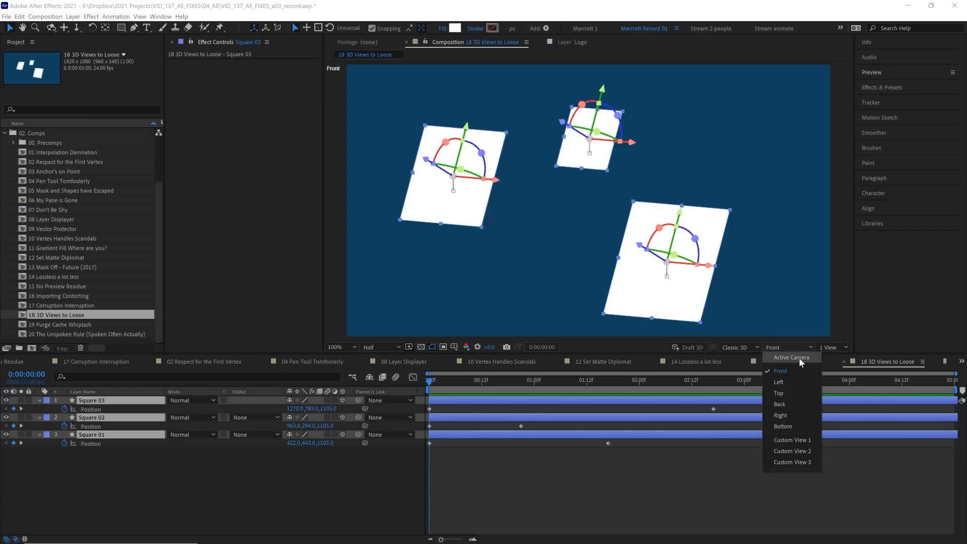
{"action": "left_click", "coordinate": [791, 357]}
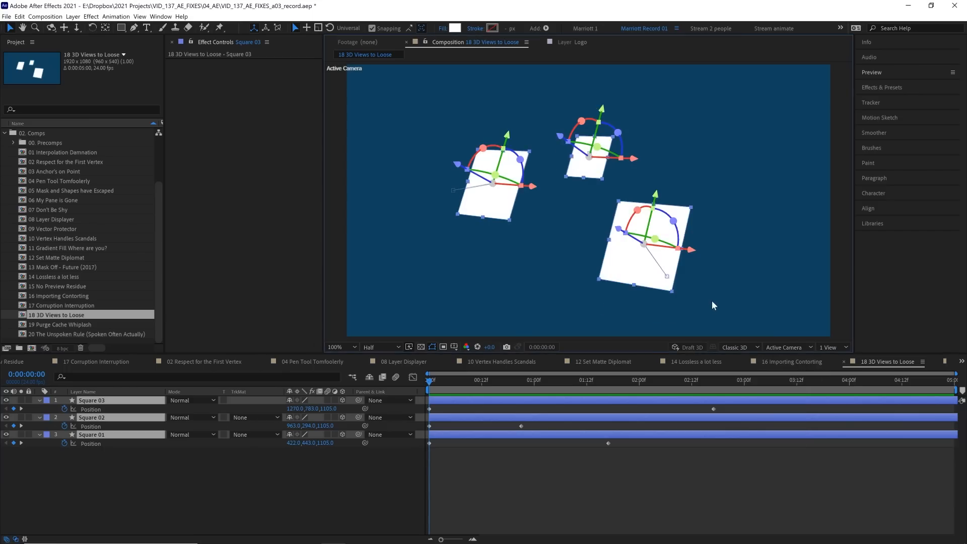
{"action": "mouse_move", "coordinate": [290, 375]}
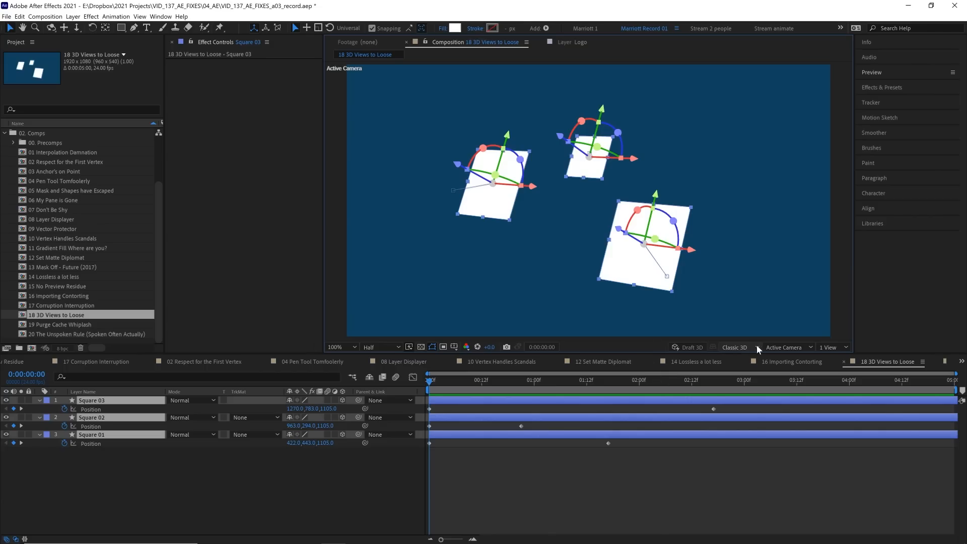
{"action": "mouse_move", "coordinate": [756, 351]}
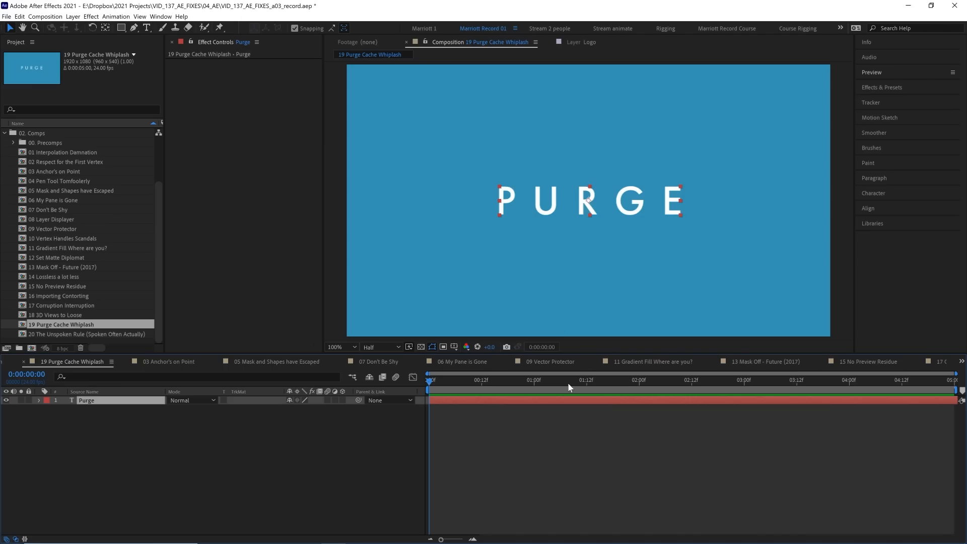
{"action": "mouse_move", "coordinate": [565, 381]}
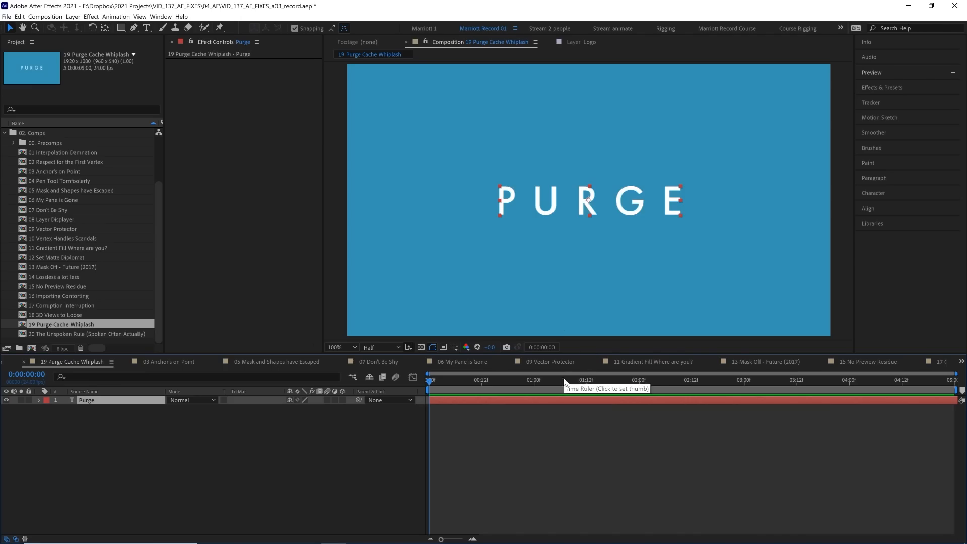
{"action": "mouse_move", "coordinate": [551, 357]}
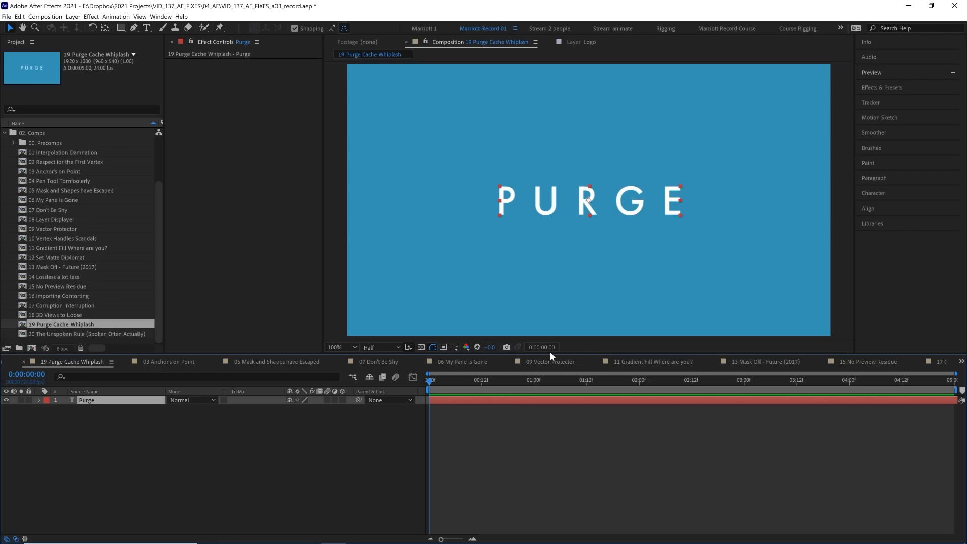
{"action": "mouse_move", "coordinate": [532, 351]}
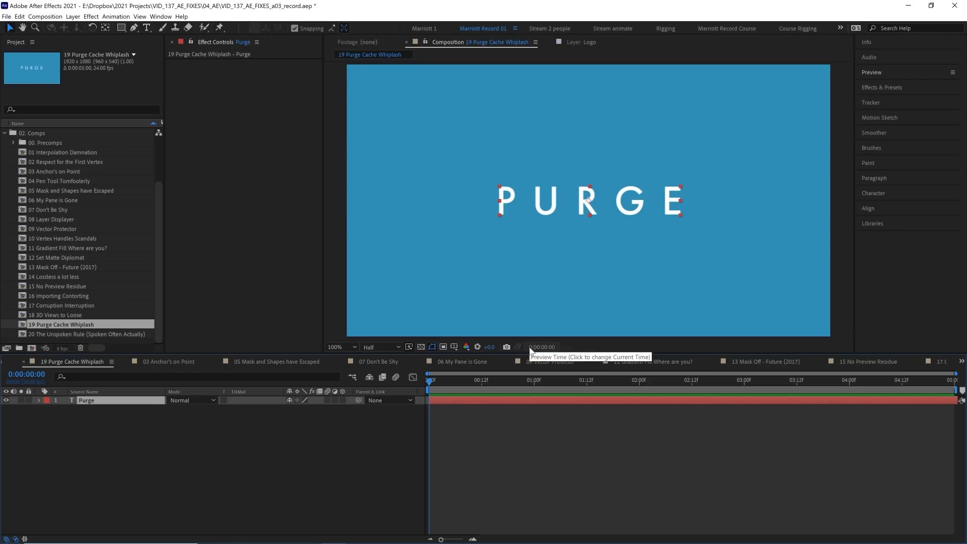
- Purge All Memory & Disk Cache, confirming deletion of the 114 GB disk cache
{"action": "left_click", "coordinate": [21, 17]}
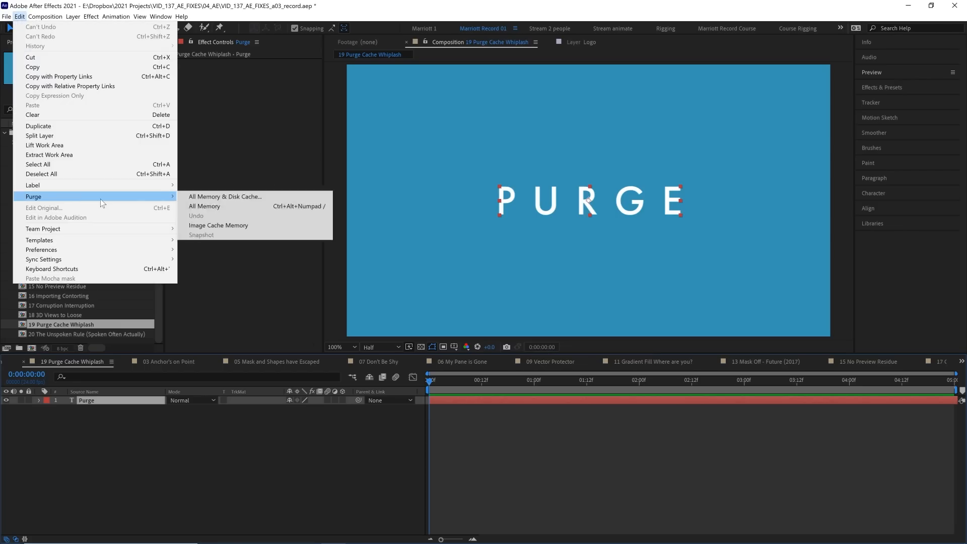
{"action": "left_click", "coordinate": [225, 197]}
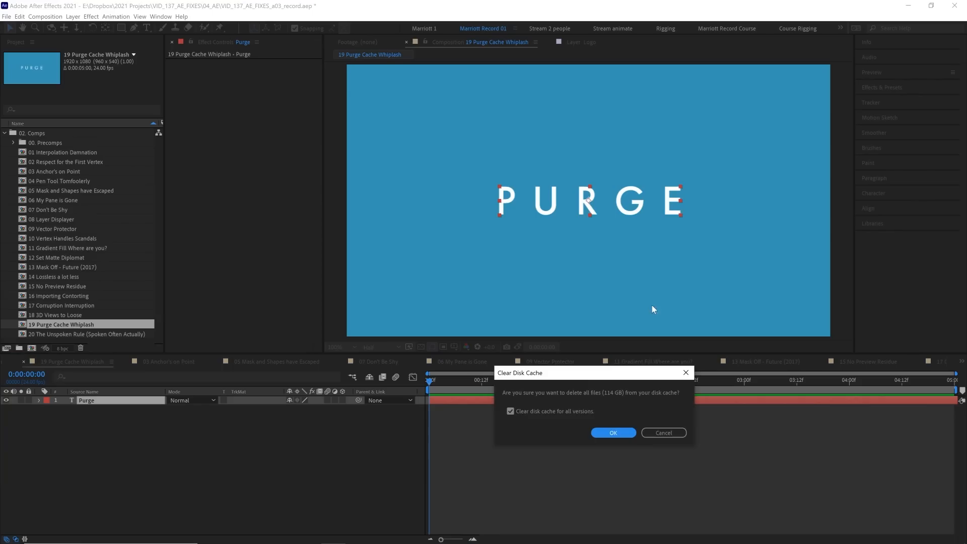
{"action": "left_click", "coordinate": [613, 432]}
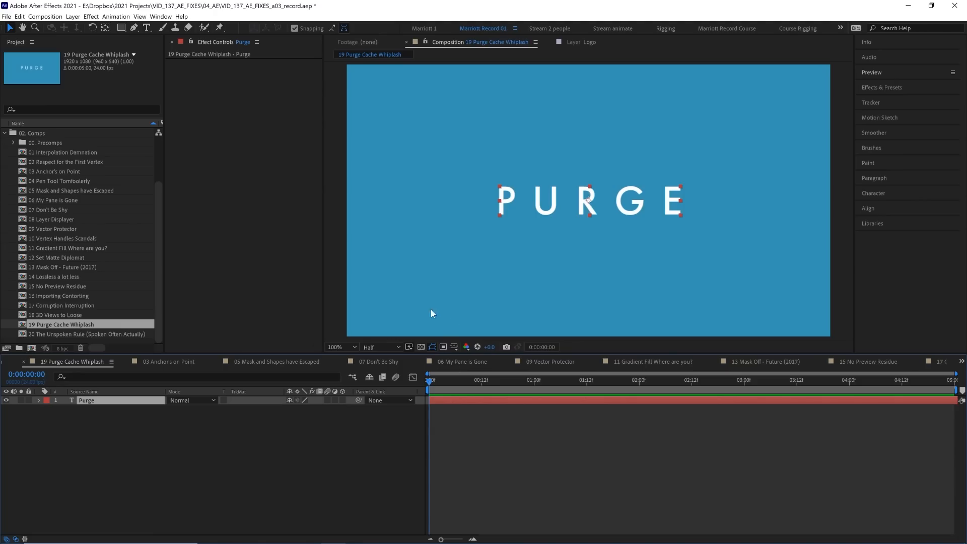
{"action": "mouse_move", "coordinate": [388, 393]}
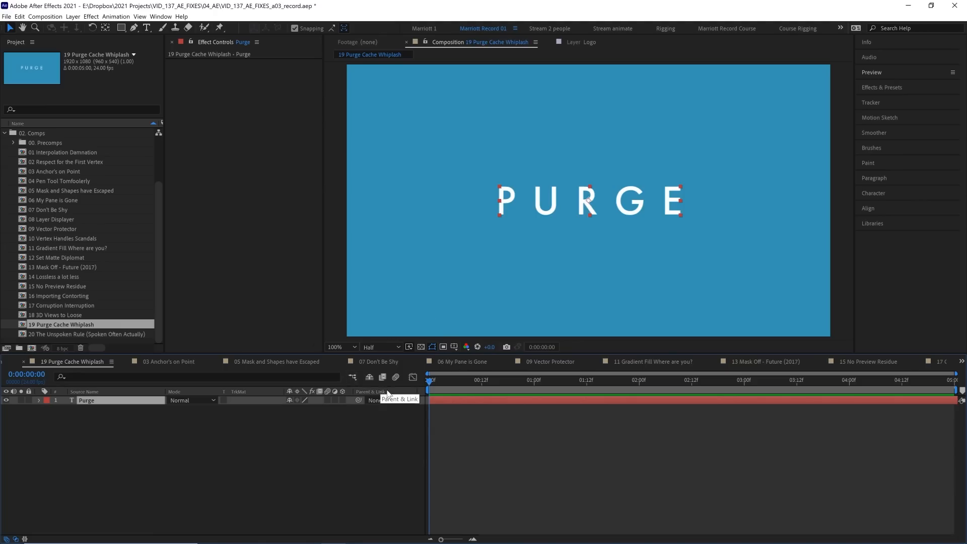
{"action": "mouse_move", "coordinate": [429, 383]}
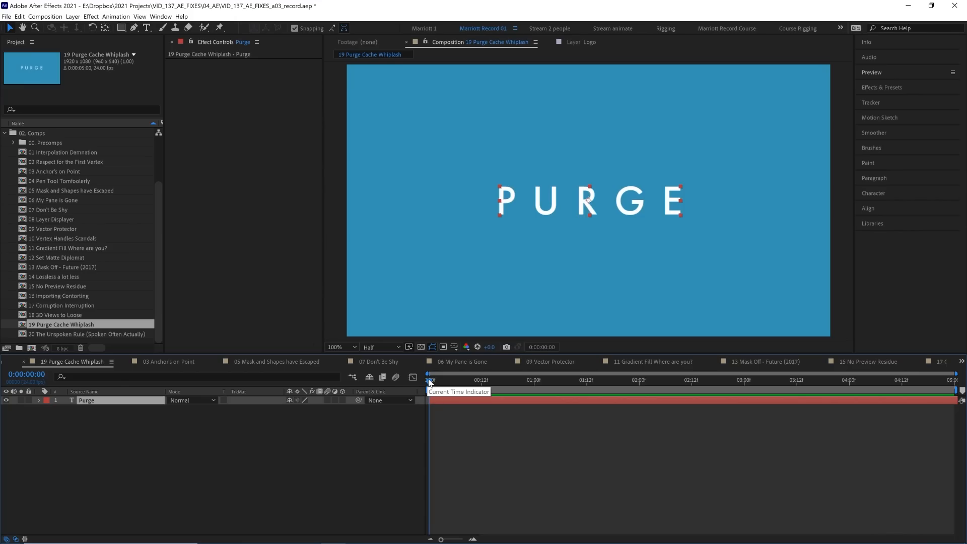
{"action": "mouse_move", "coordinate": [440, 381]}
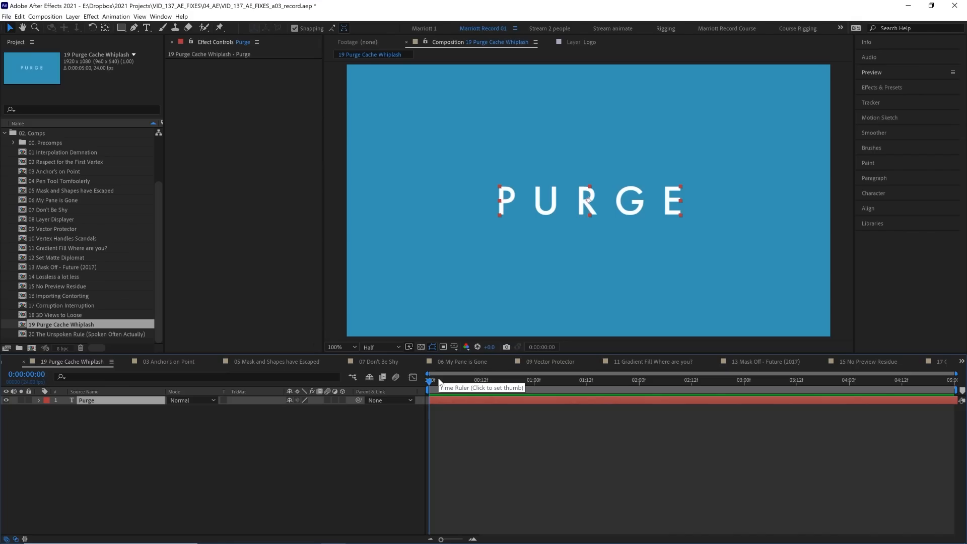
{"action": "mouse_move", "coordinate": [465, 380]}
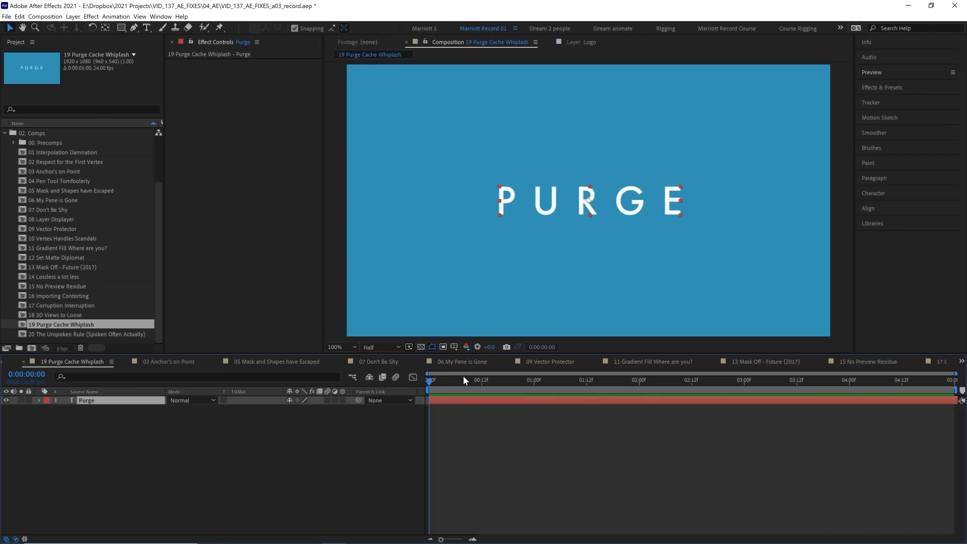
{"action": "left_click", "coordinate": [468, 380]}
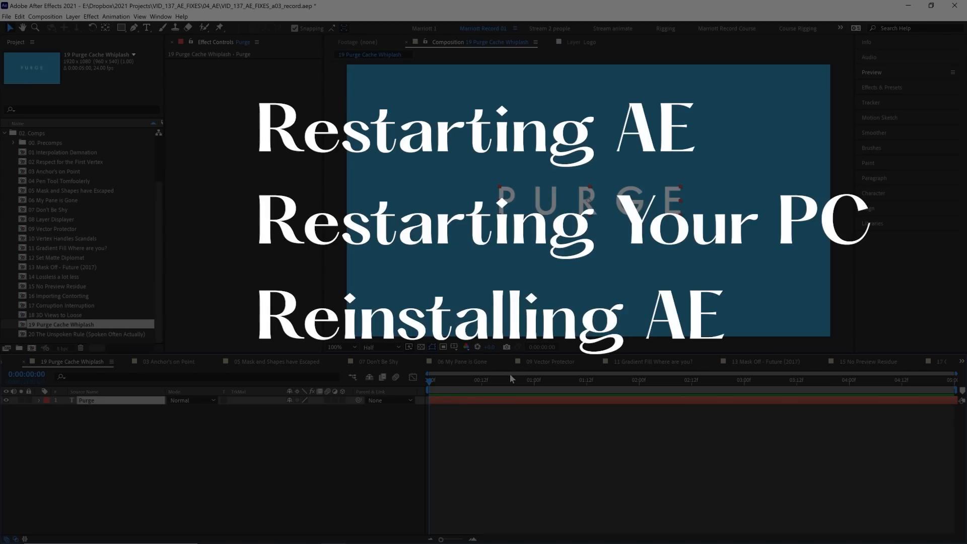
{"action": "mouse_move", "coordinate": [492, 387]}
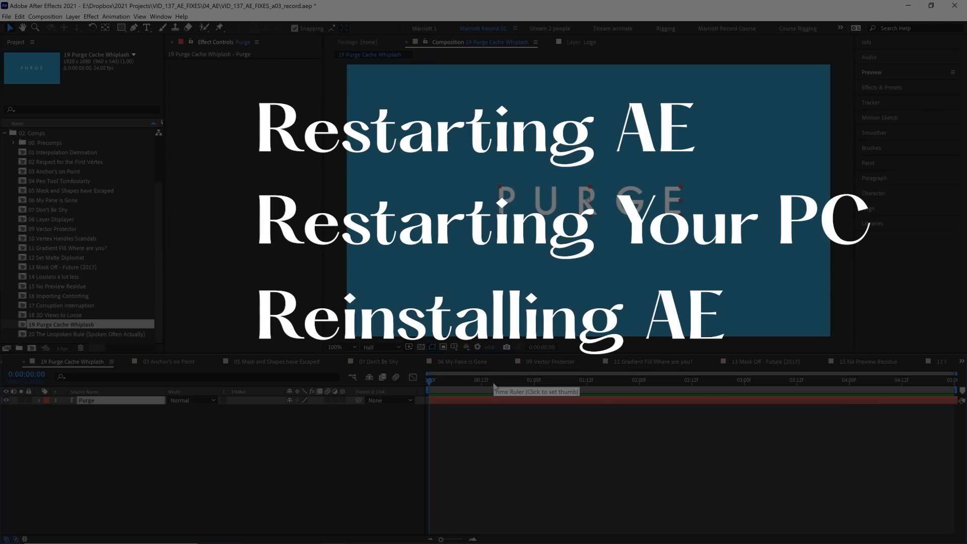
{"action": "mouse_move", "coordinate": [441, 392]}
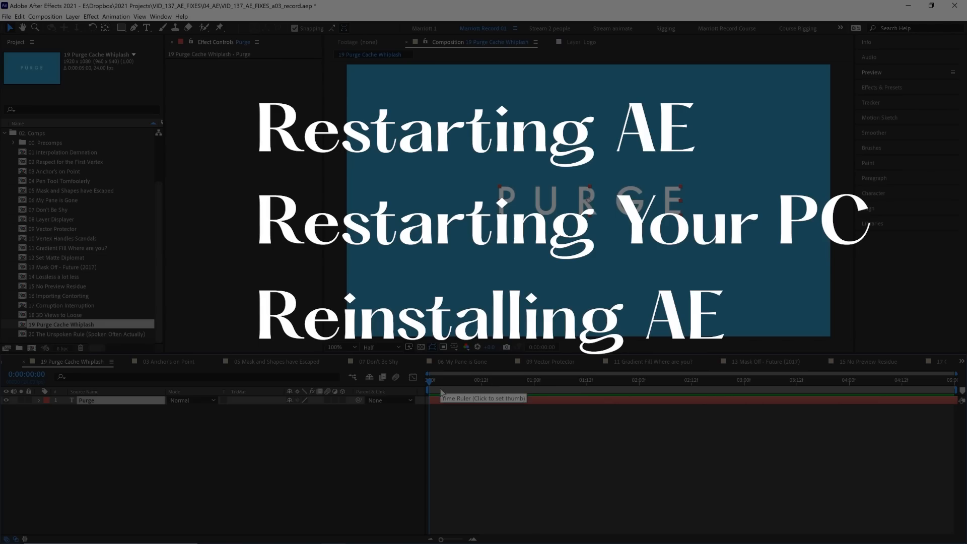
{"action": "mouse_move", "coordinate": [438, 387]}
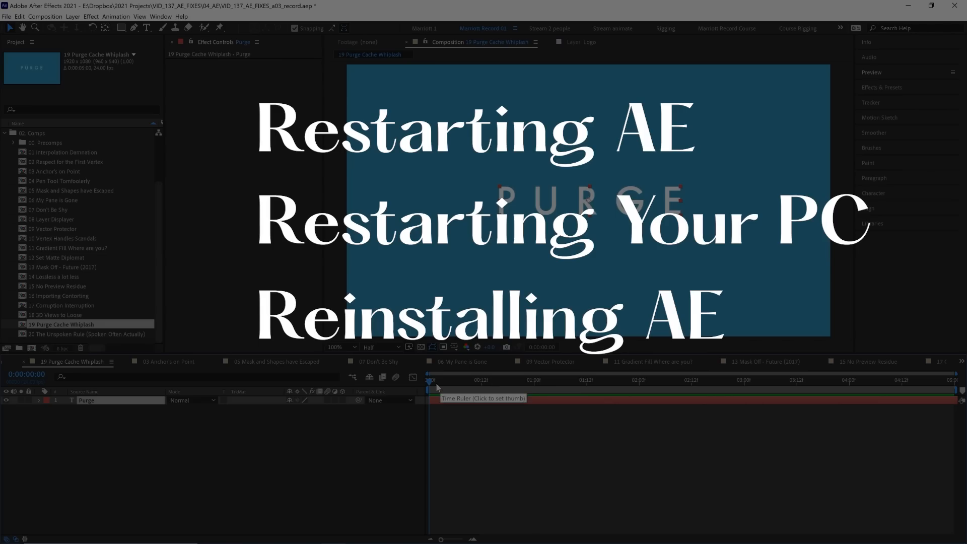
- Open 20 The Unspoken Rule (Spoken Often Actually) from the Project panel
{"action": "double_click", "coordinate": [88, 334]}
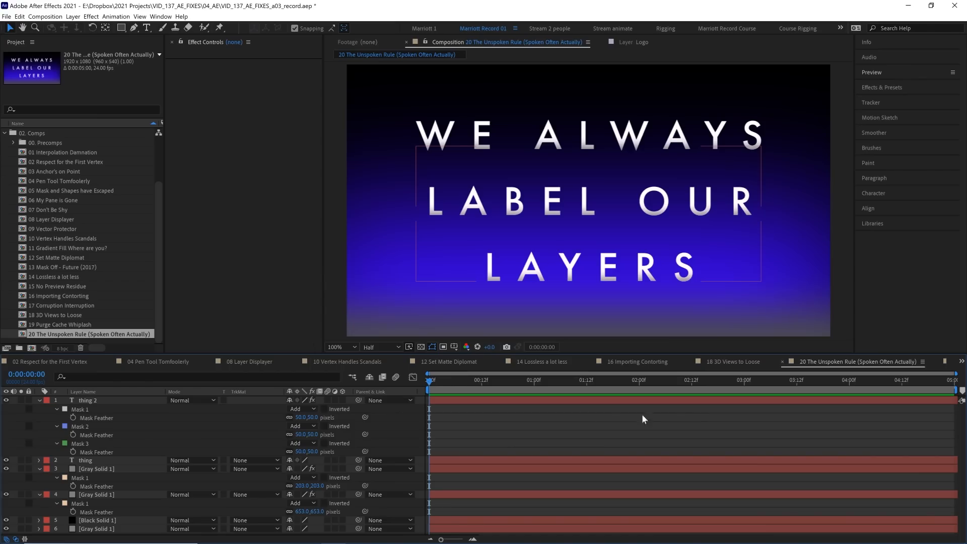
- Set the label colour of the thing 2 and thing text layers to Yellow
{"action": "left_click", "coordinate": [88, 400]}
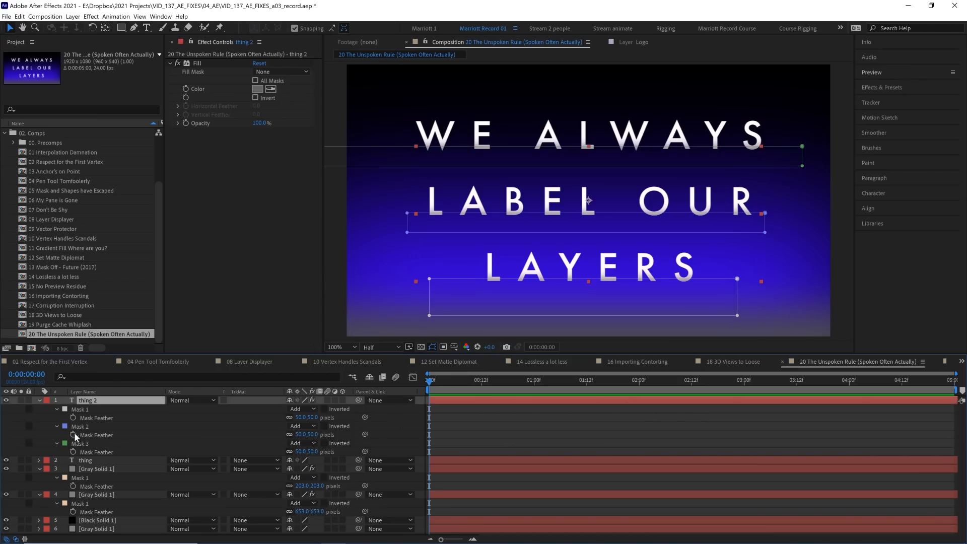
{"action": "key", "text": "space"}
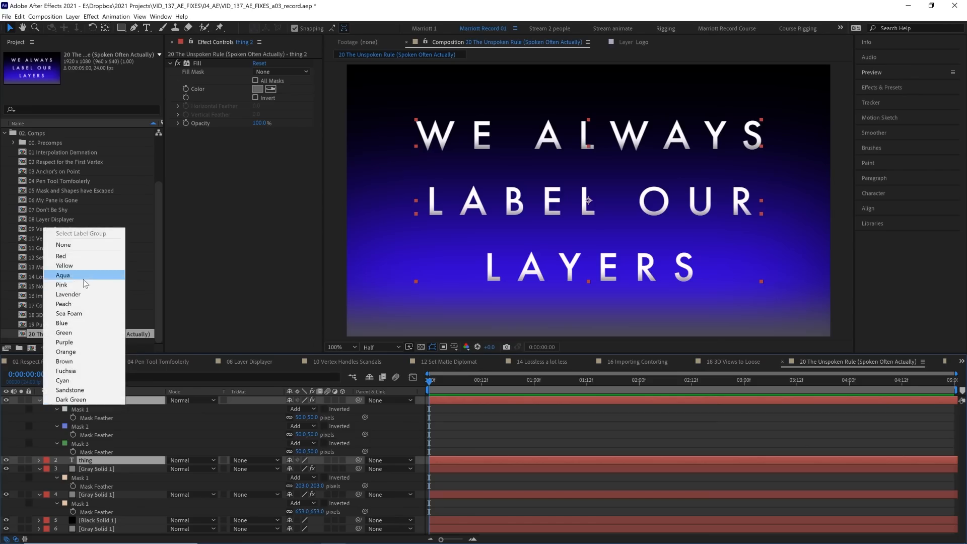
{"action": "left_click", "coordinate": [64, 265]}
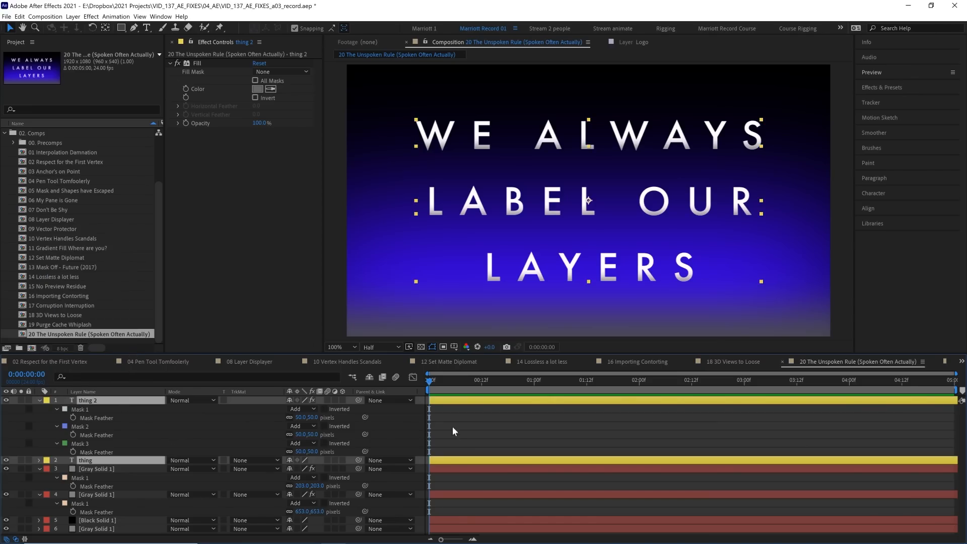